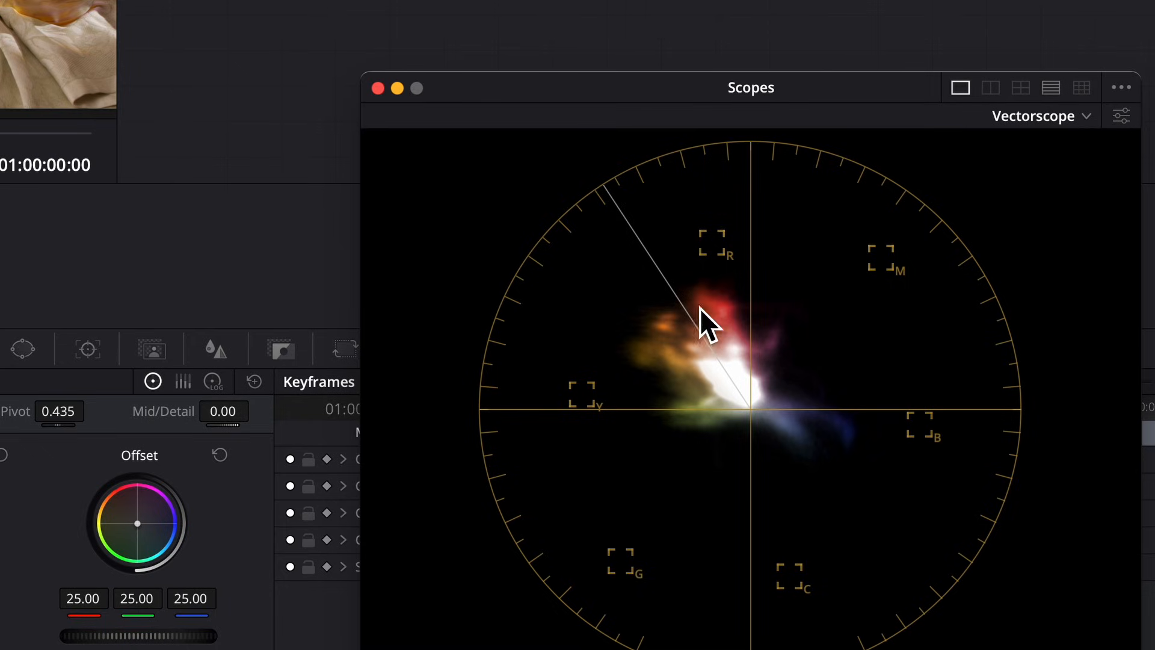
mouse_move(649, 372)
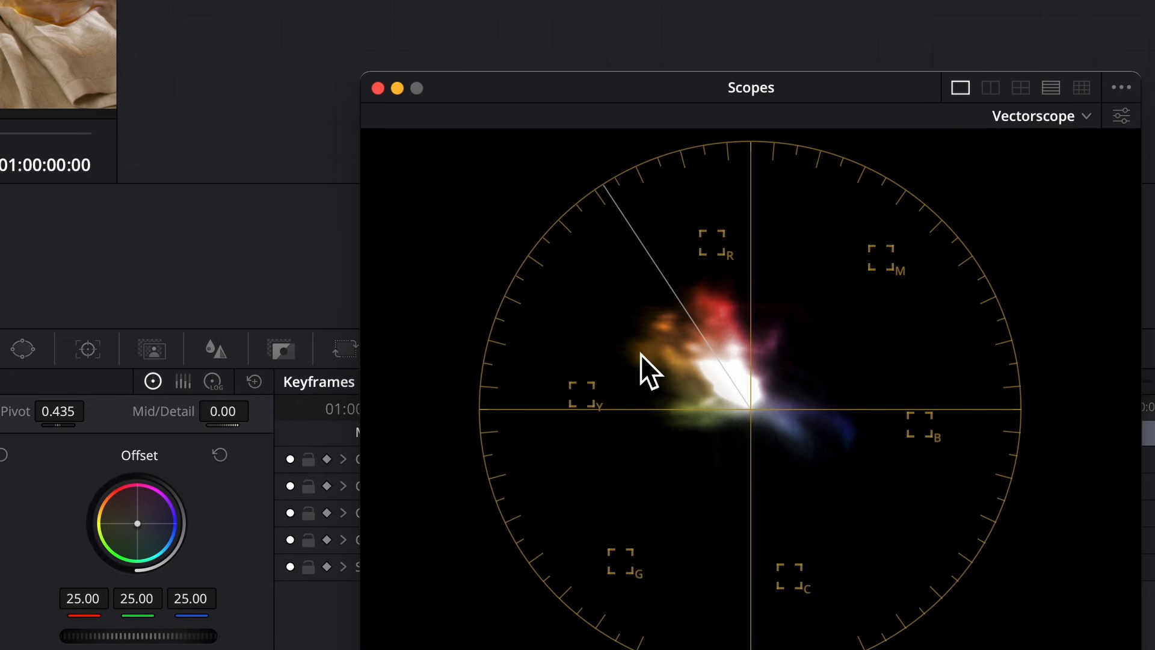
mouse_move(46, 273)
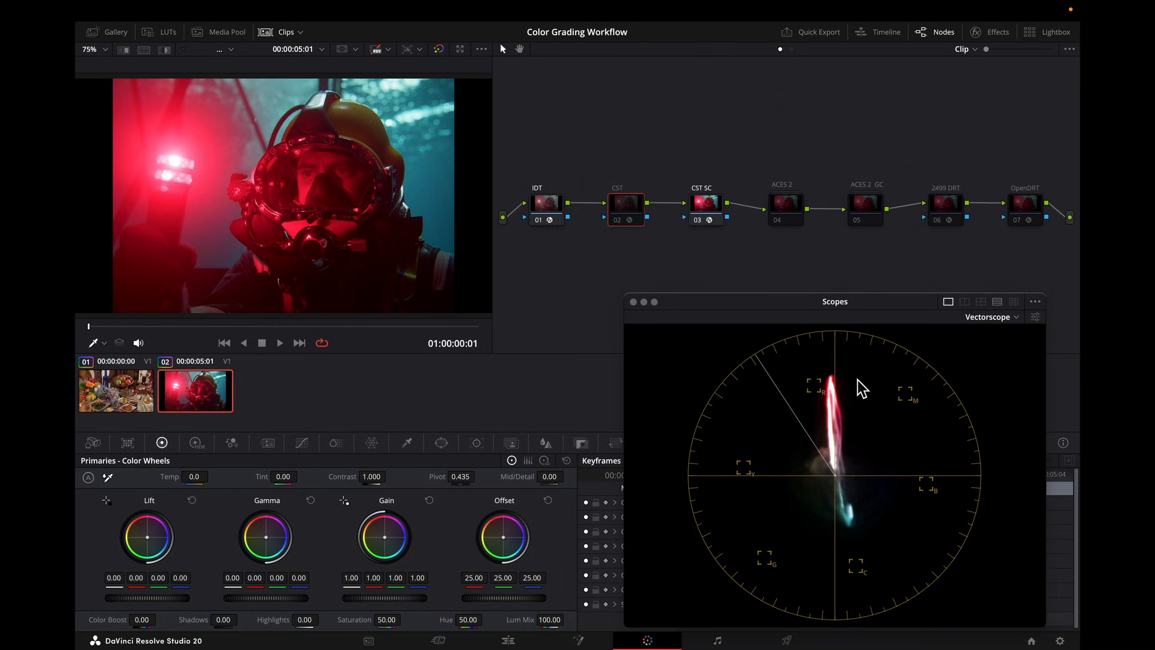
mouse_move(872, 405)
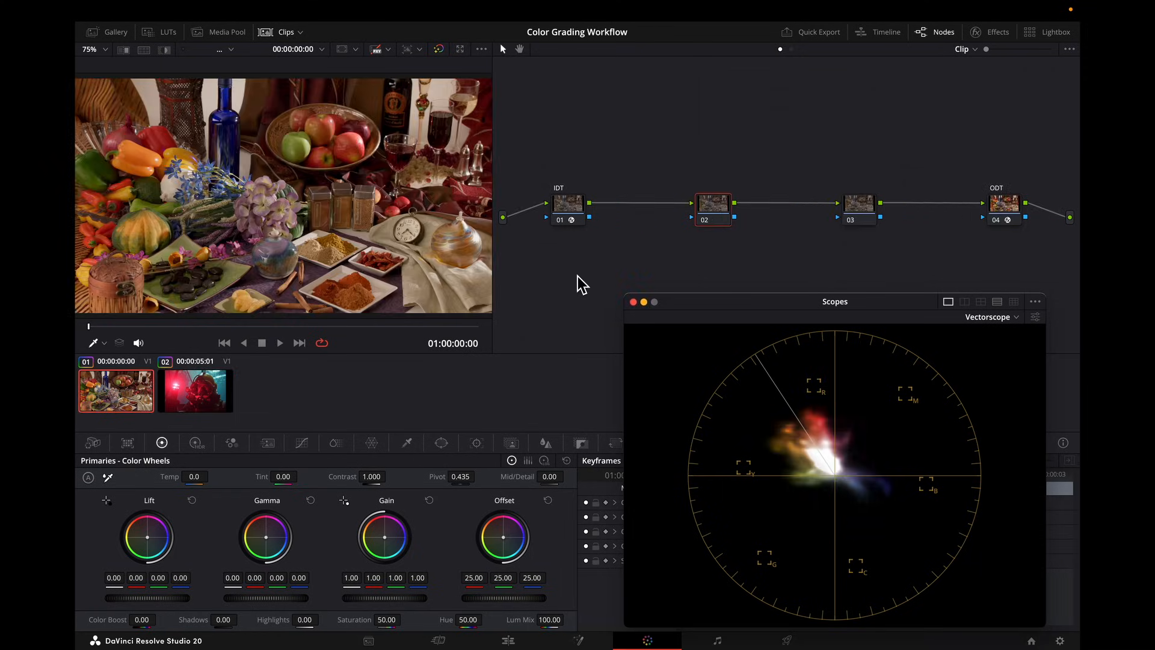
mouse_move(563, 327)
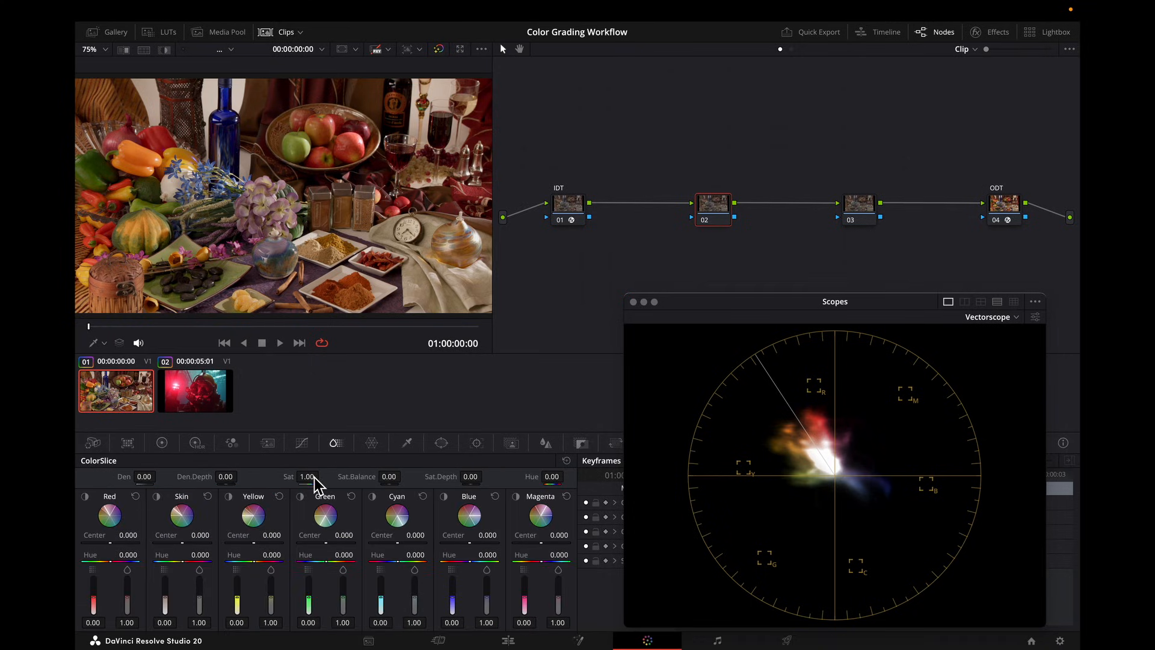
Step: Raise node 02's global ColorSlice Sat to 1.14
left_click_drag(307, 477, 317, 477)
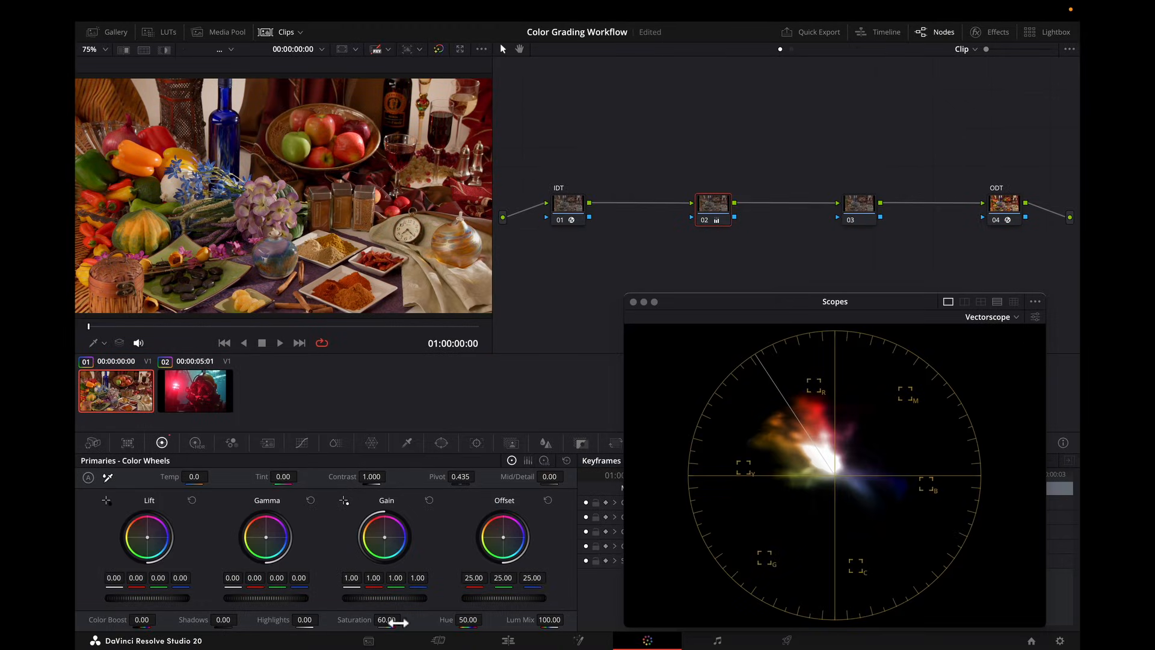
right_click(712, 205)
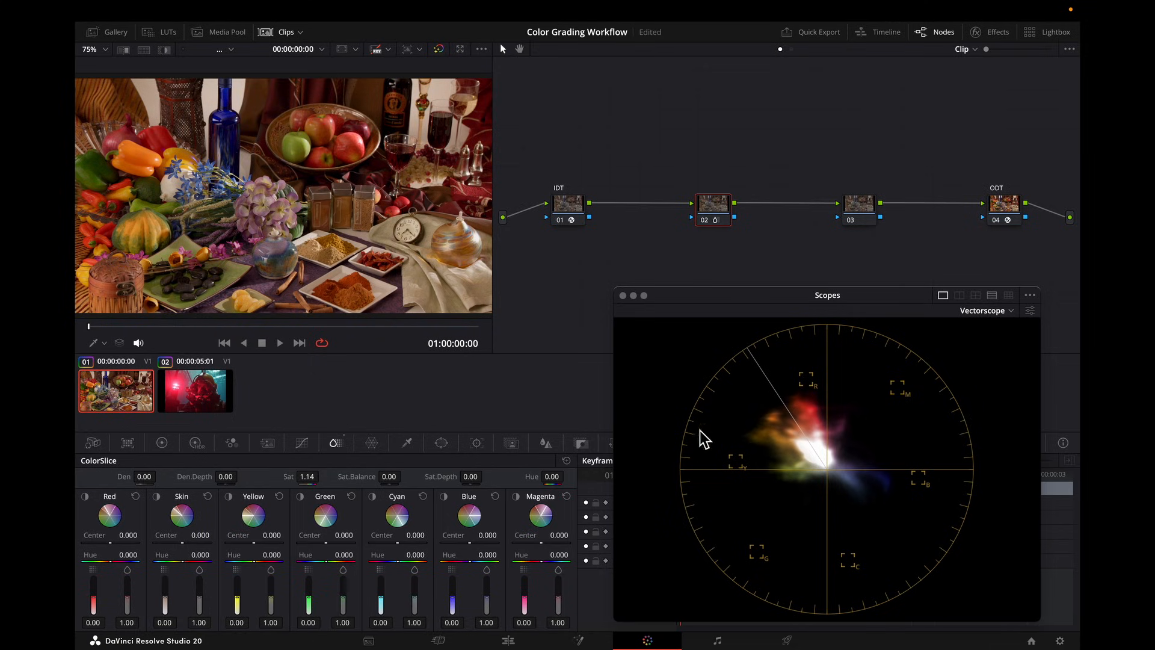
mouse_move(843, 408)
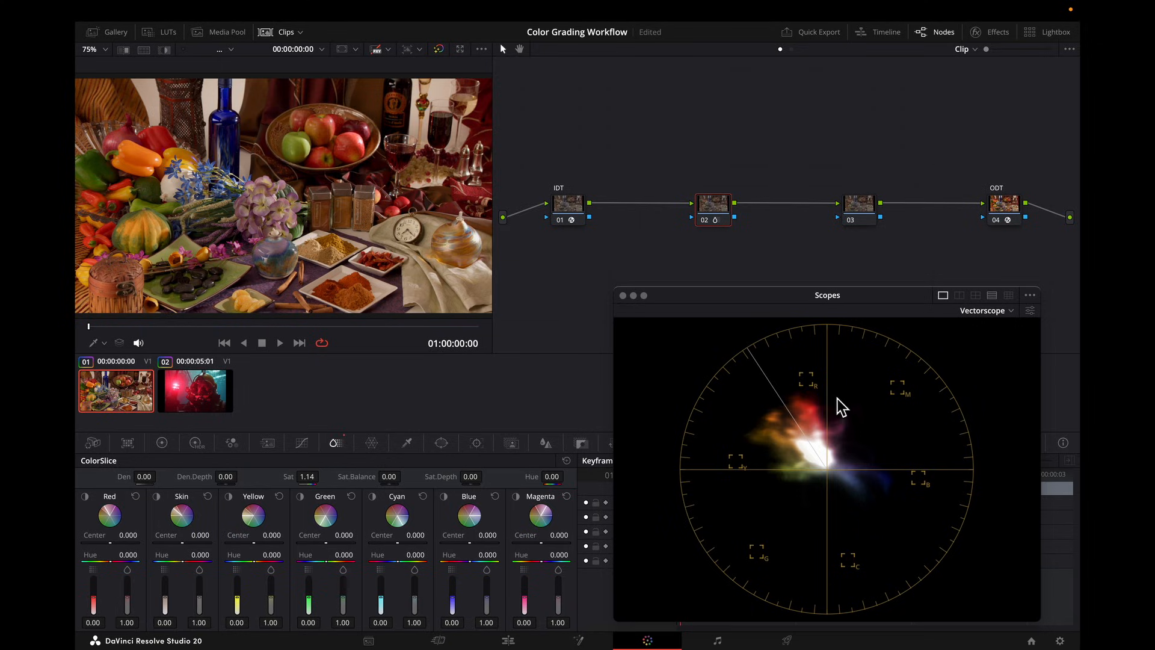
mouse_move(735, 417)
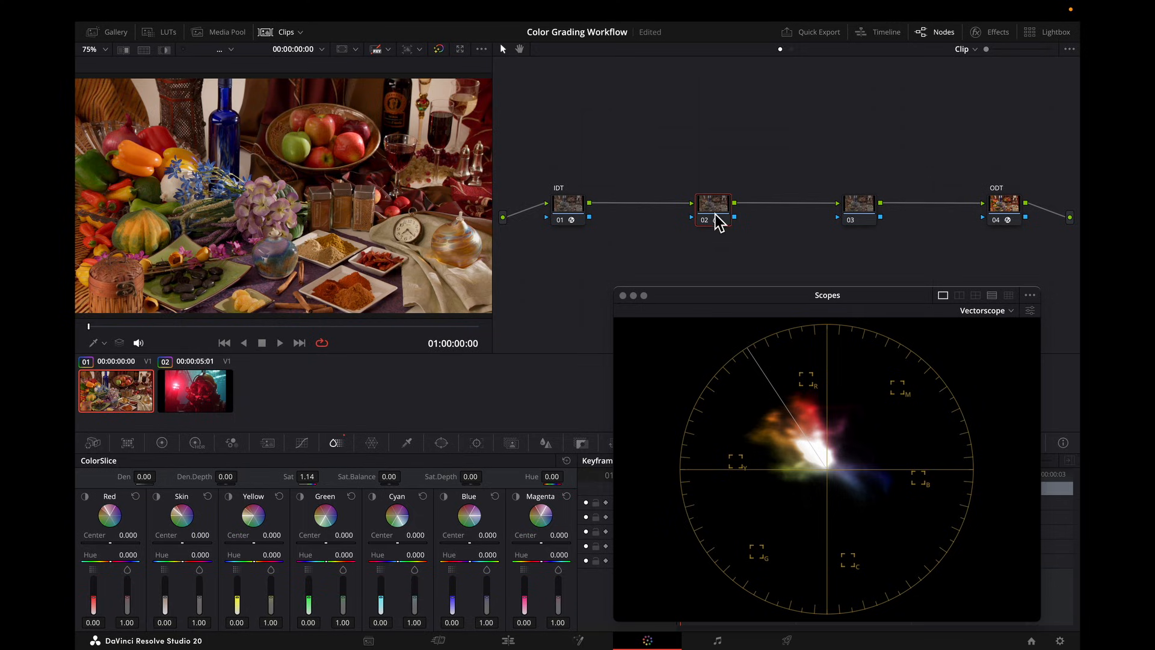
Step: Shape the Sat vs Sat curve: lift the low end, pull down the high end, bend the middle down
left_click(161, 443)
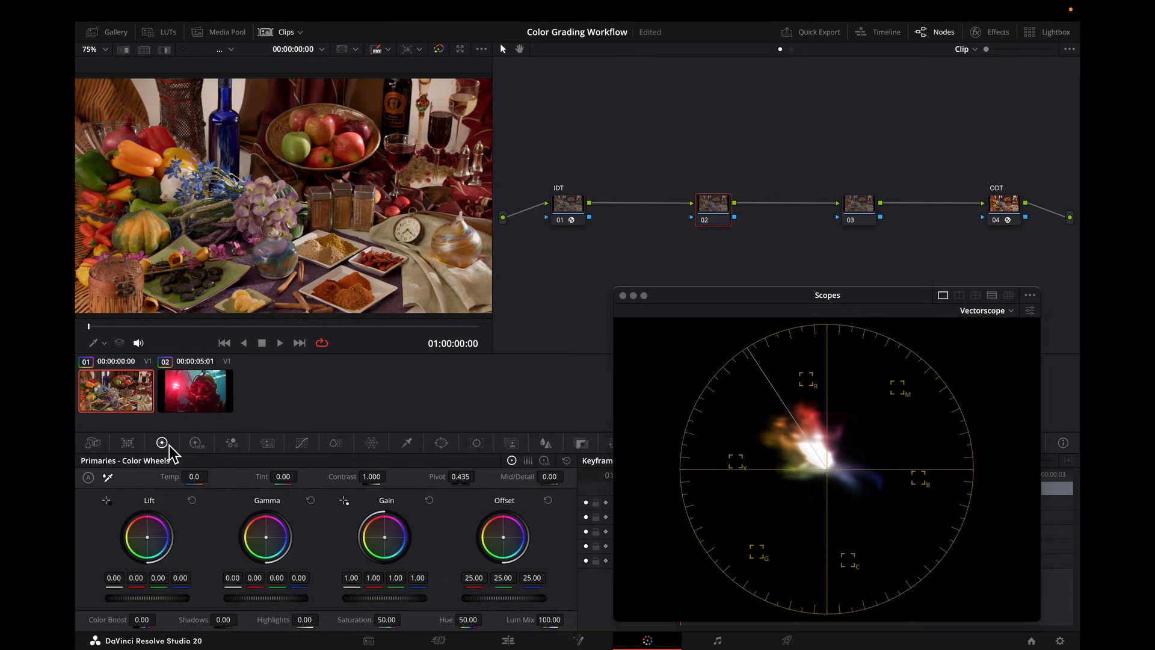
mouse_move(564, 323)
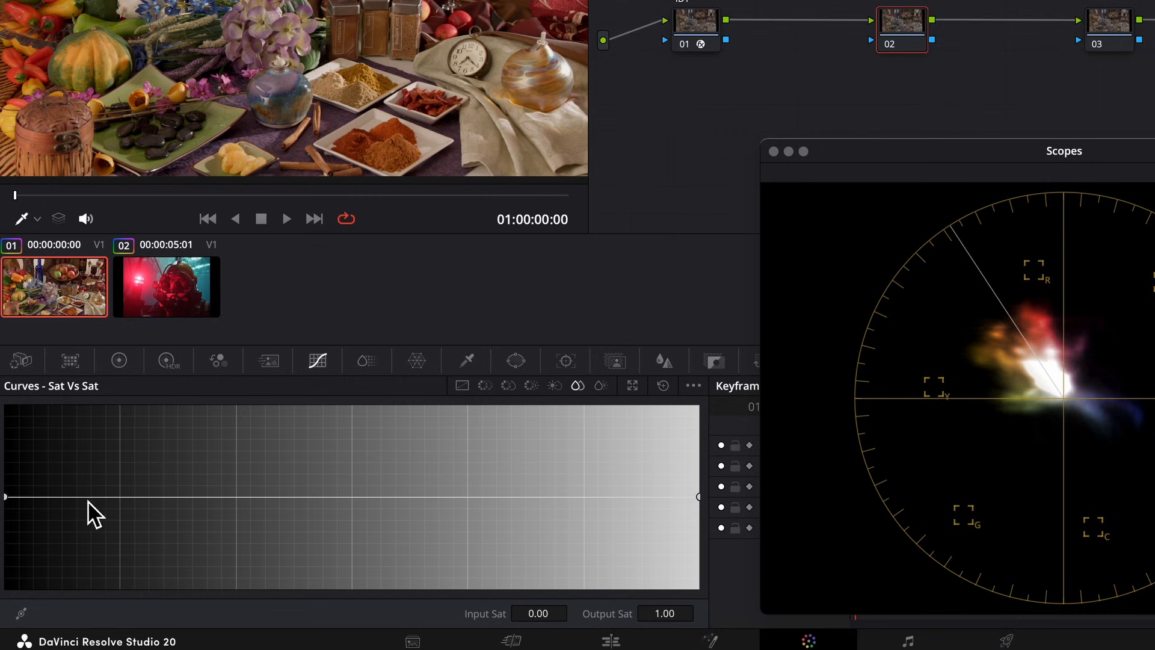
left_click_drag(7, 496, 55, 495)
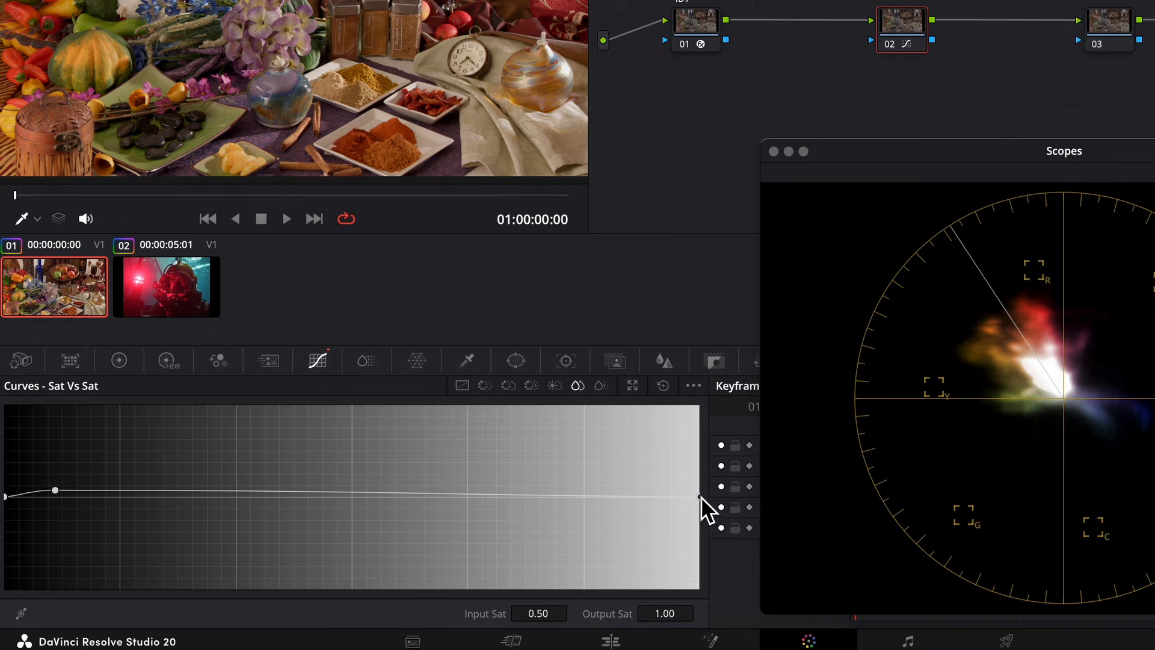
left_click_drag(698, 506, 277, 509)
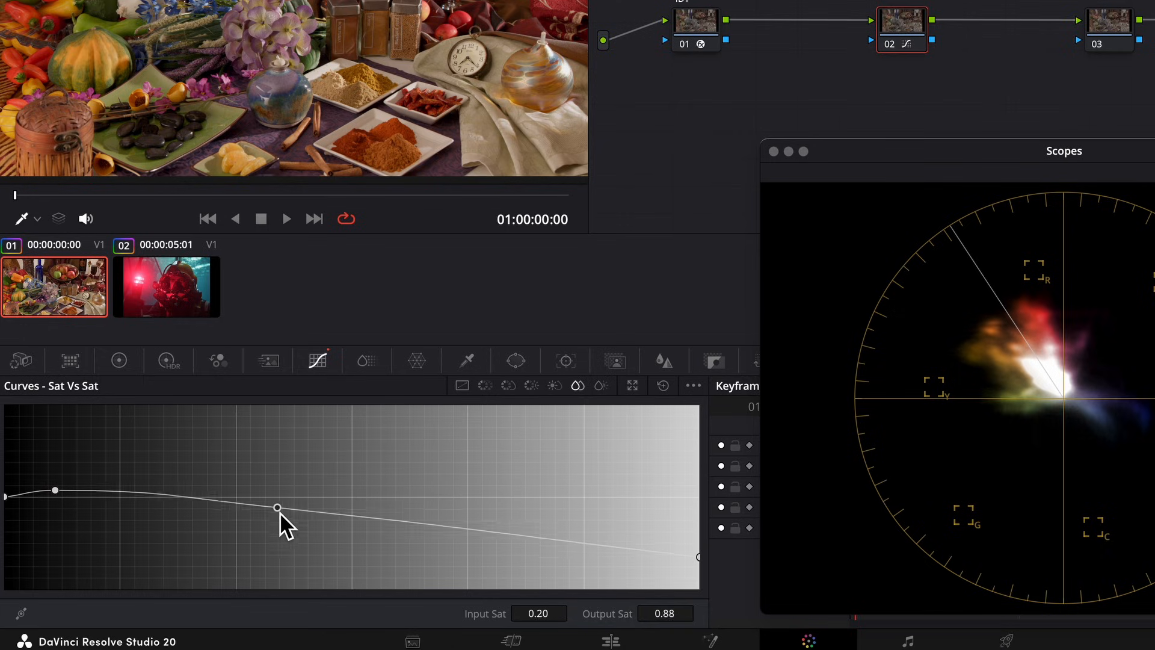
left_click_drag(277, 508, 273, 534)
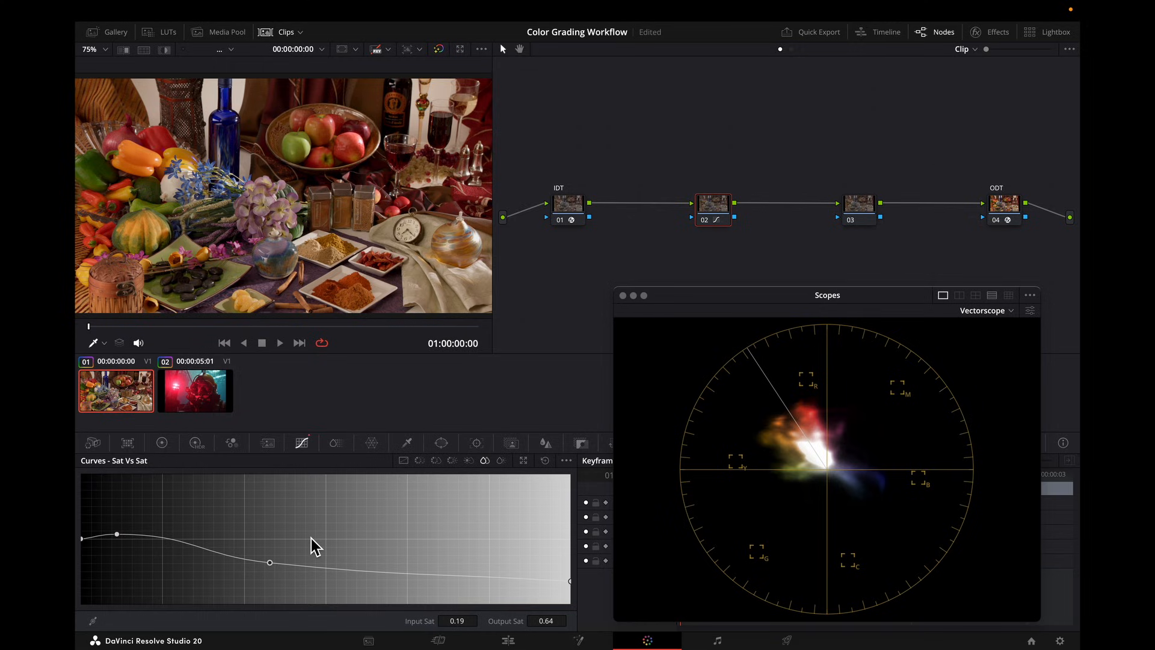
mouse_move(567, 468)
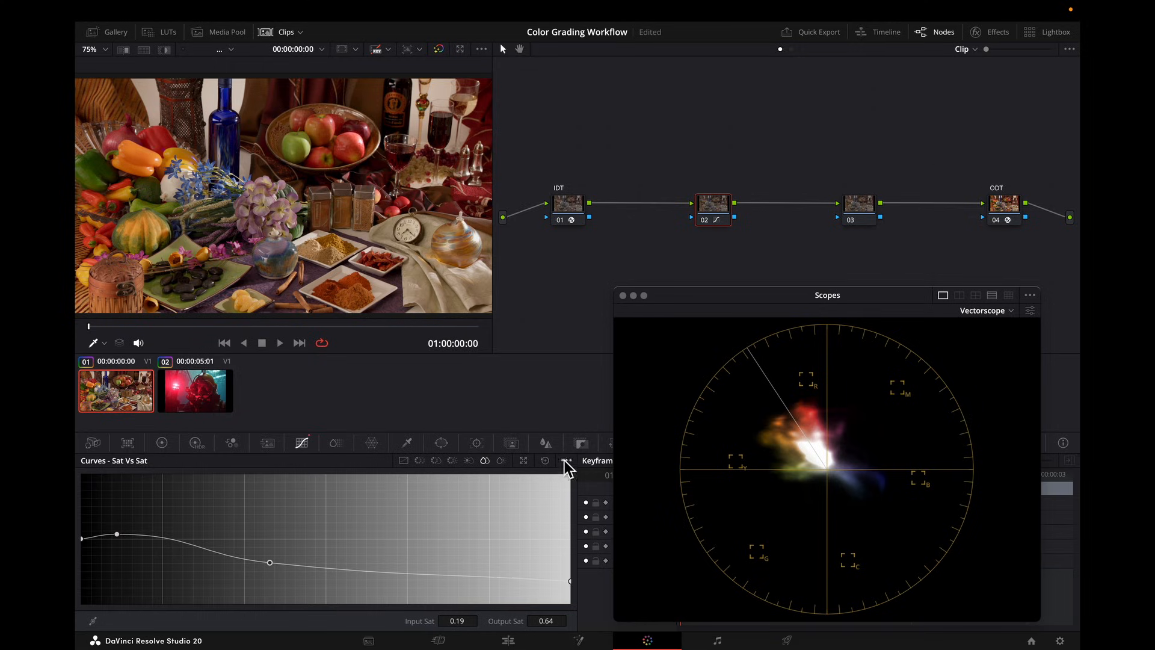
Step: Reset the Sat vs Sat curve and check Project Settings Color Management without changes
left_click(545, 461)
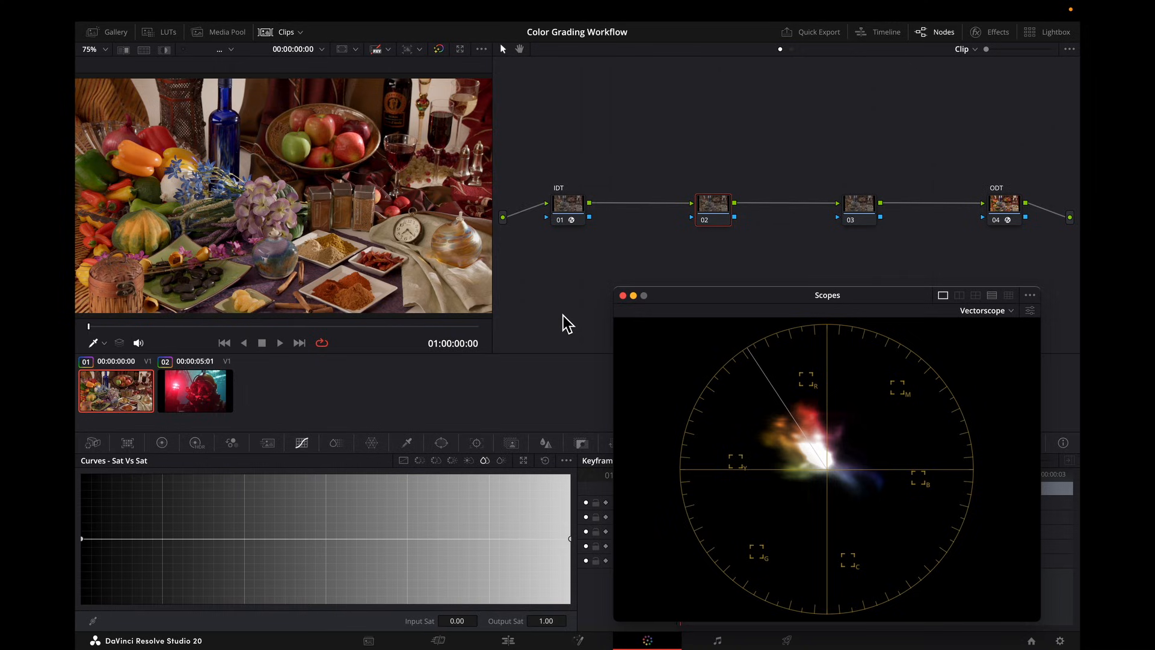
mouse_move(625, 263)
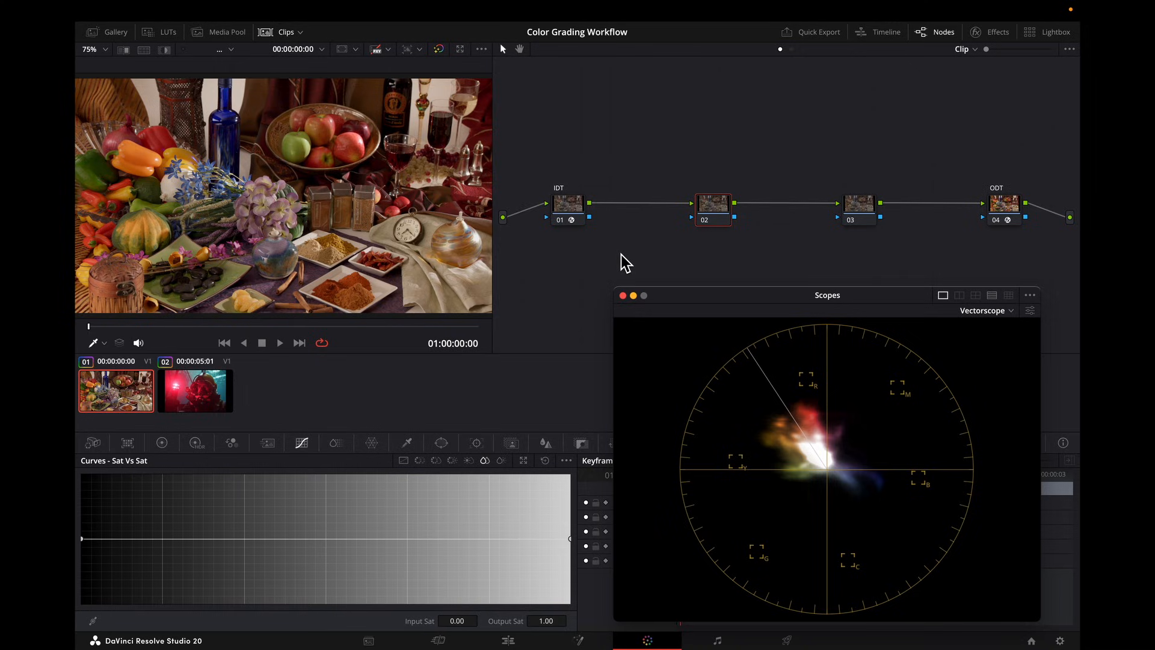
mouse_move(678, 260)
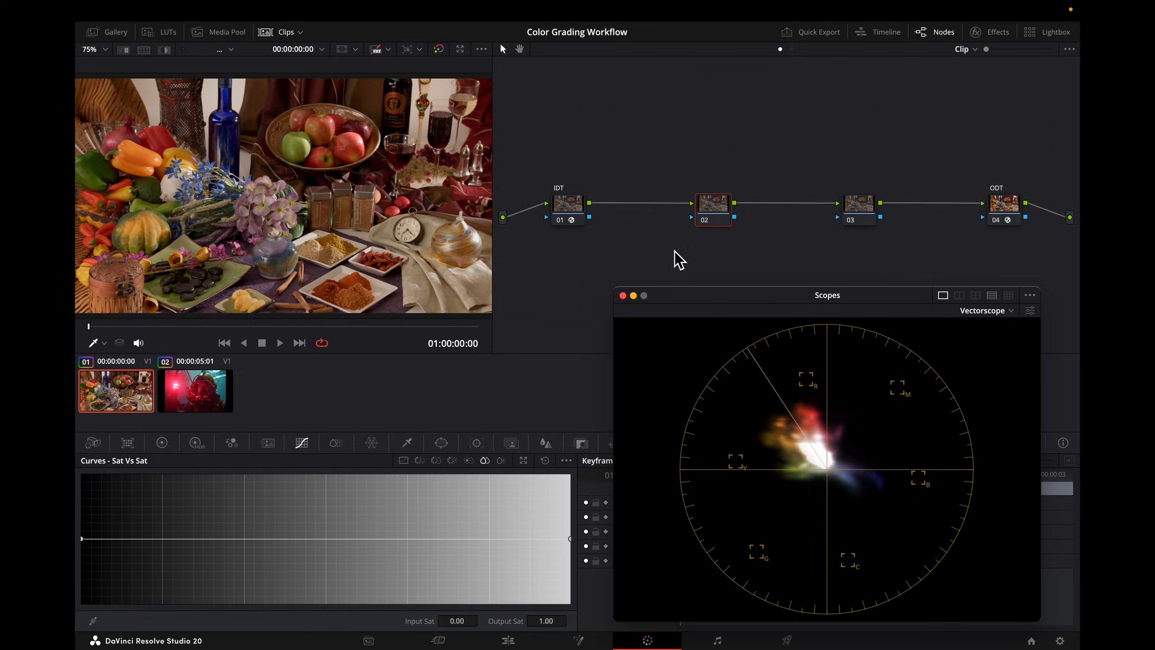
mouse_move(639, 138)
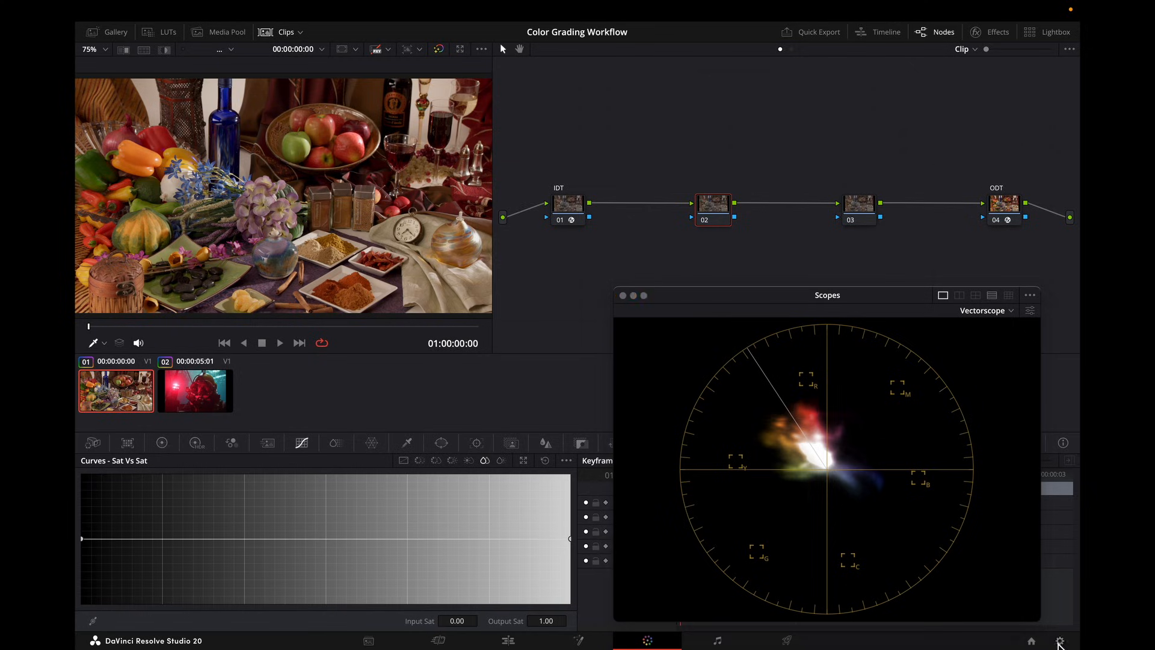
left_click(1059, 641)
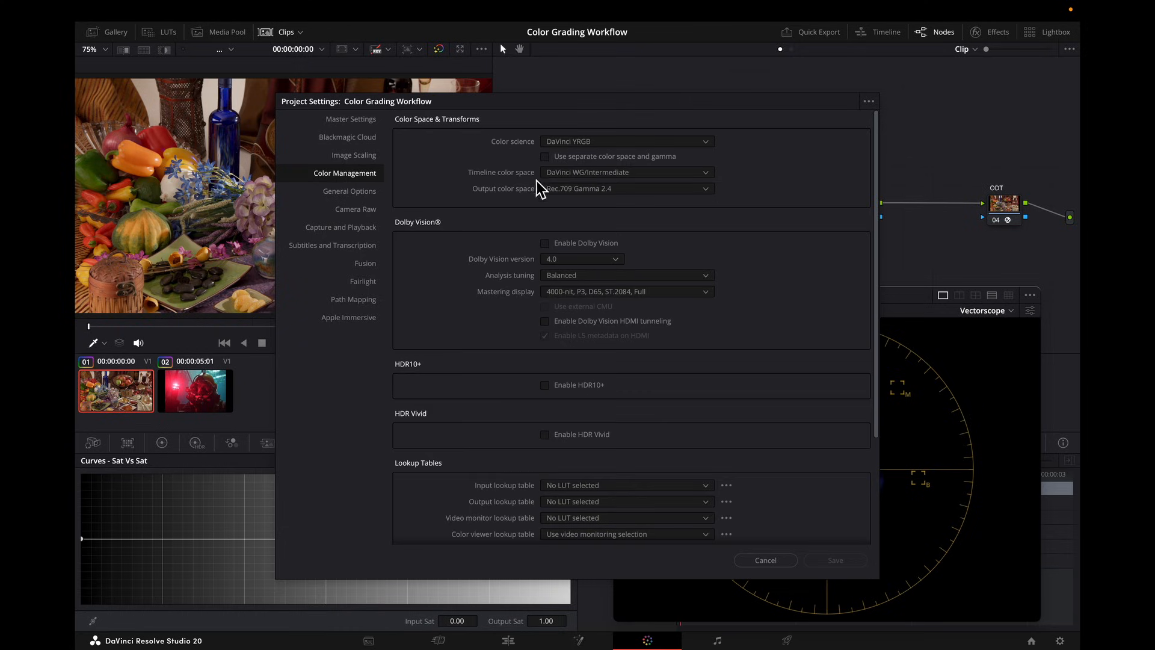
mouse_move(630, 194)
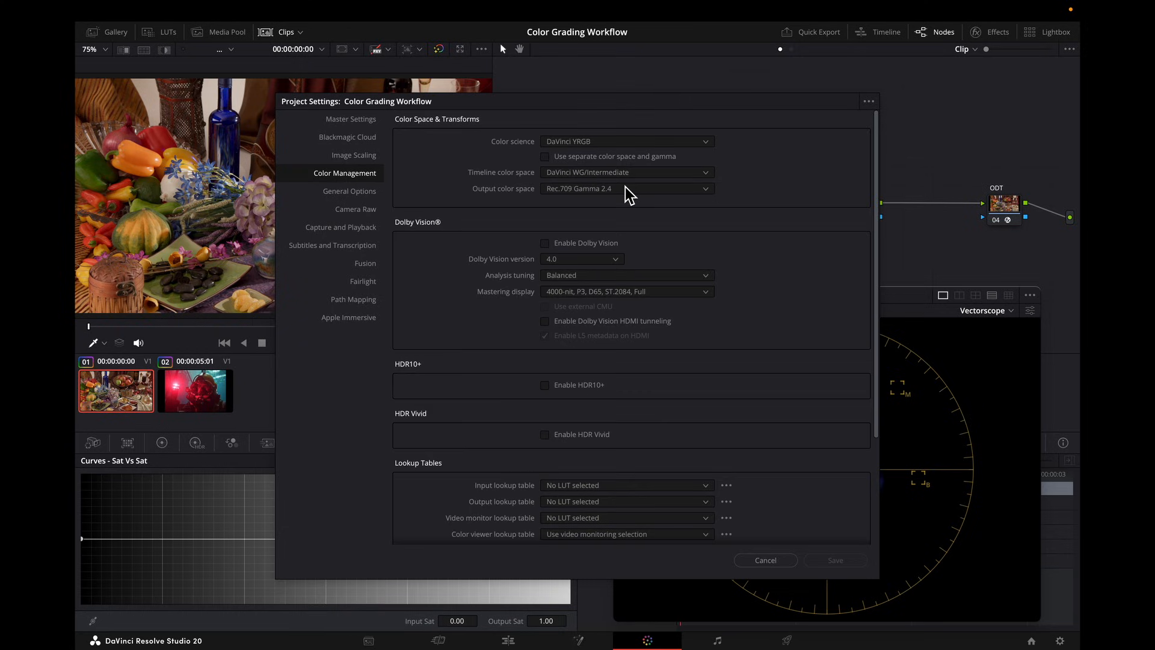
left_click(765, 560)
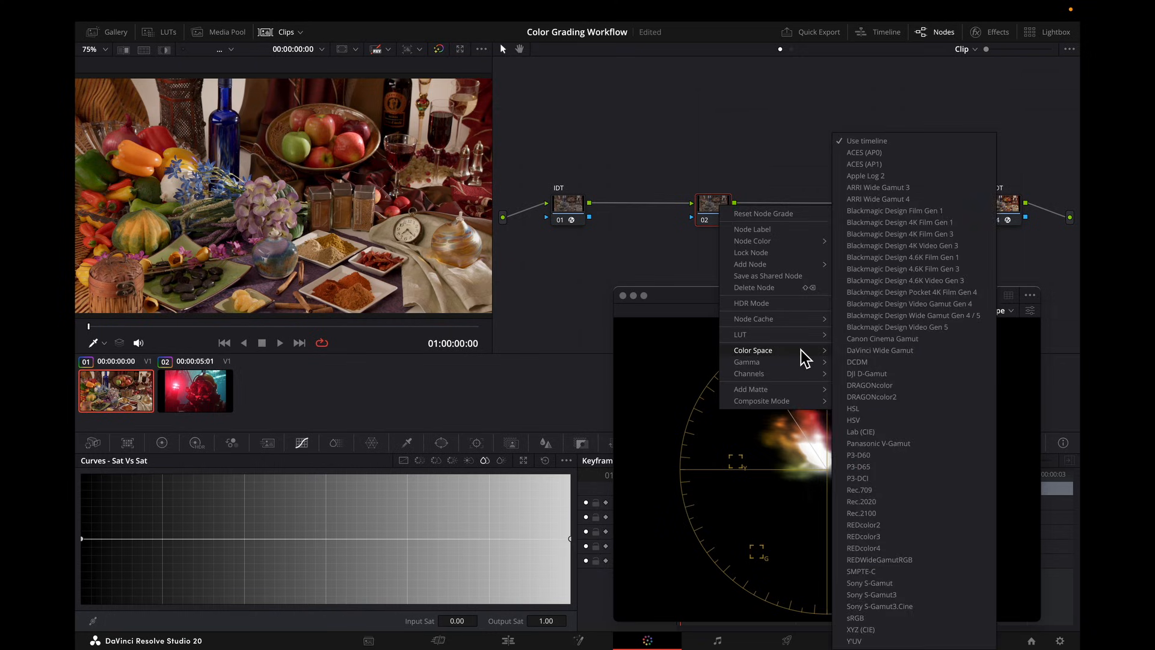
mouse_move(890, 424)
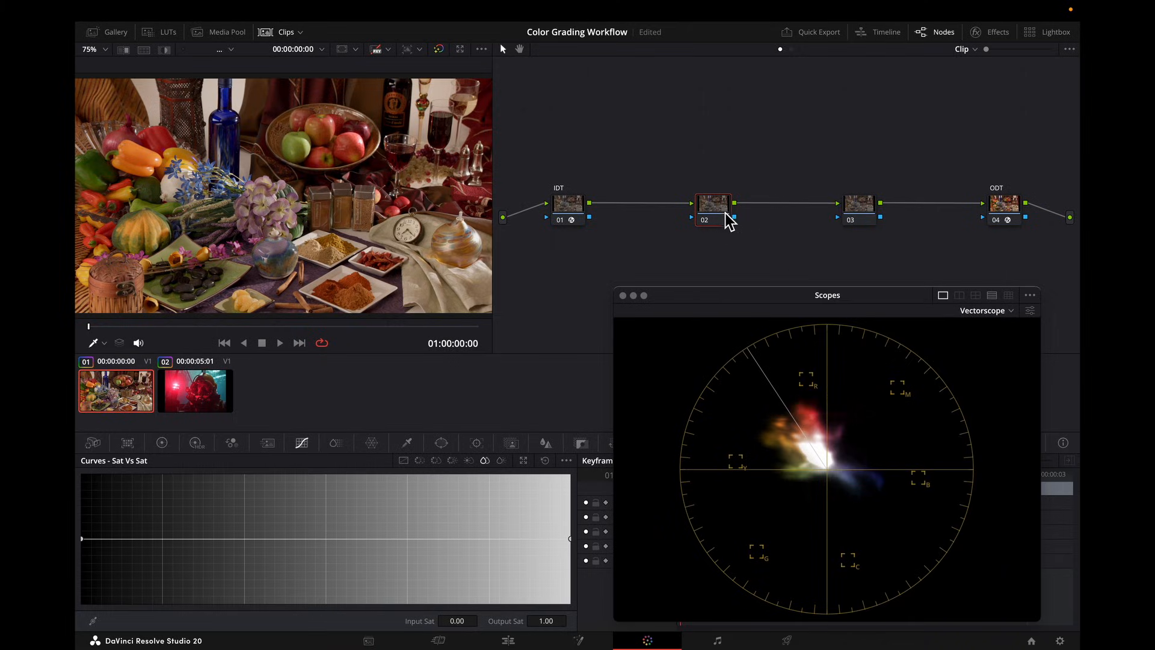
Step: Check node 02's options and return to the Primaries Color Wheels palette
right_click(713, 204)
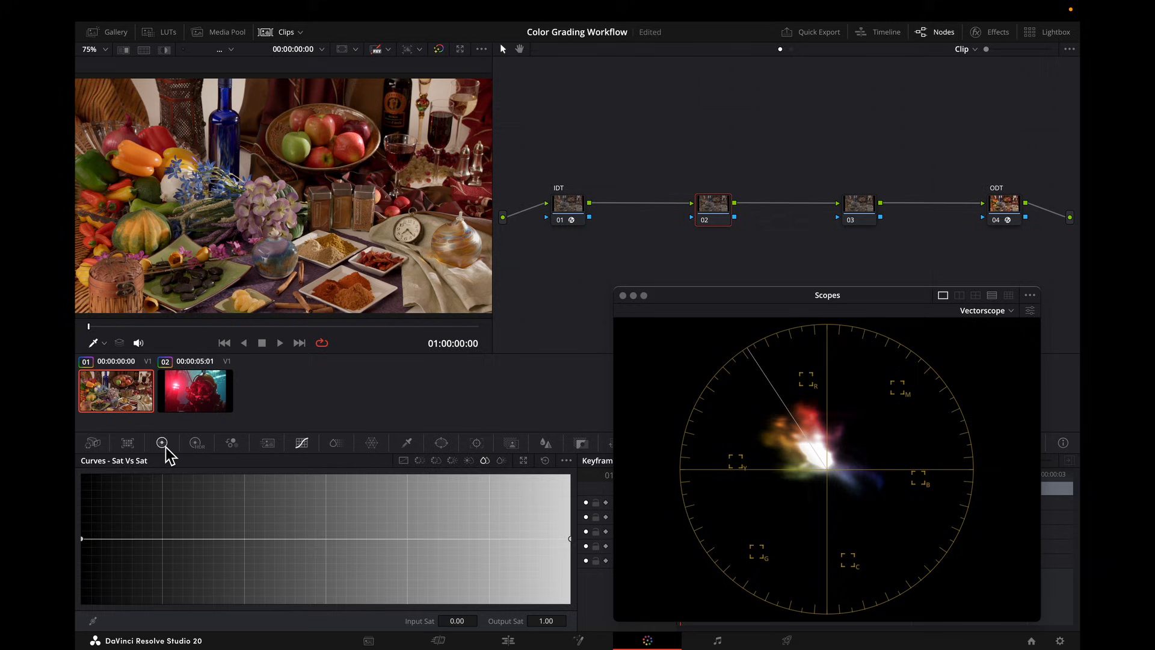
left_click(161, 443)
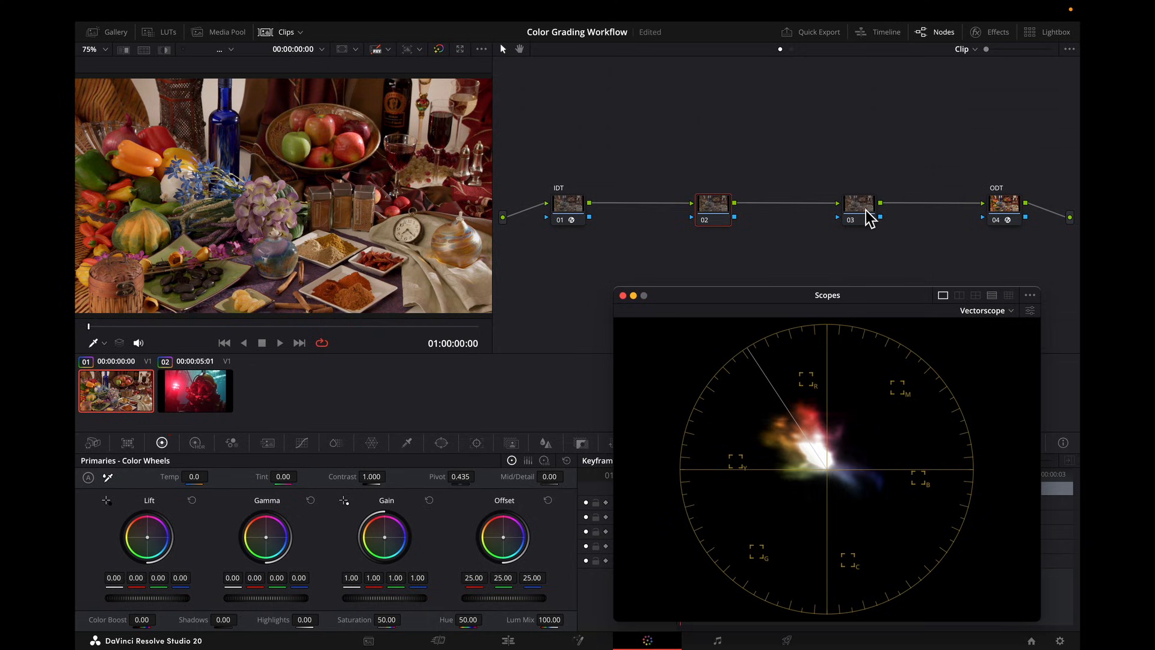
Step: Select node 03 and reset its ColorSlice global Sat from 1.20 to 1.00
left_click(857, 202)
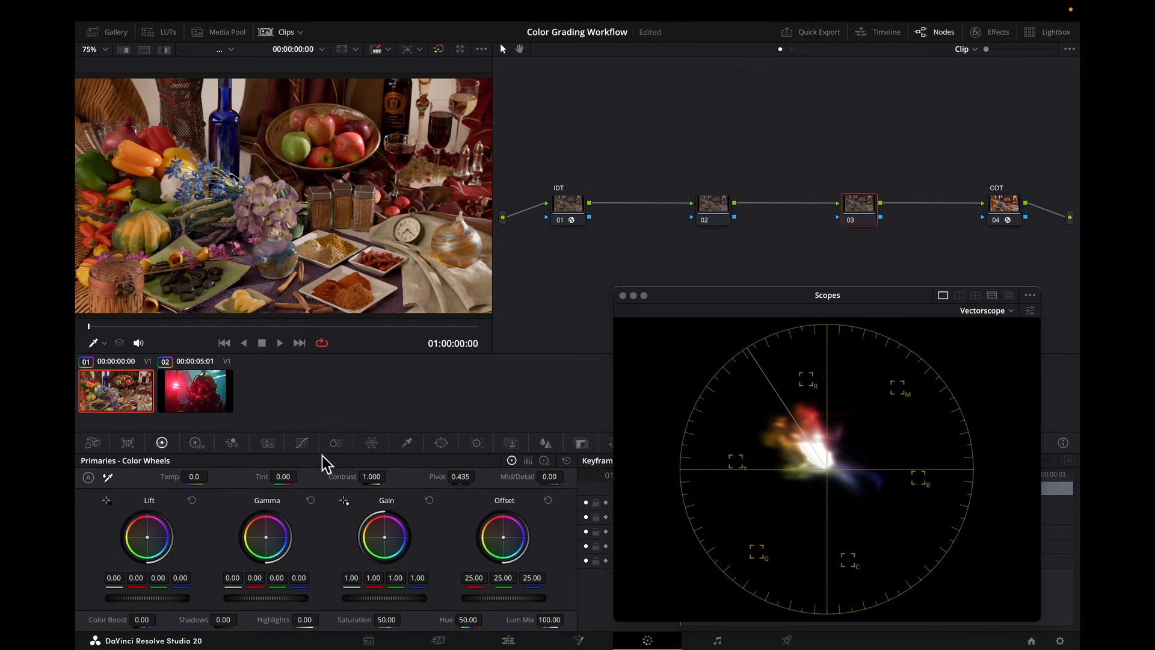
left_click(335, 442)
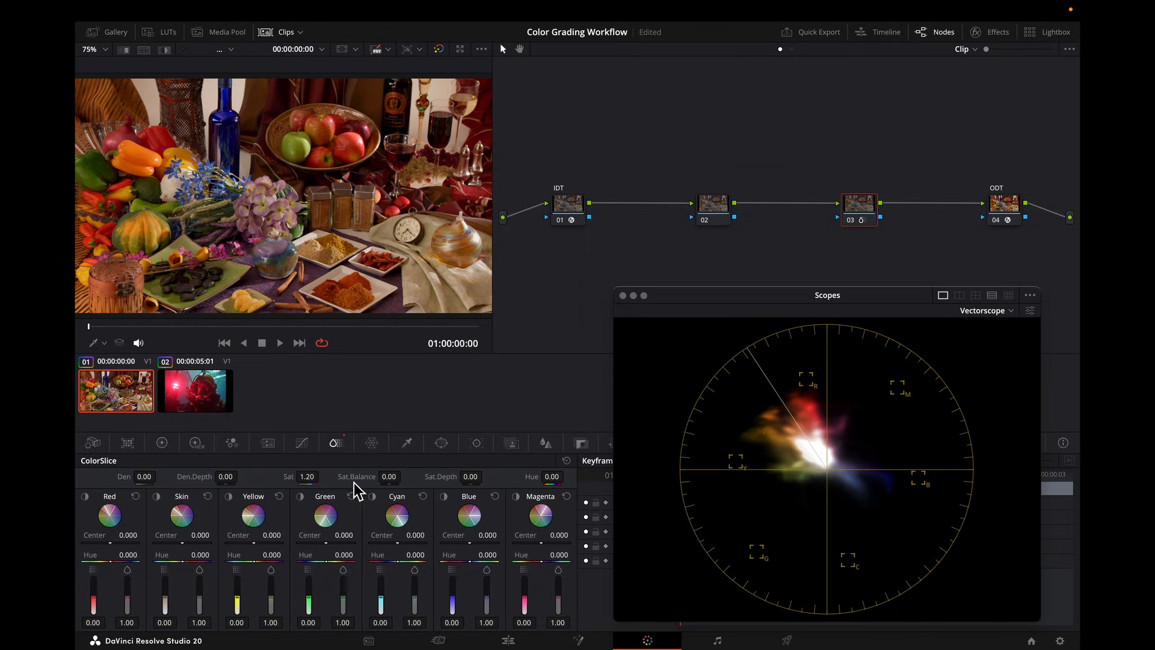
mouse_move(457, 486)
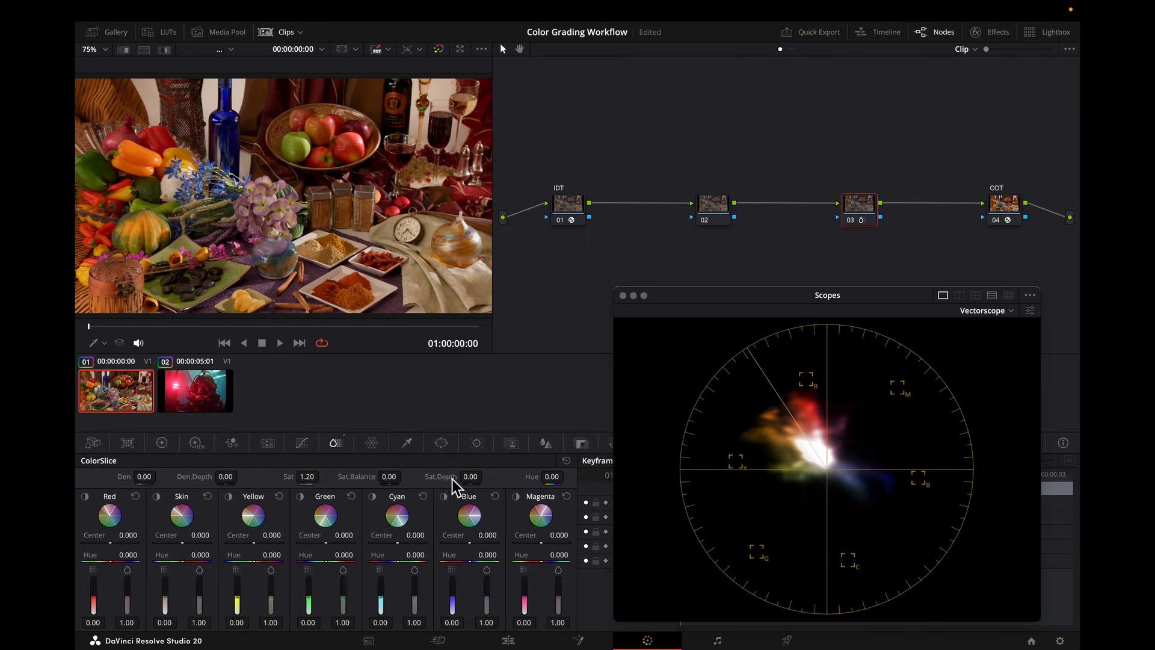
mouse_move(365, 492)
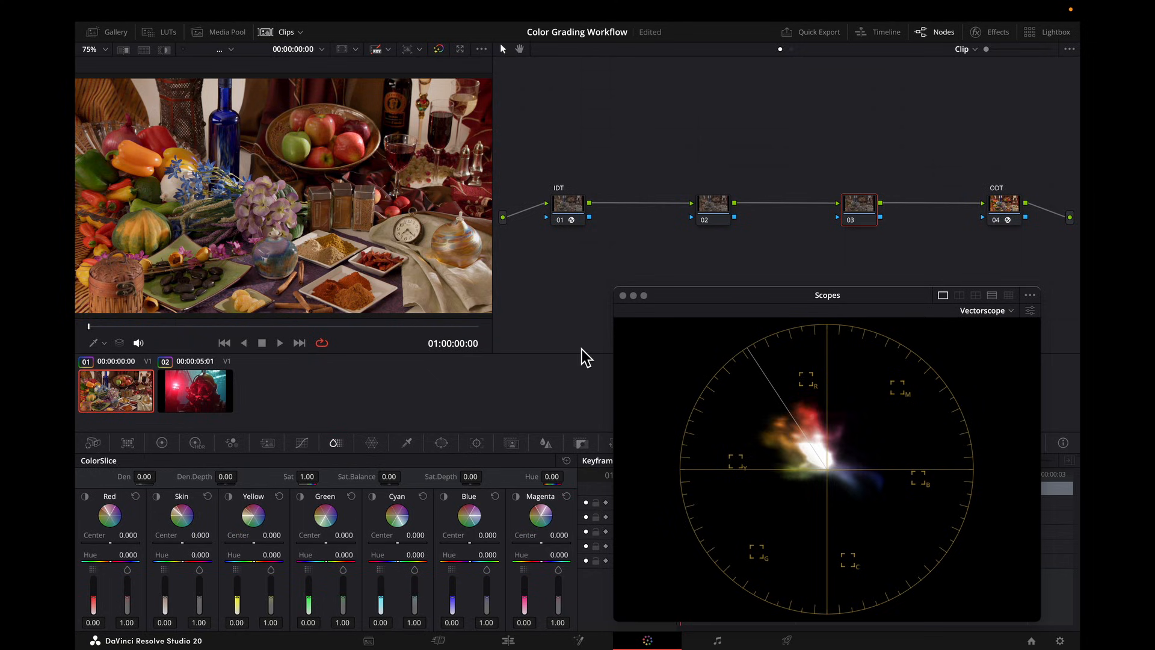
Step: Apply Film Look Creator's Clean Slate preset on node 03 with Subtractive Sat at 1.395
left_click(997, 31)
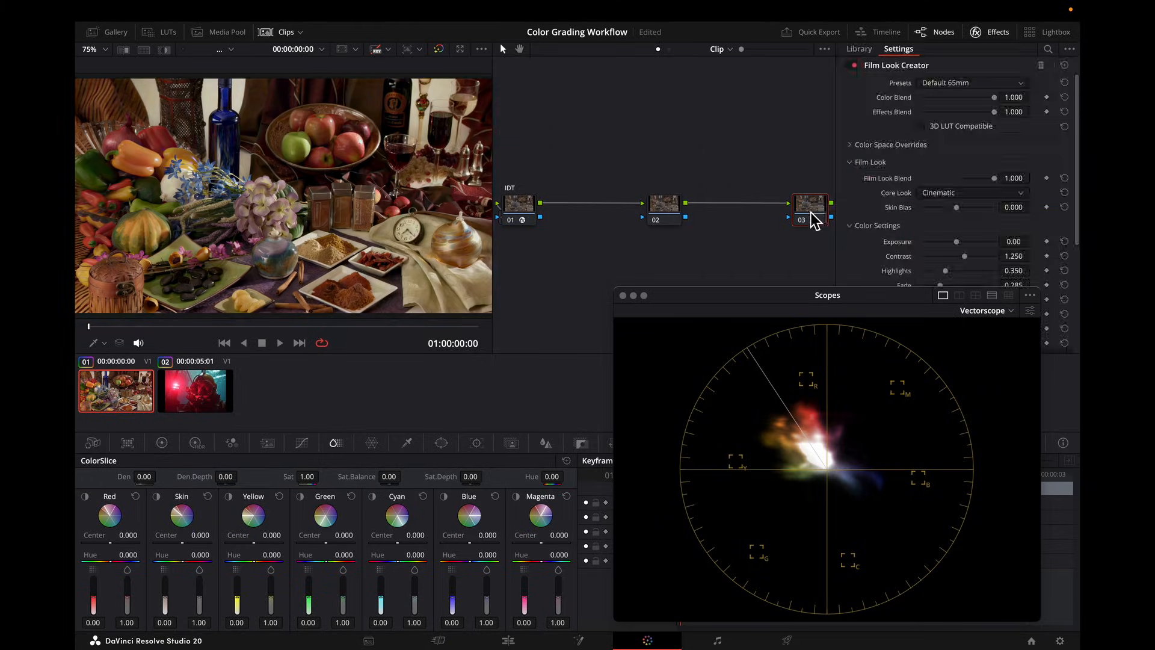
left_click(972, 83)
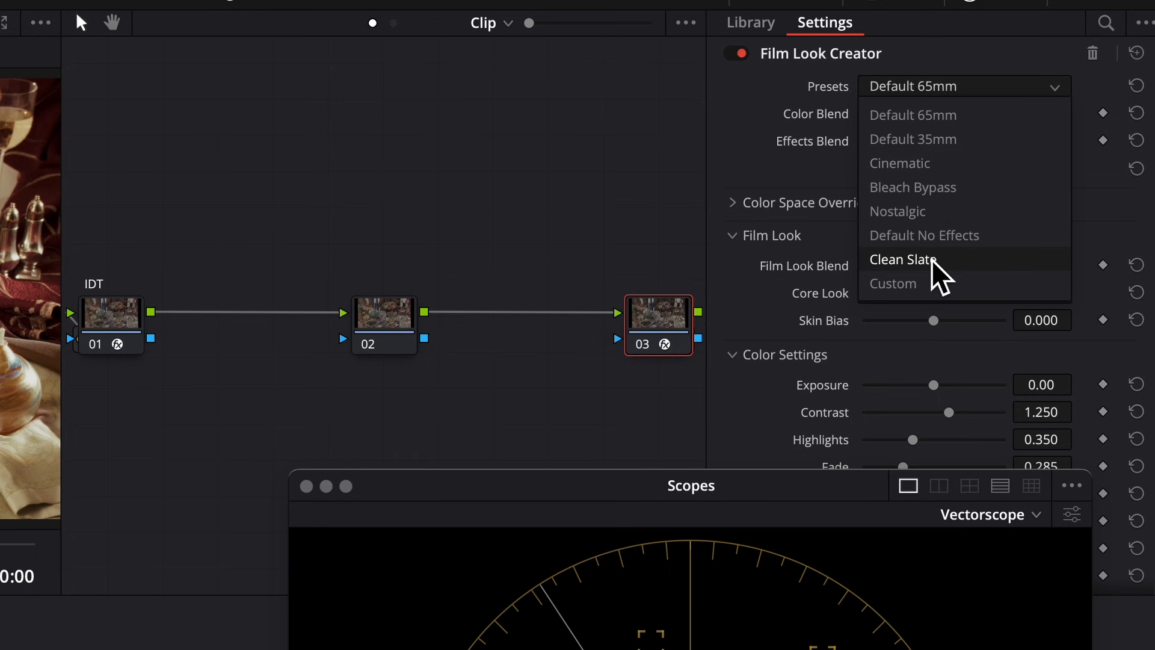
left_click(902, 260)
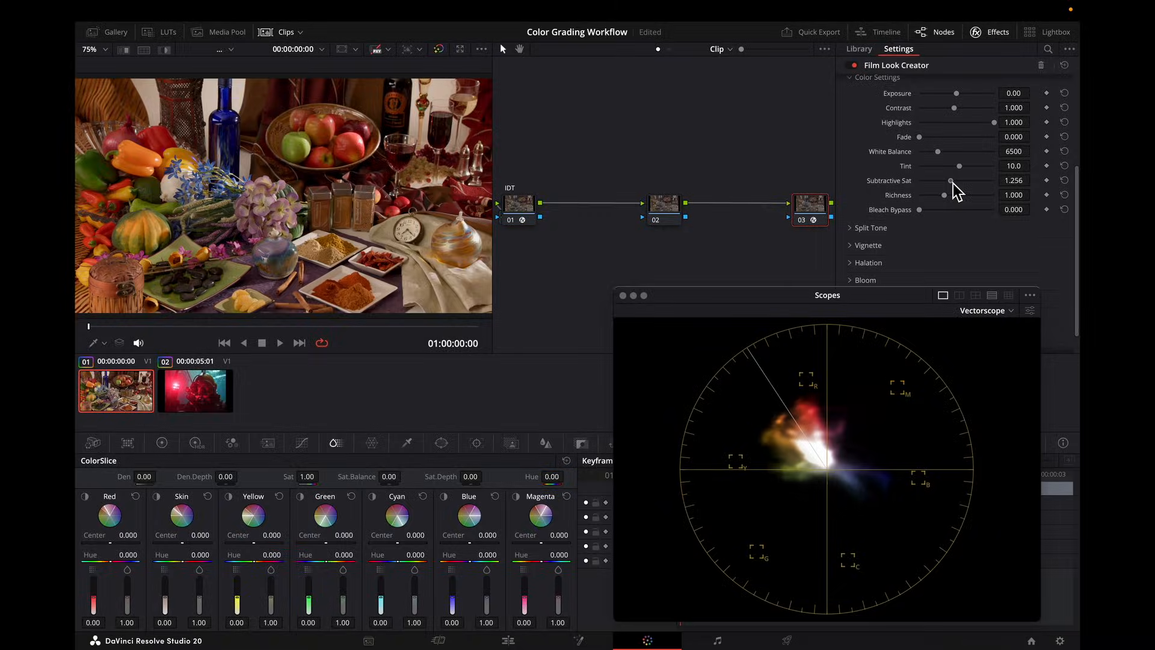
left_click_drag(949, 180, 954, 181)
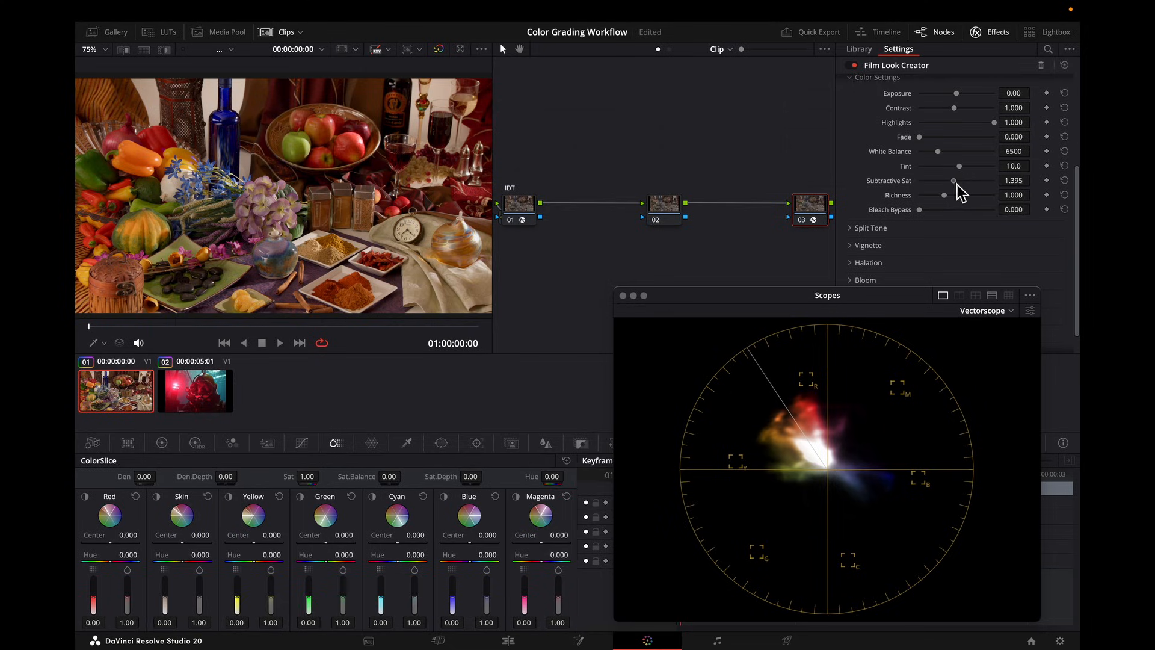
right_click(809, 204)
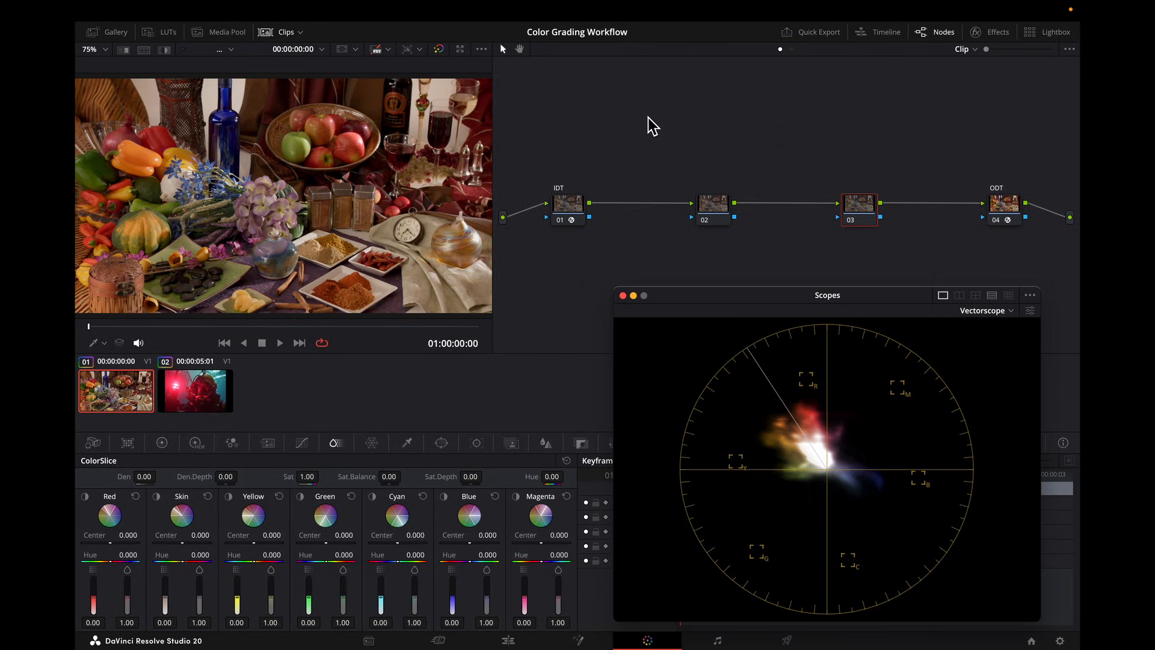
mouse_move(715, 214)
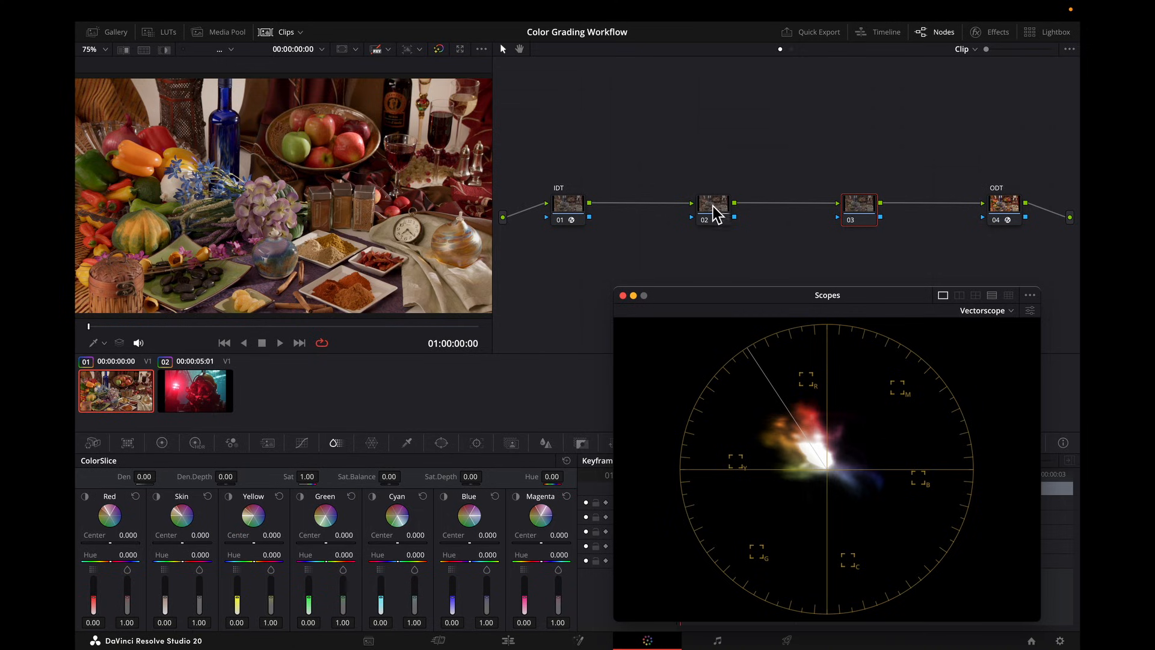
Step: Pick node 02 in the full node graph for the next adjustment
right_click(712, 204)
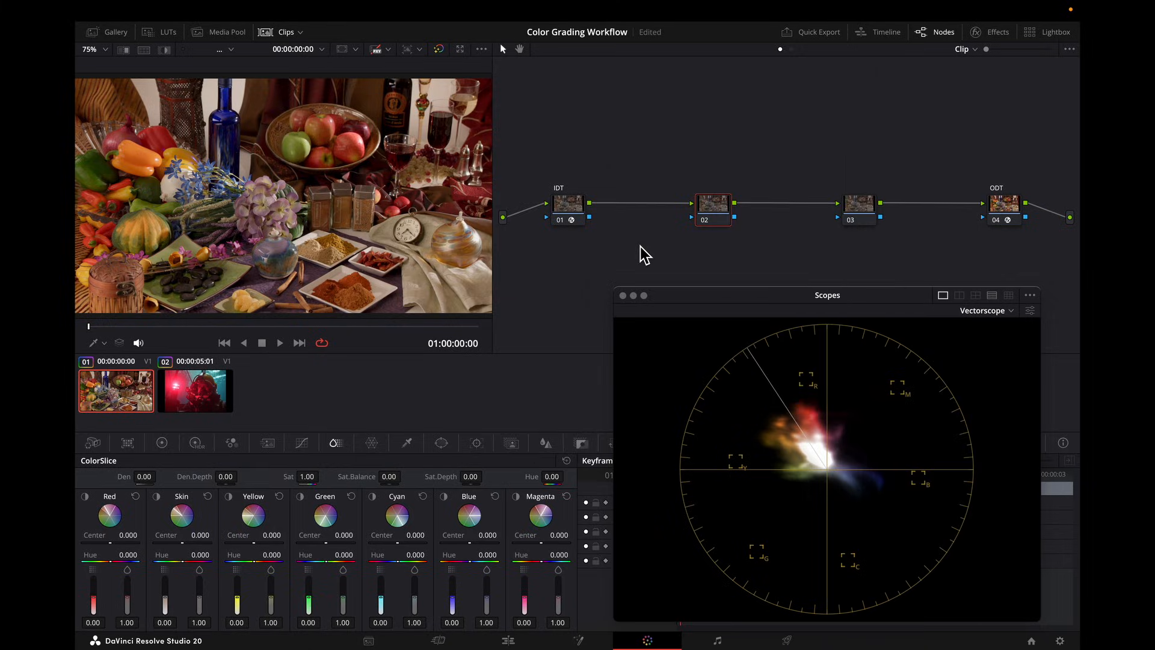
Step: Switch node 02 to a Custom curve and pull its white point down to dim highlights
left_click(301, 443)
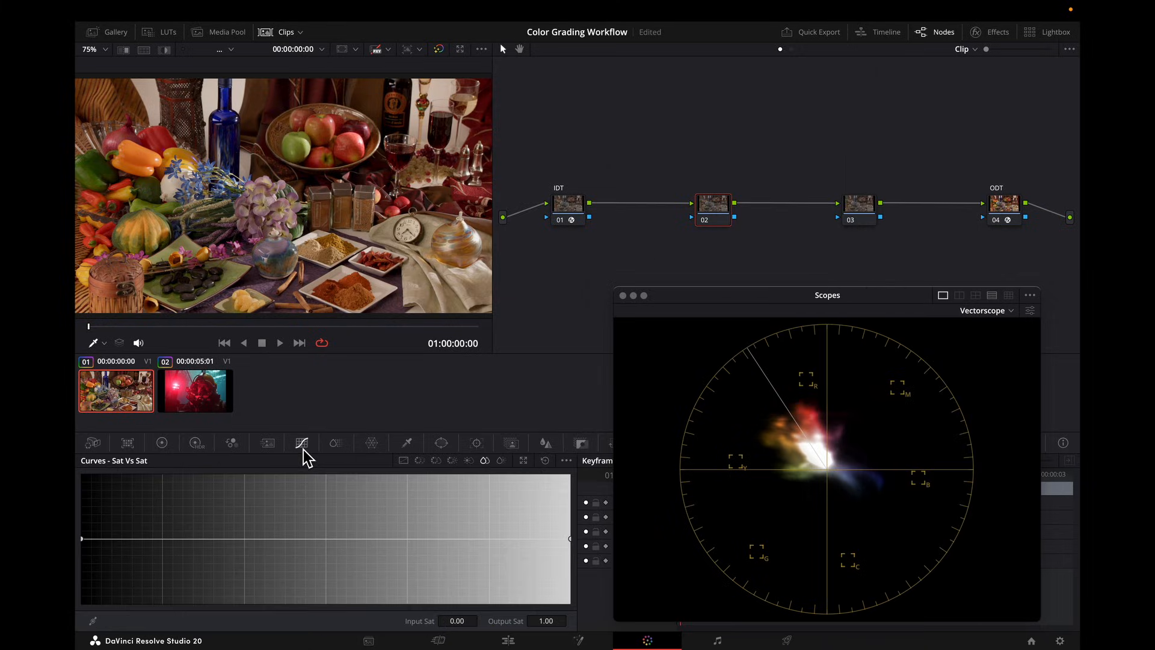
left_click(407, 443)
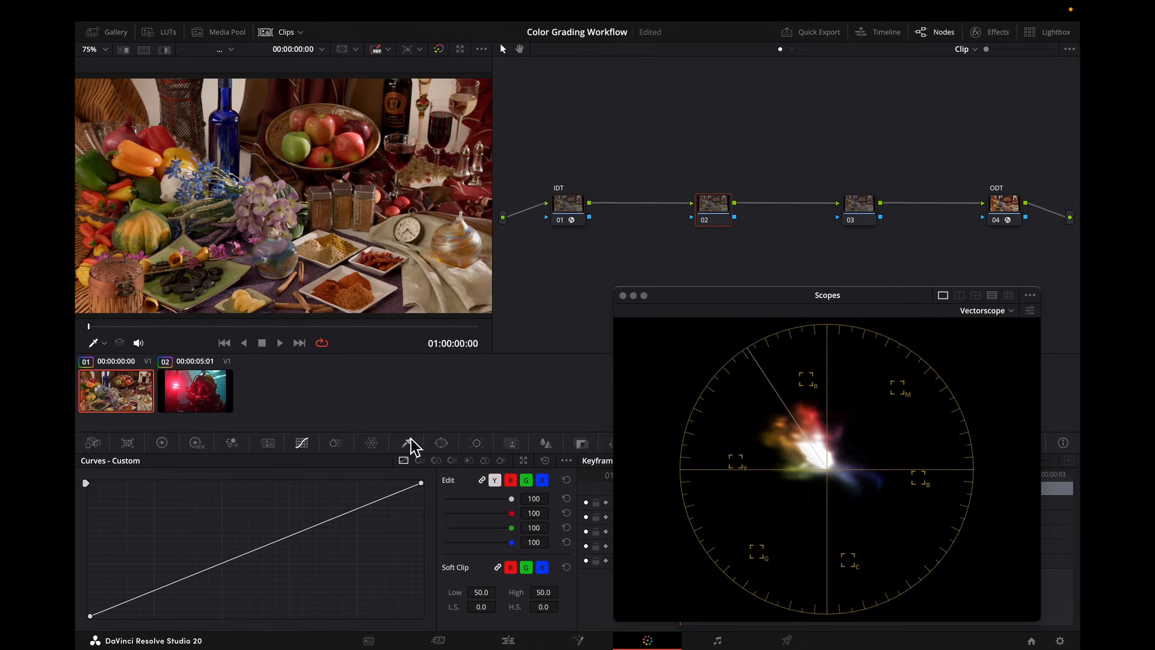
mouse_move(284, 583)
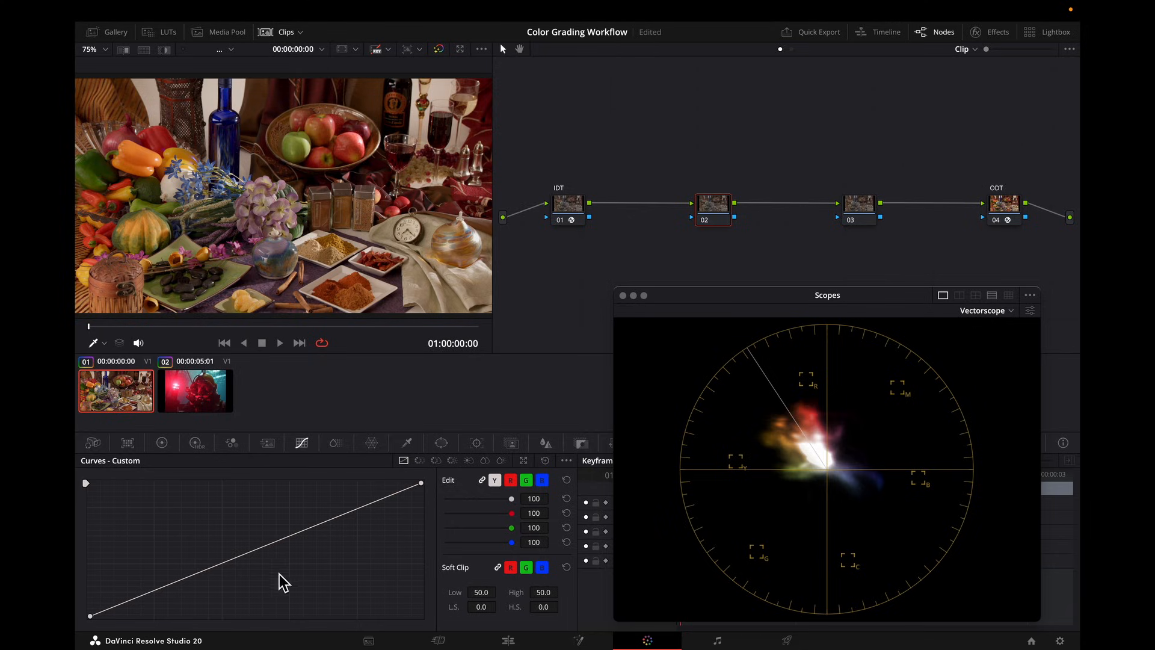
mouse_move(399, 533)
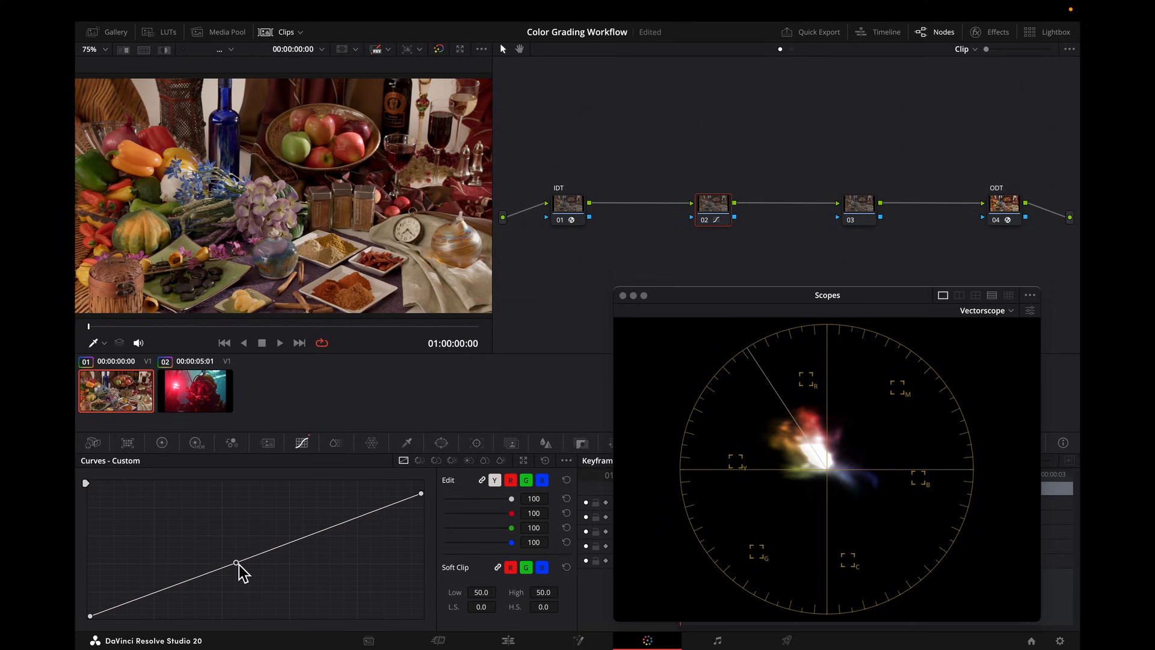
left_click_drag(237, 564, 235, 558)
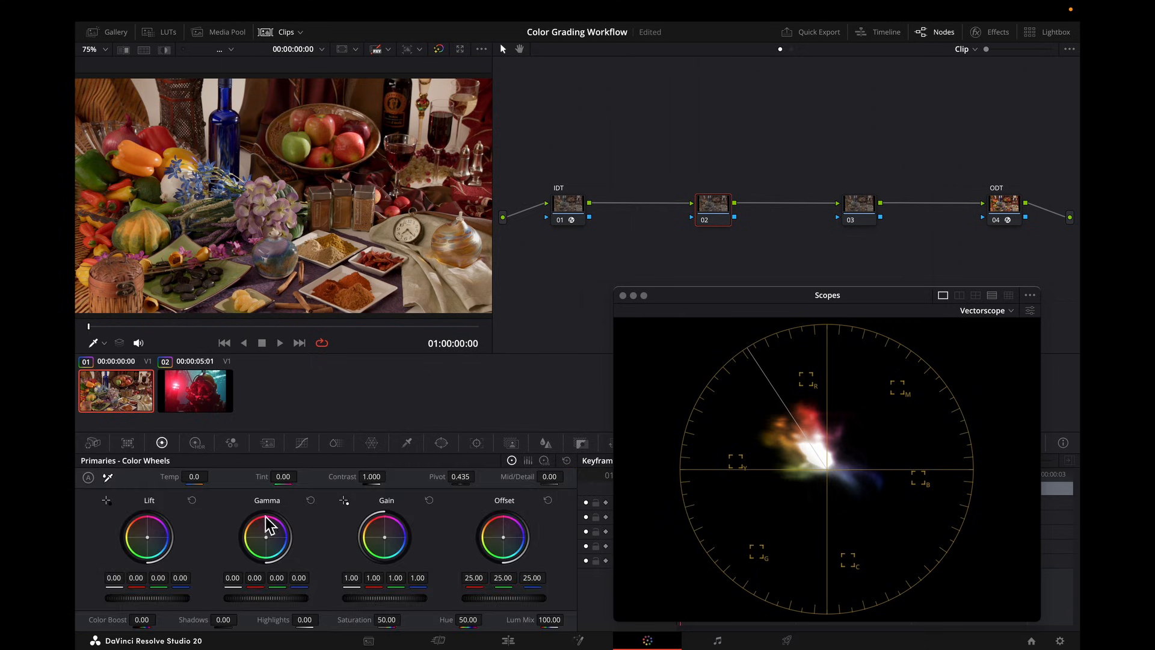
mouse_move(329, 562)
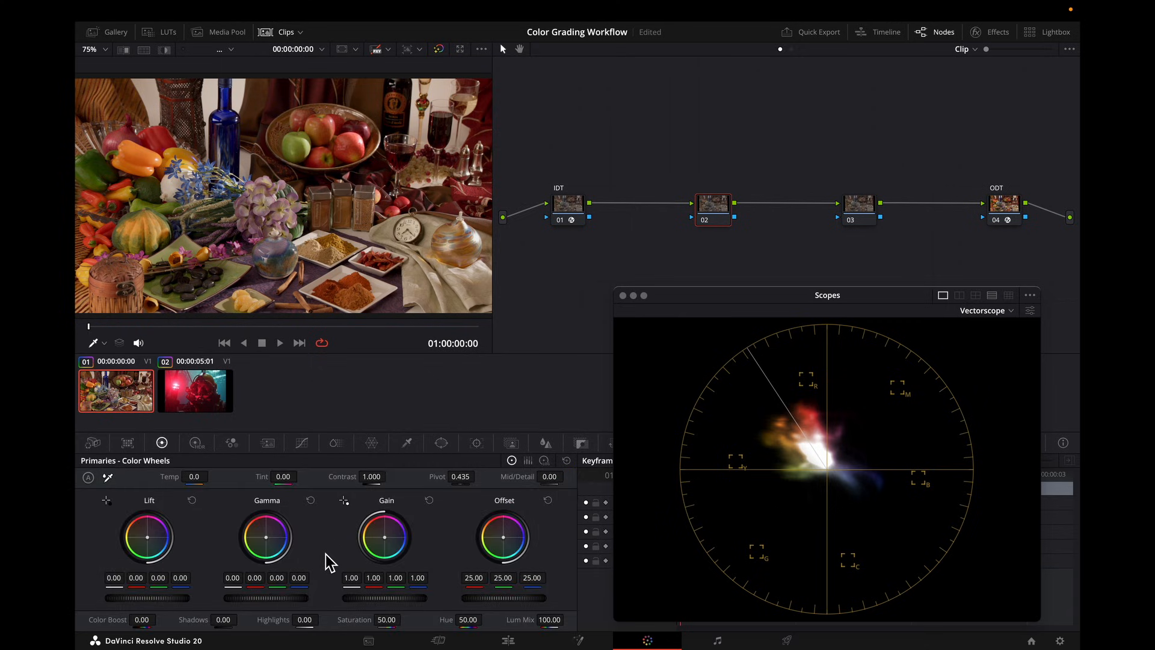
mouse_move(387, 607)
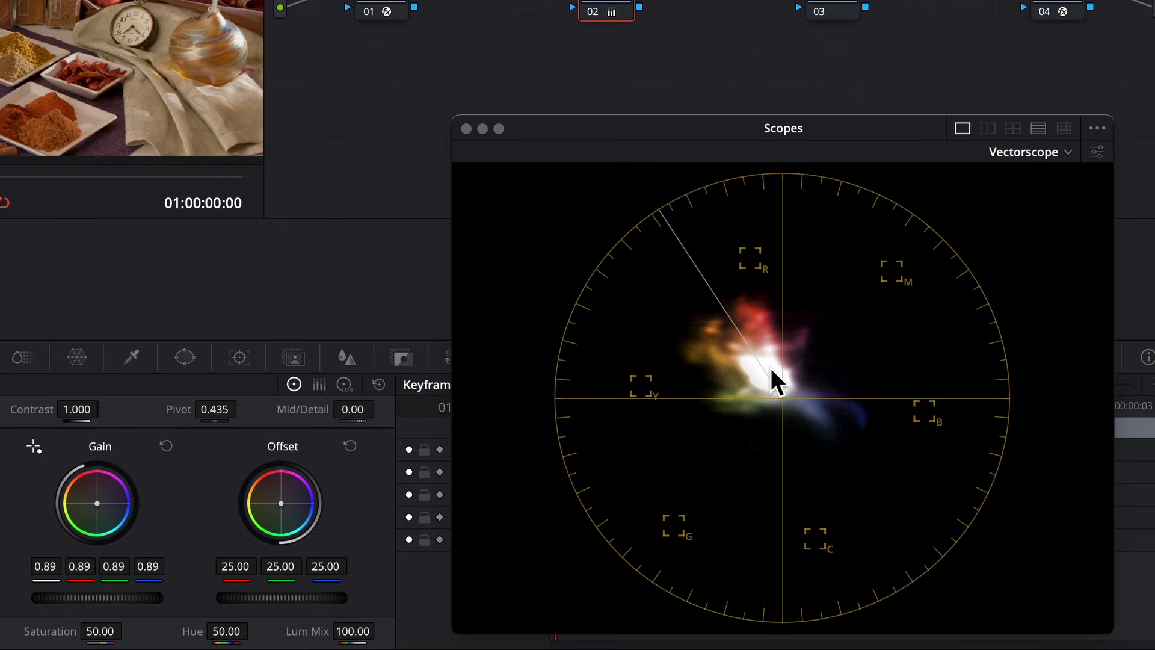
mouse_move(752, 432)
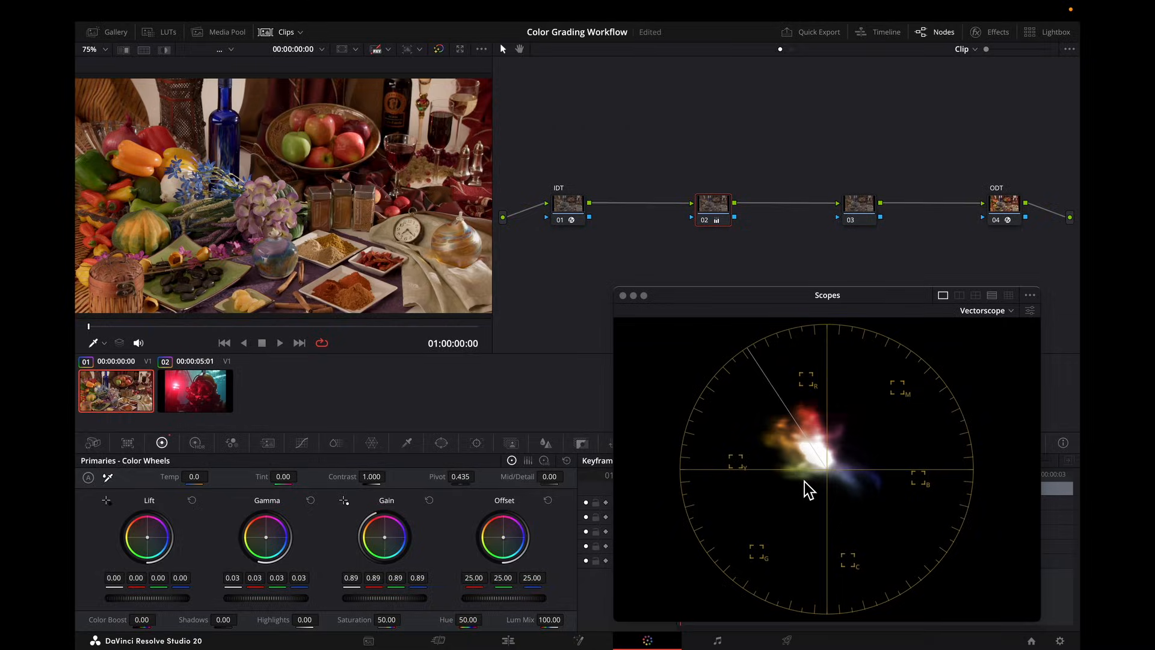
mouse_move(676, 389)
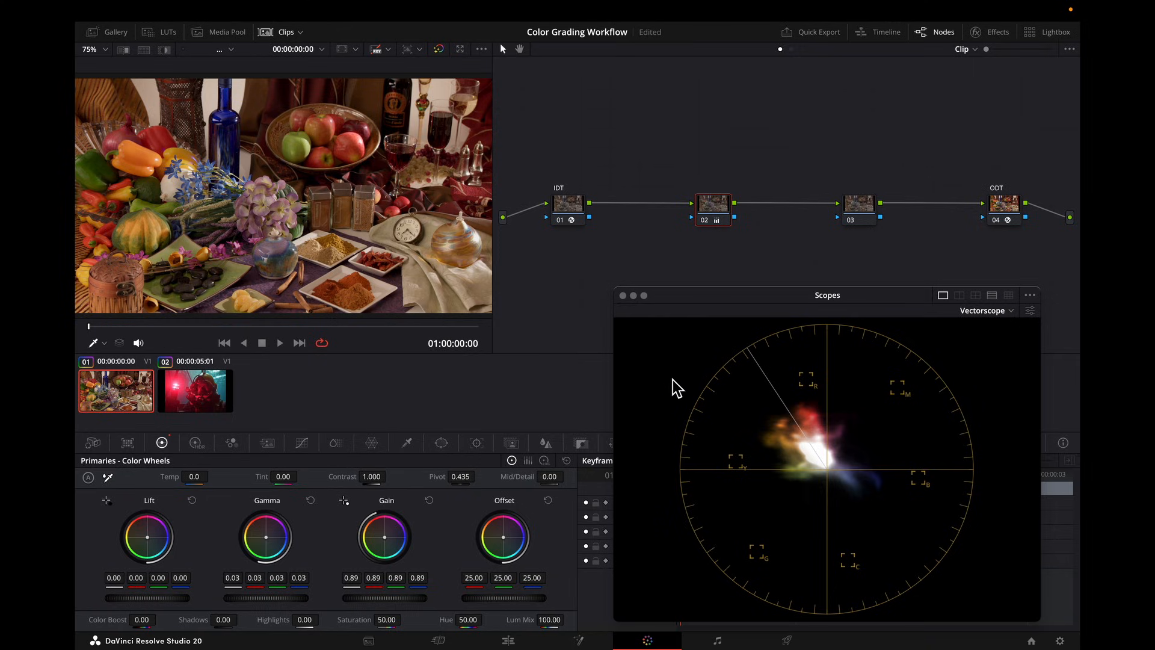
Step: Reset node 02's grade and set its Color Warper grid to 12 divisions in HSV
right_click(712, 202)
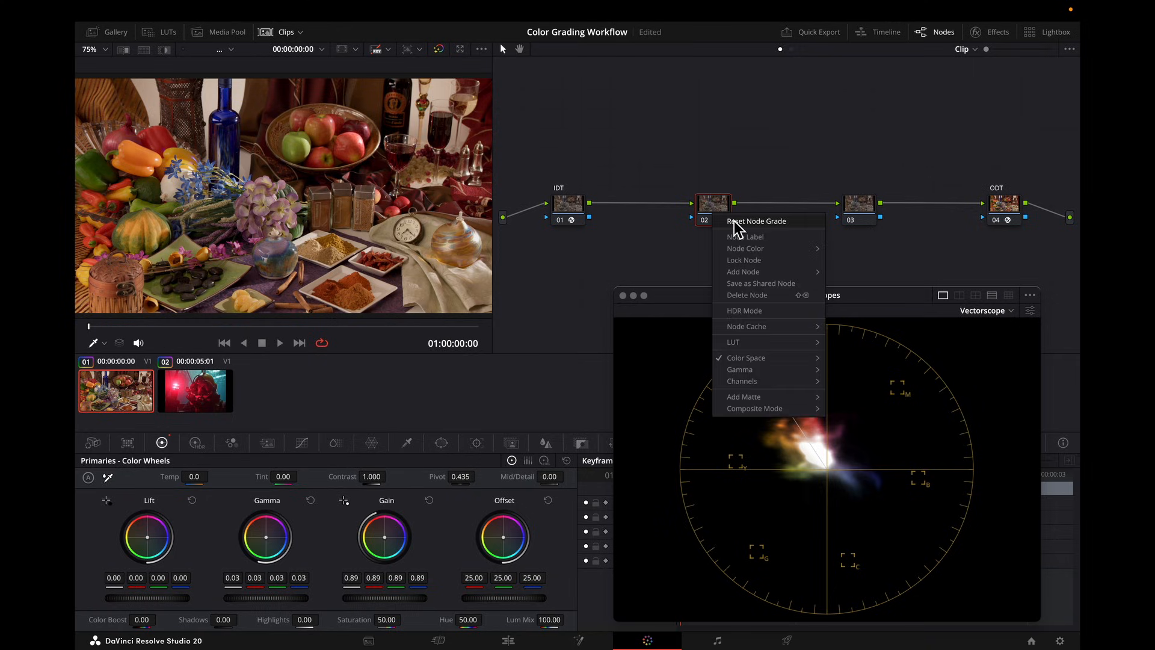
left_click(756, 221)
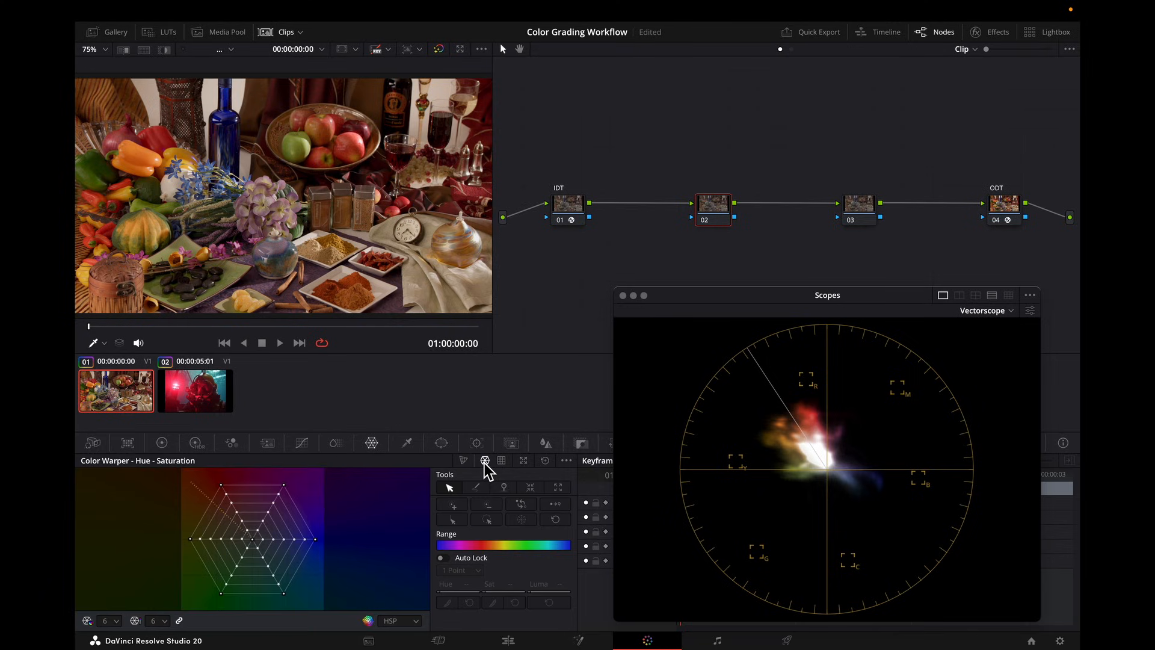
mouse_move(168, 630)
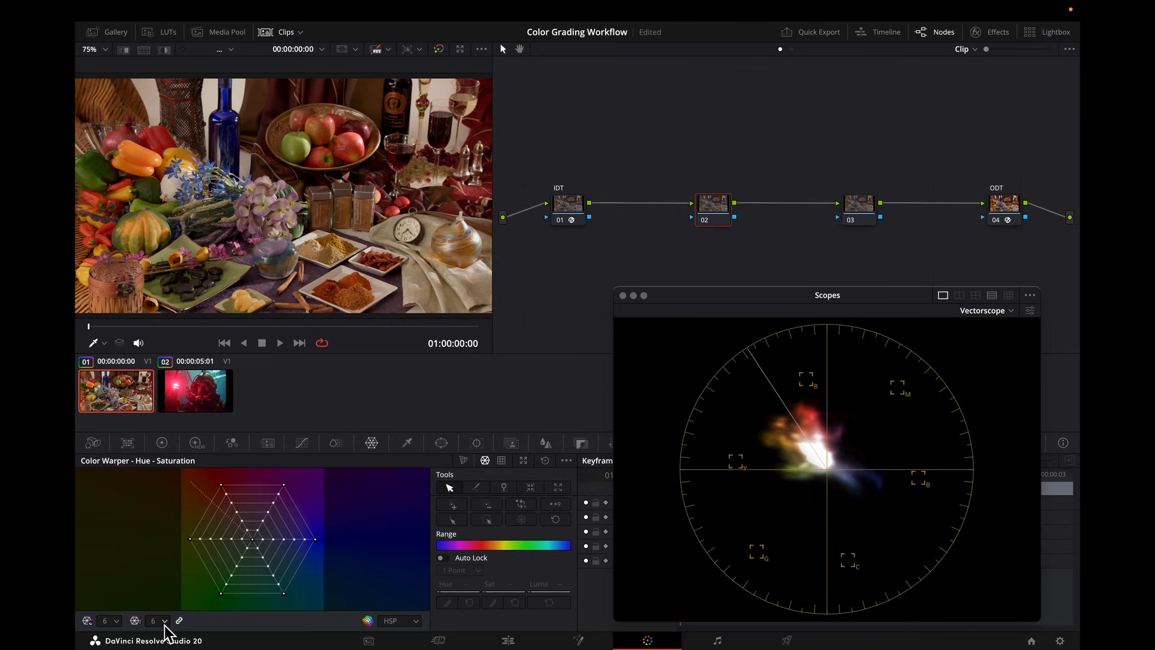
left_click(155, 594)
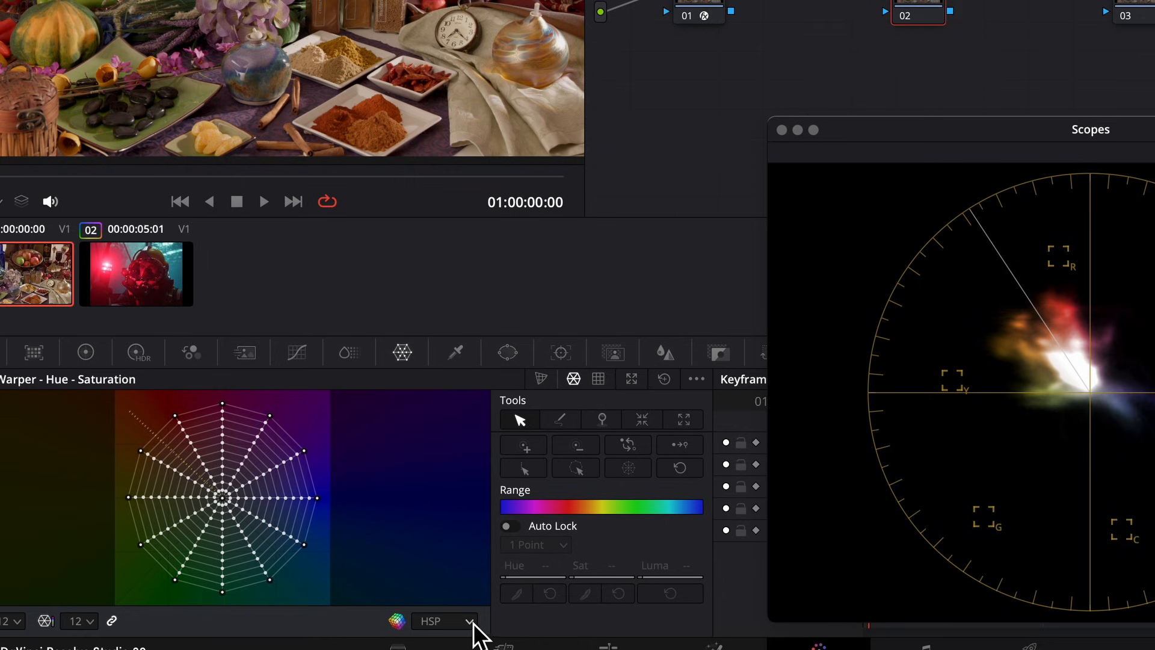
left_click(444, 621)
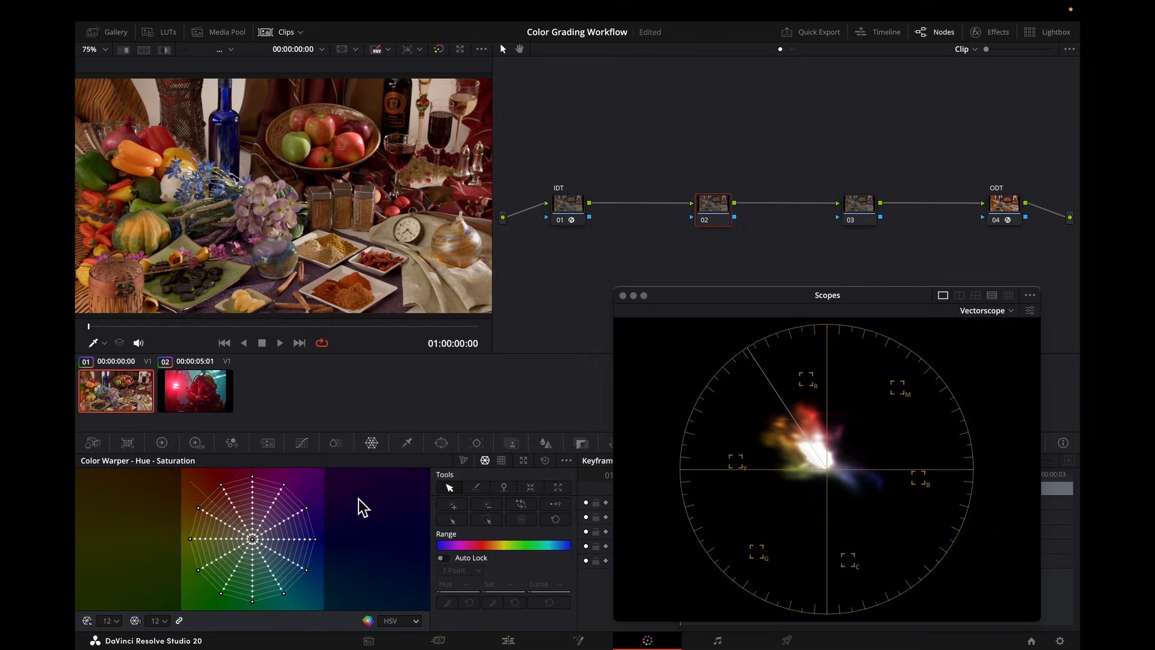
mouse_move(349, 532)
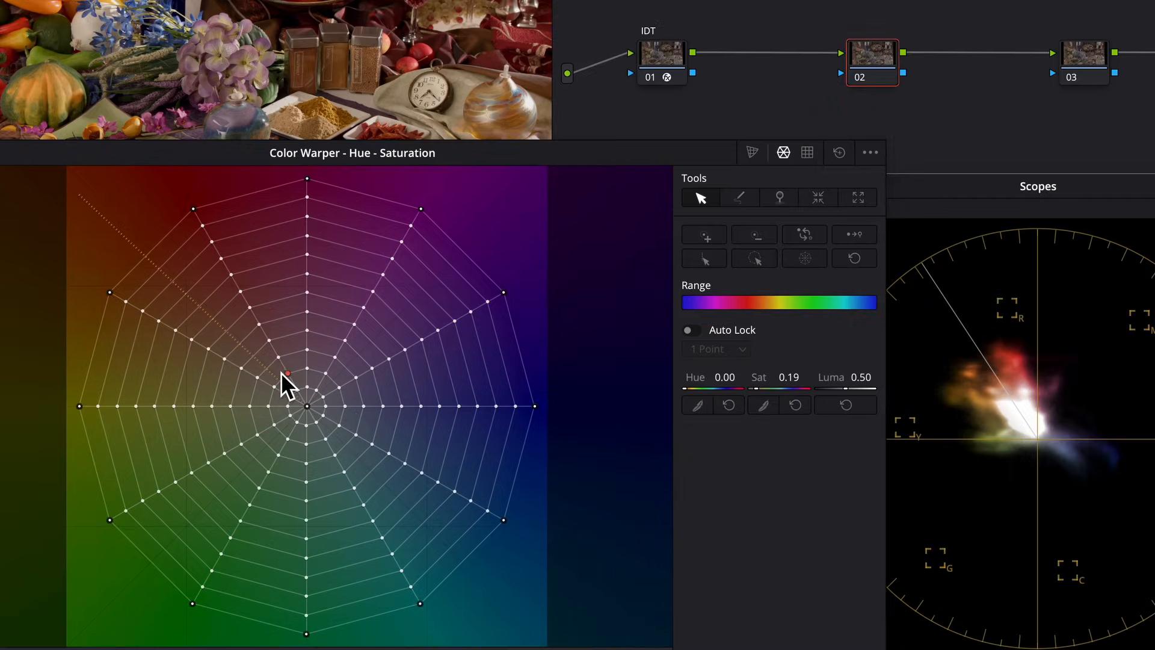
mouse_move(748, 291)
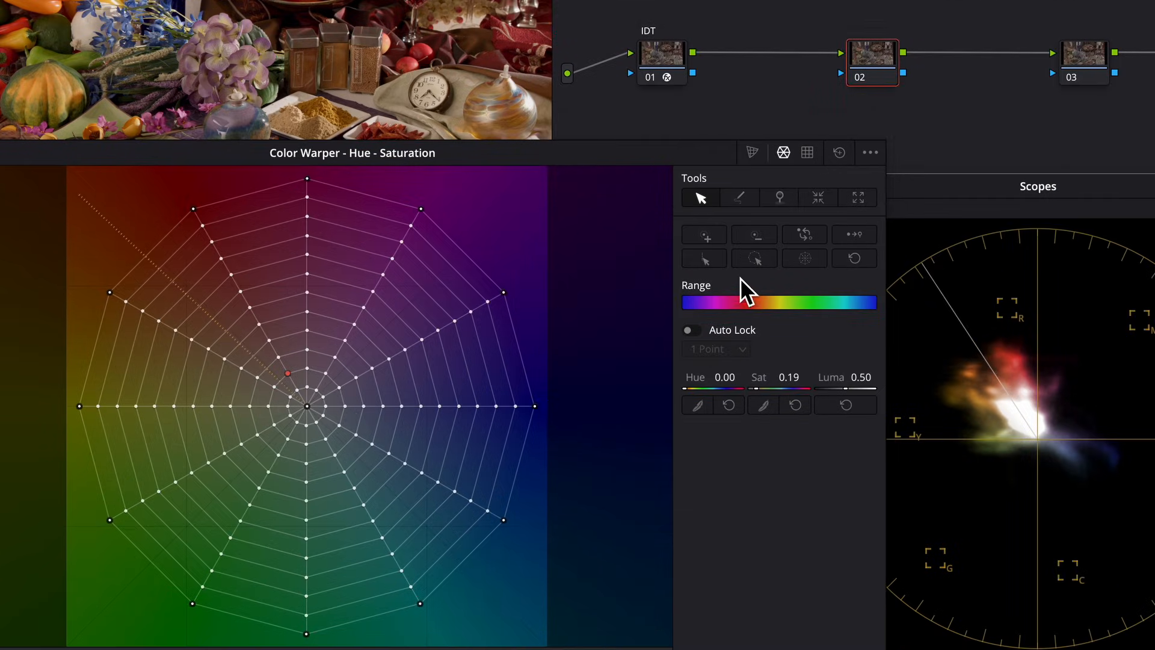
Step: Select the inner ring of low-saturation mesh points, reading Sat 0.19
left_click(754, 258)
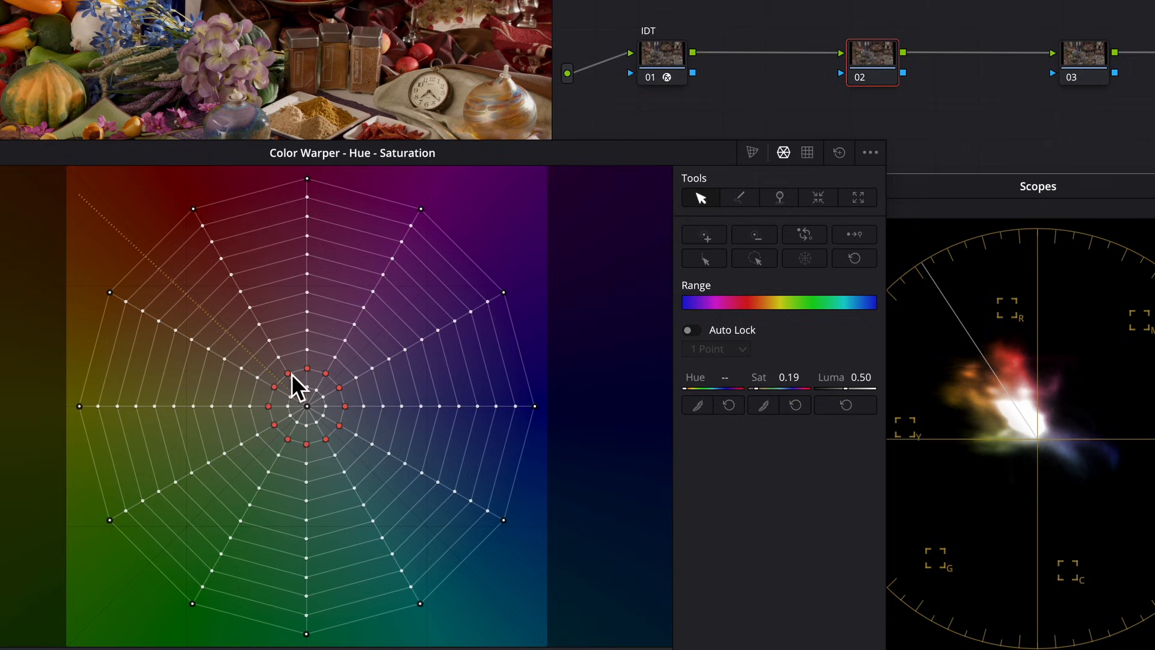
mouse_move(676, 535)
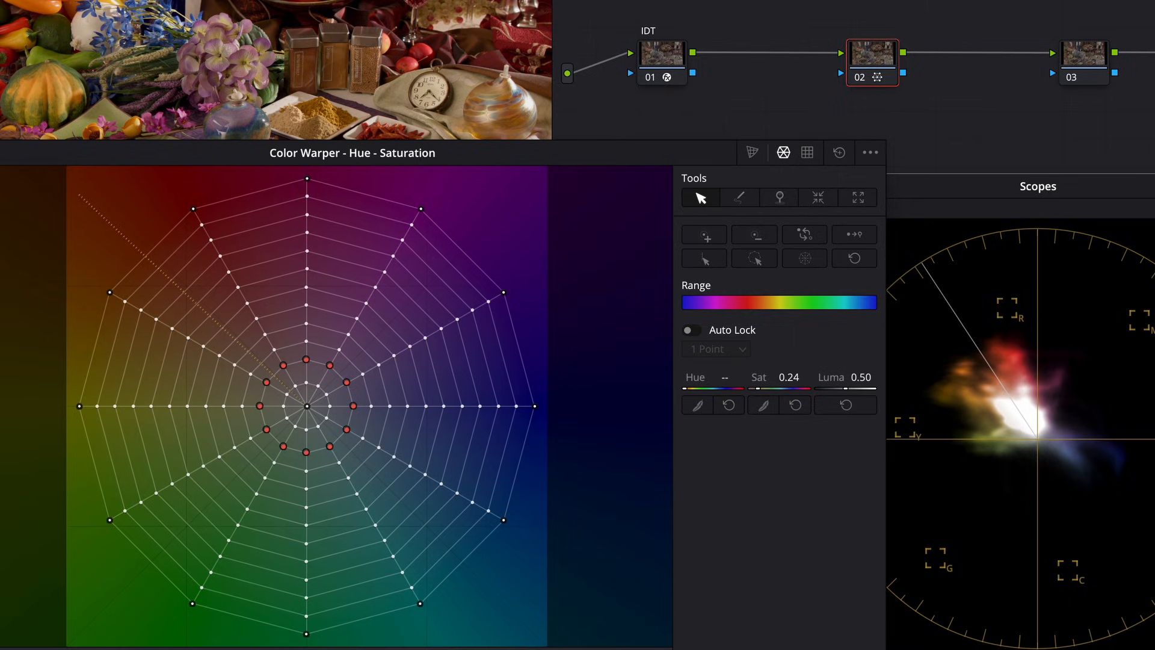
mouse_move(149, 411)
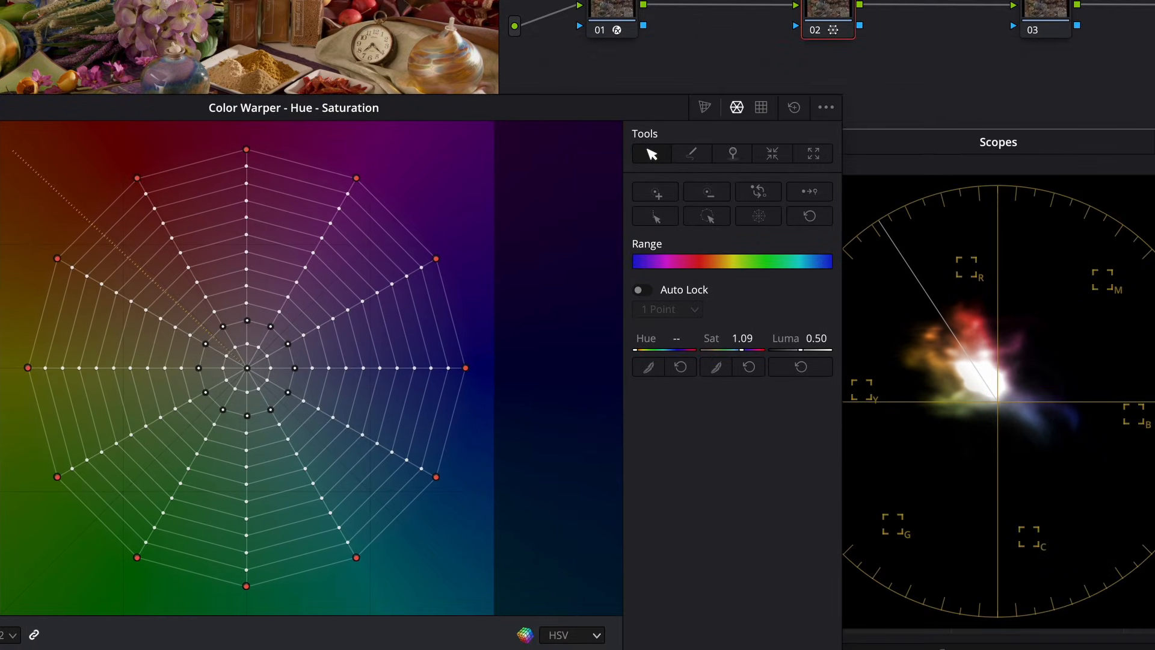
mouse_move(736, 454)
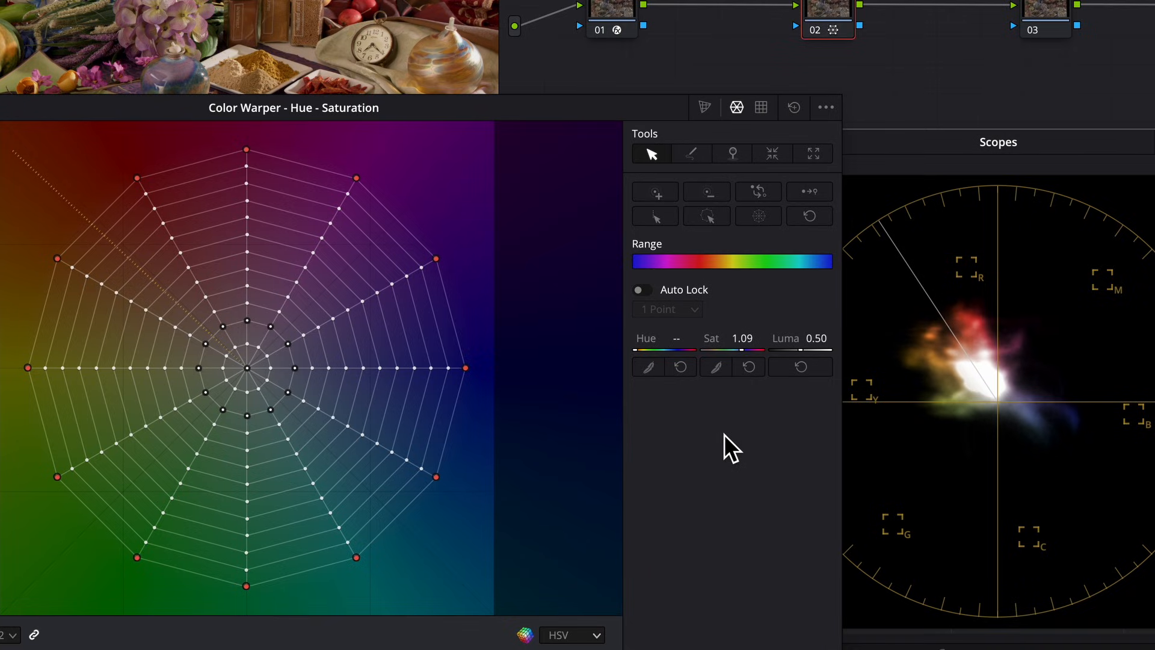
mouse_move(974, 309)
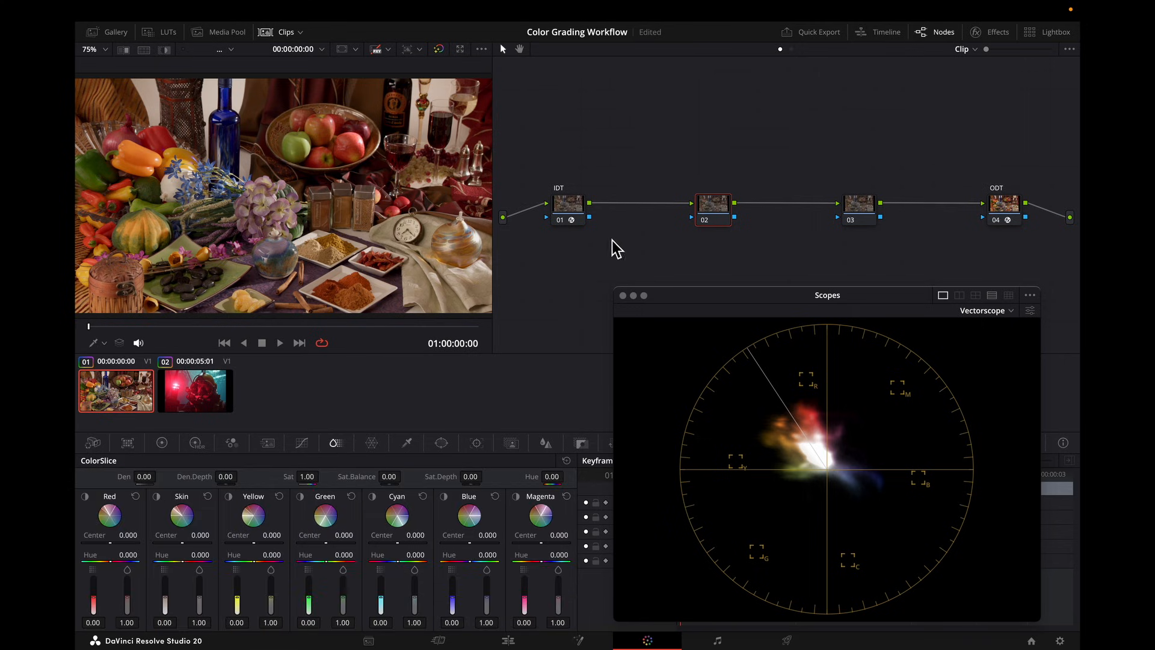
mouse_move(455, 430)
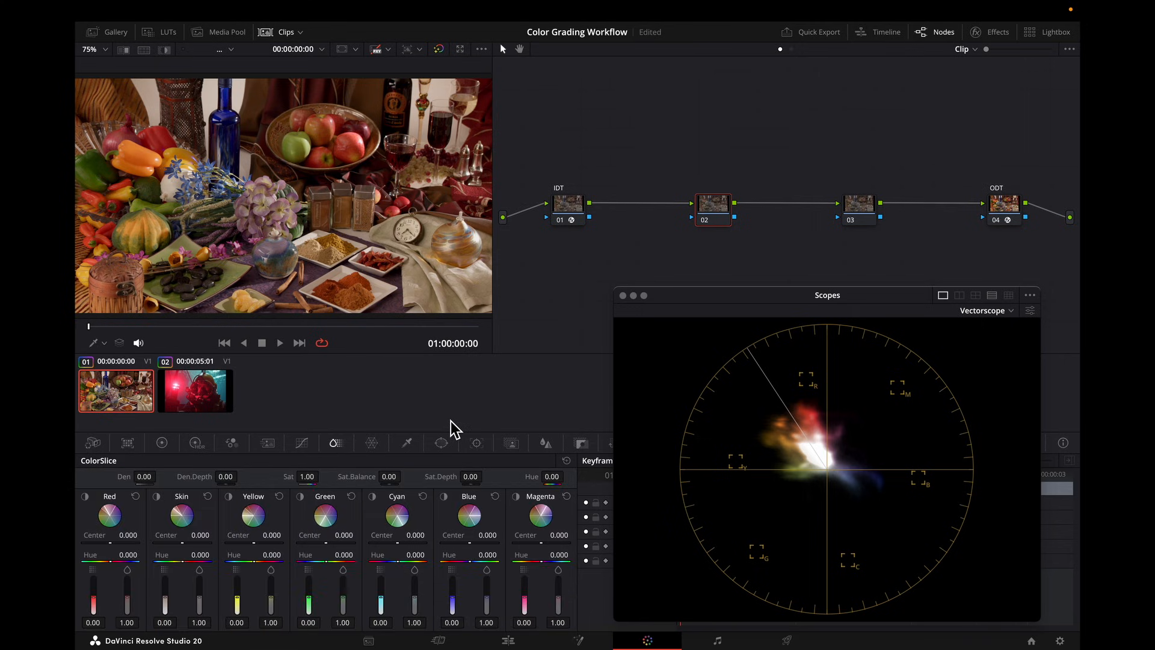
mouse_move(450, 429)
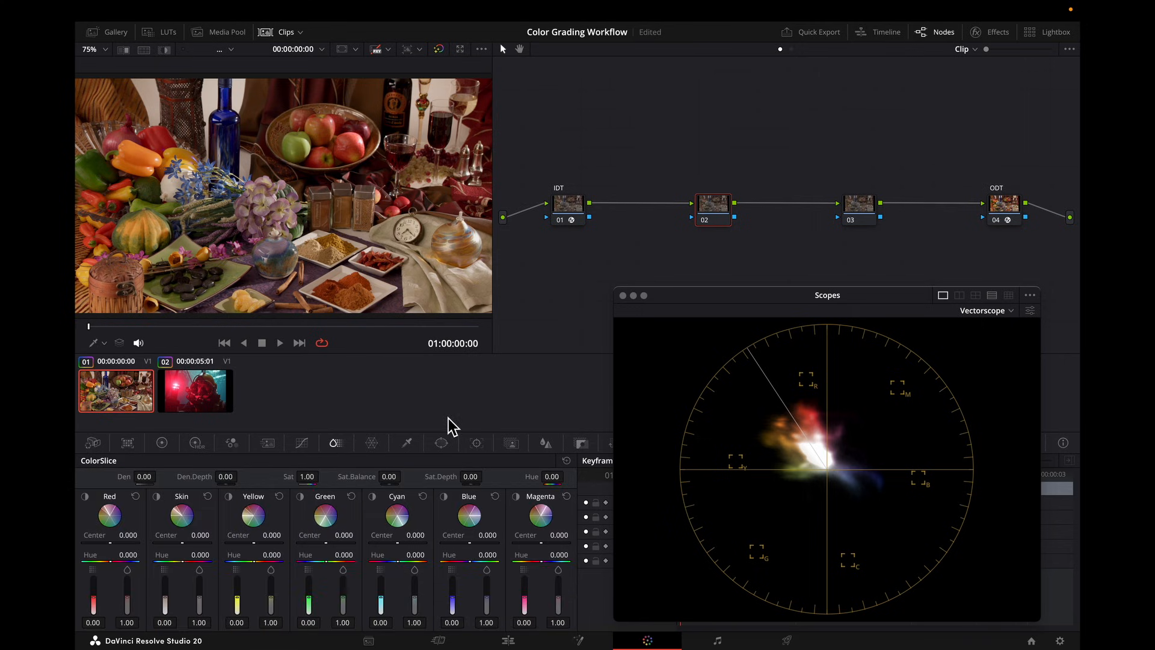
Step: Raise the ColorSlice global Sat to about 1.08 on node 02
left_click(320, 473)
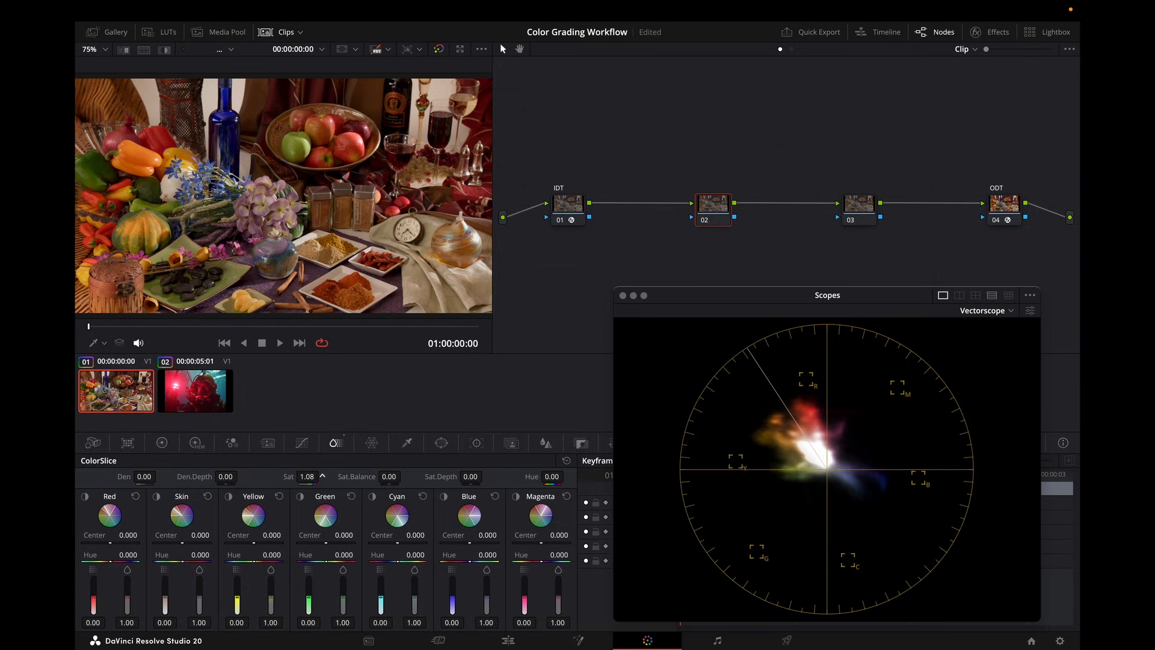
left_click_drag(302, 483, 317, 483)
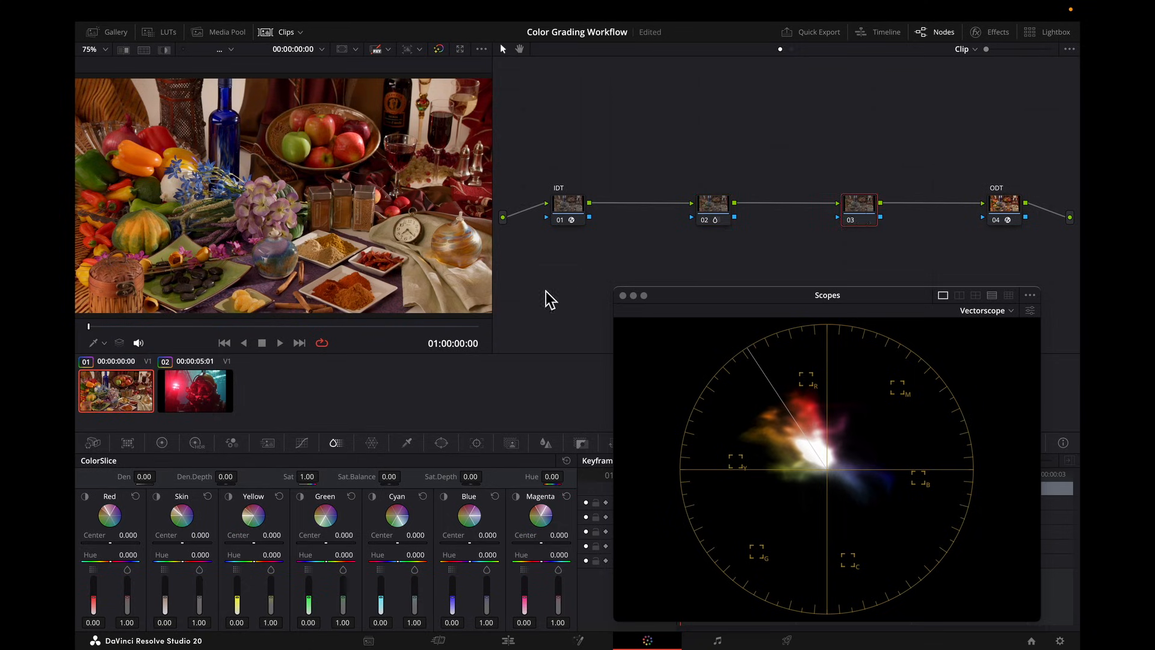
Step: Pull the Sat vs Sat curve's high-saturation end down to 0.34
left_click(301, 443)
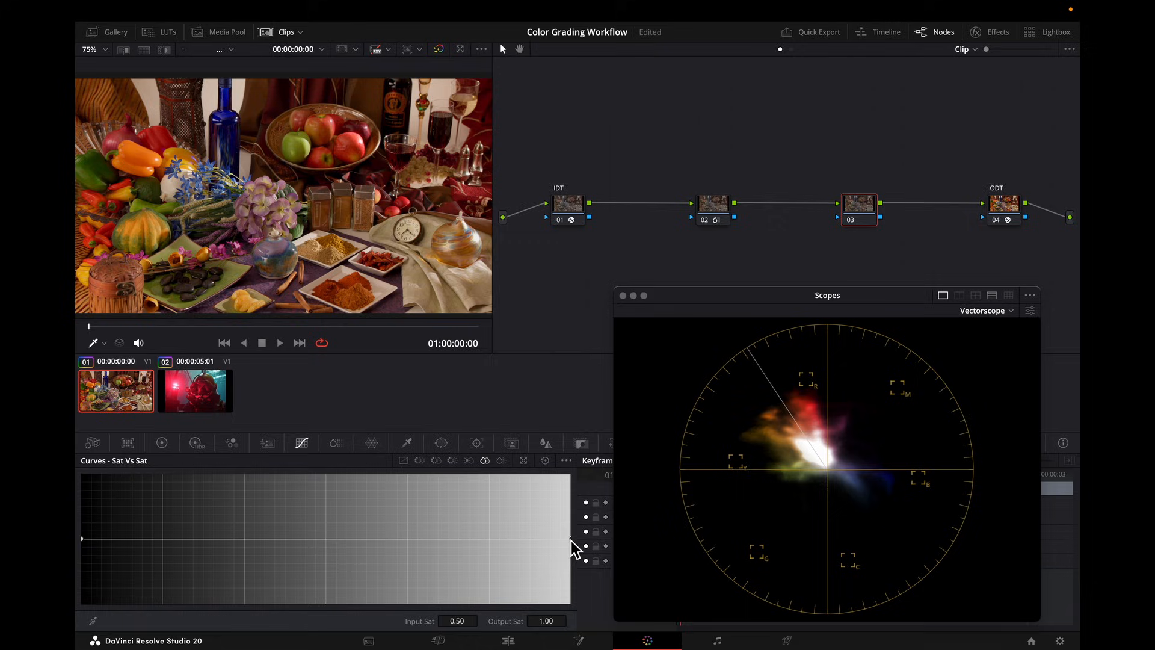
left_click_drag(575, 545, 575, 567)
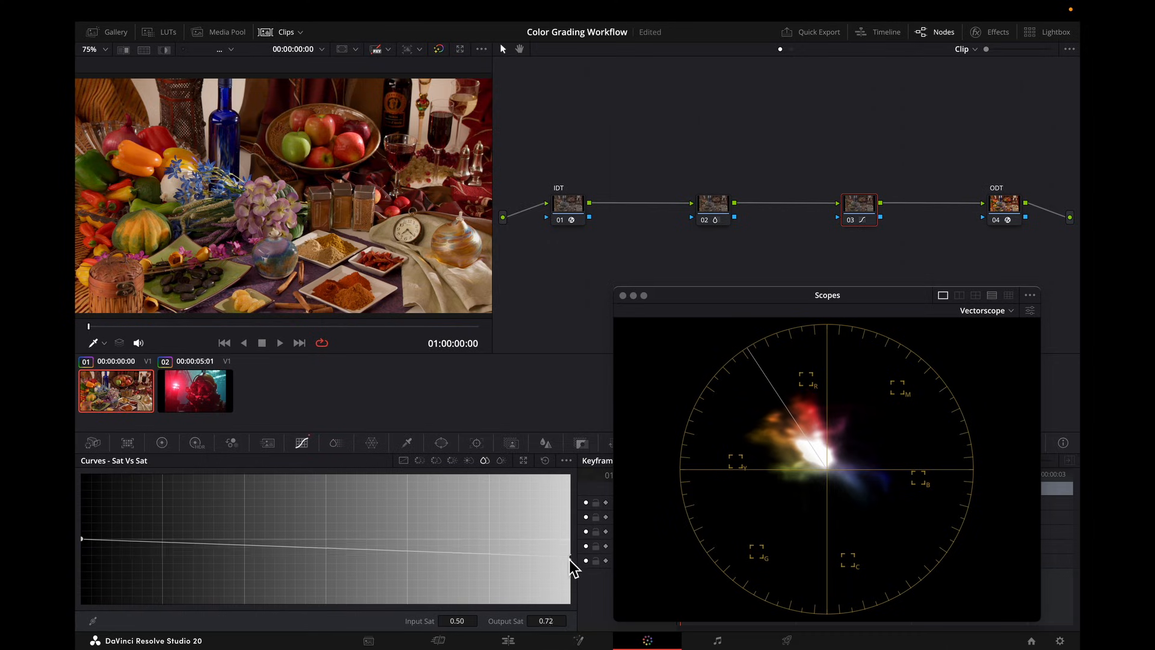
left_click_drag(570, 564, 572, 586)
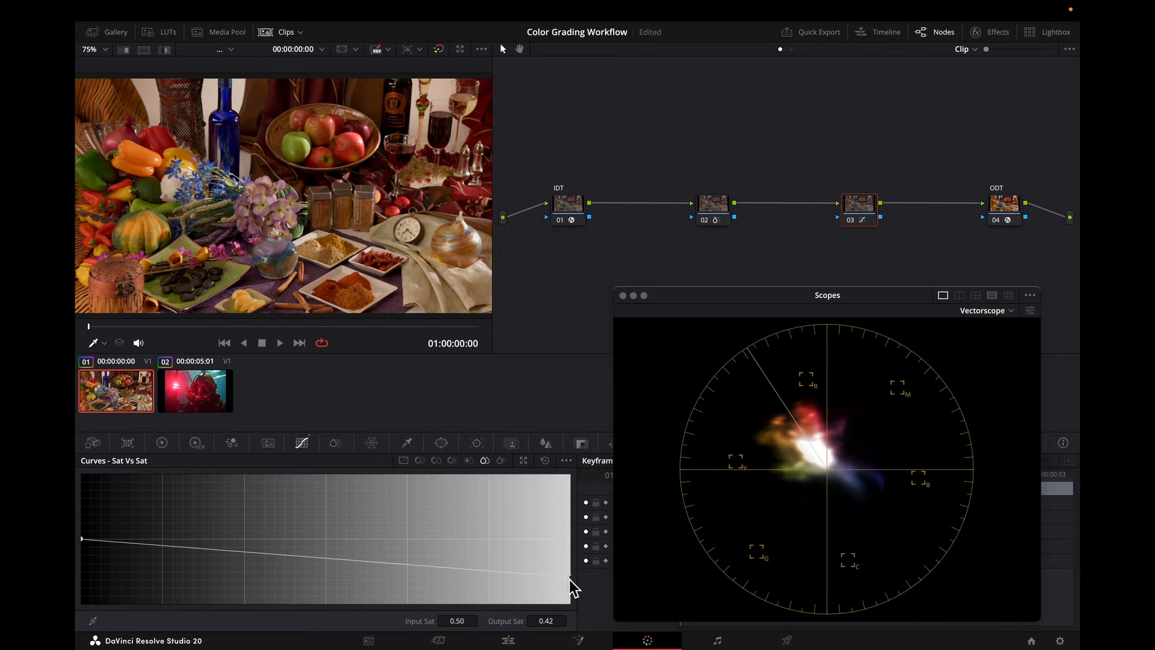
left_click_drag(549, 567, 571, 589)
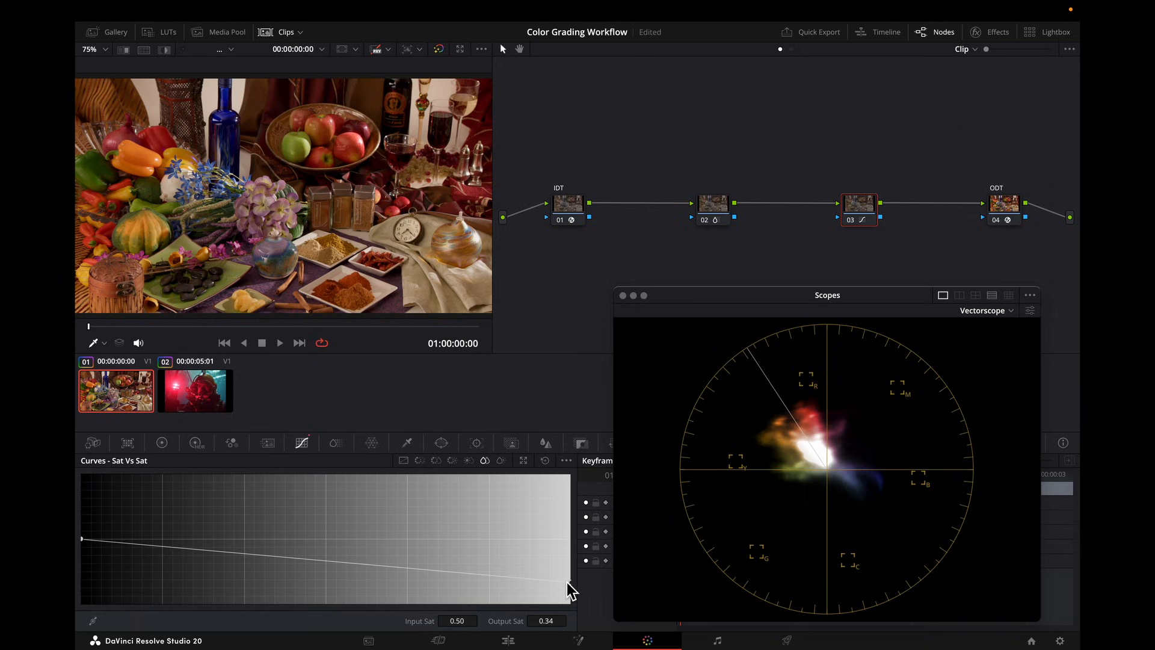
mouse_move(186, 547)
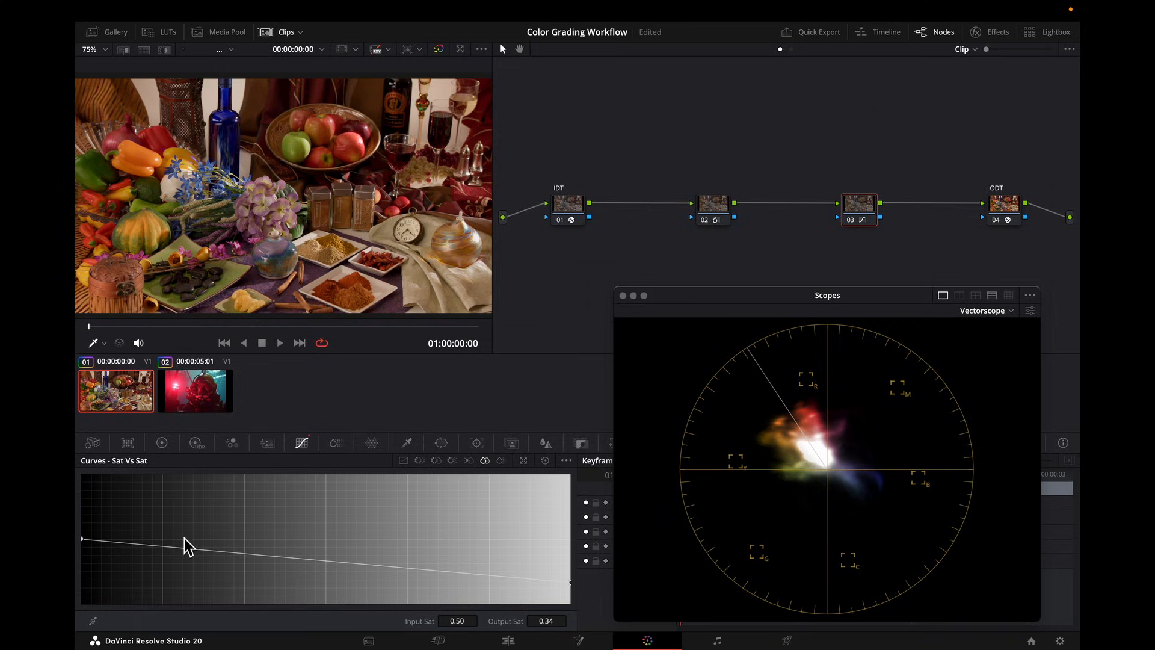
mouse_move(169, 554)
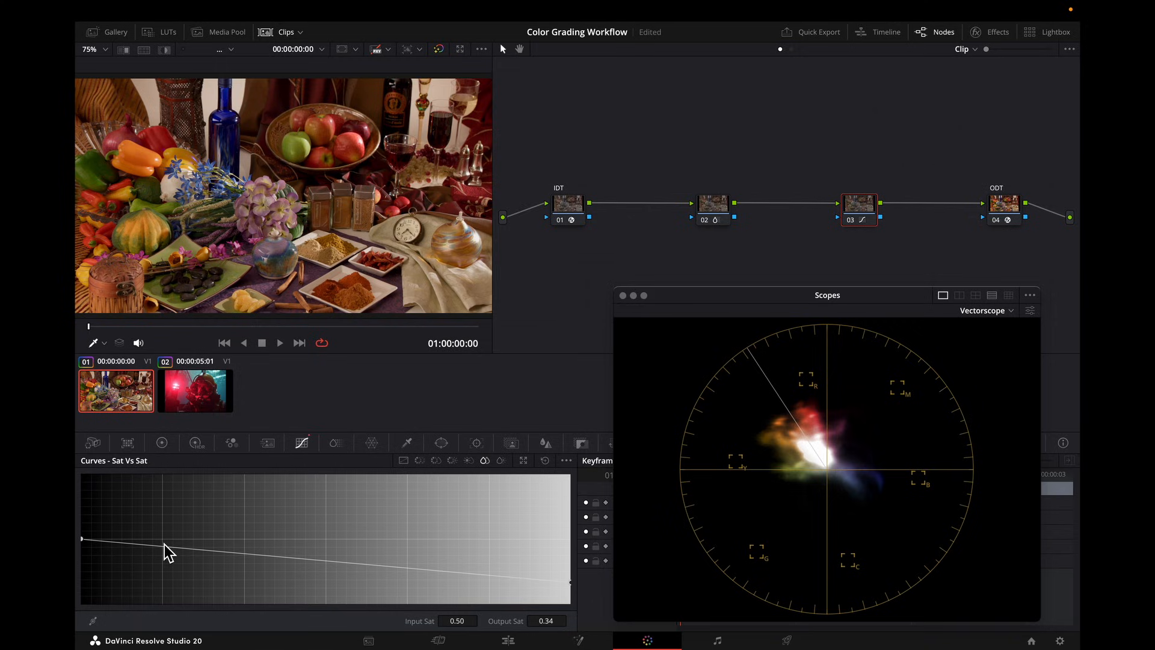
mouse_move(865, 468)
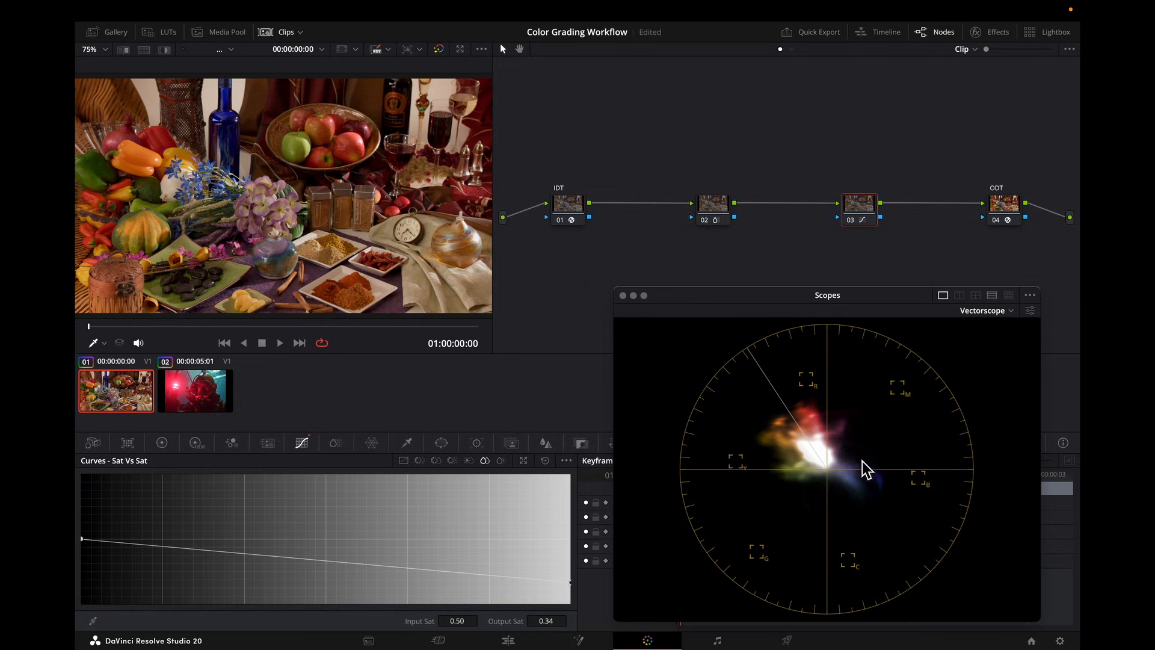
mouse_move(201, 506)
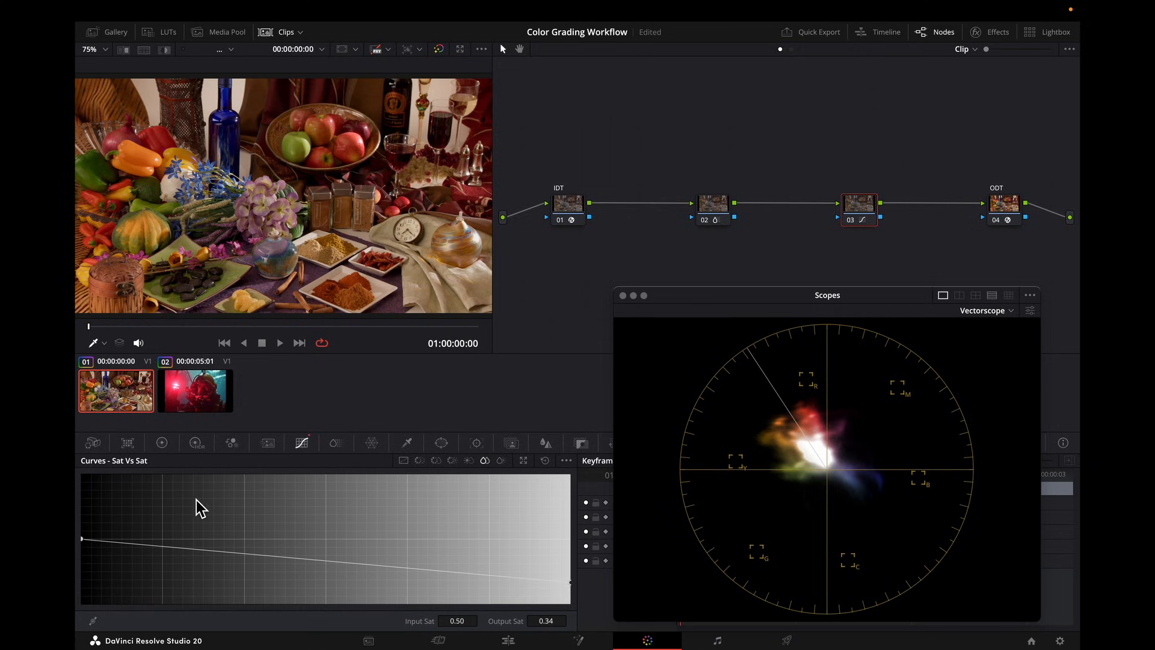
mouse_move(100, 558)
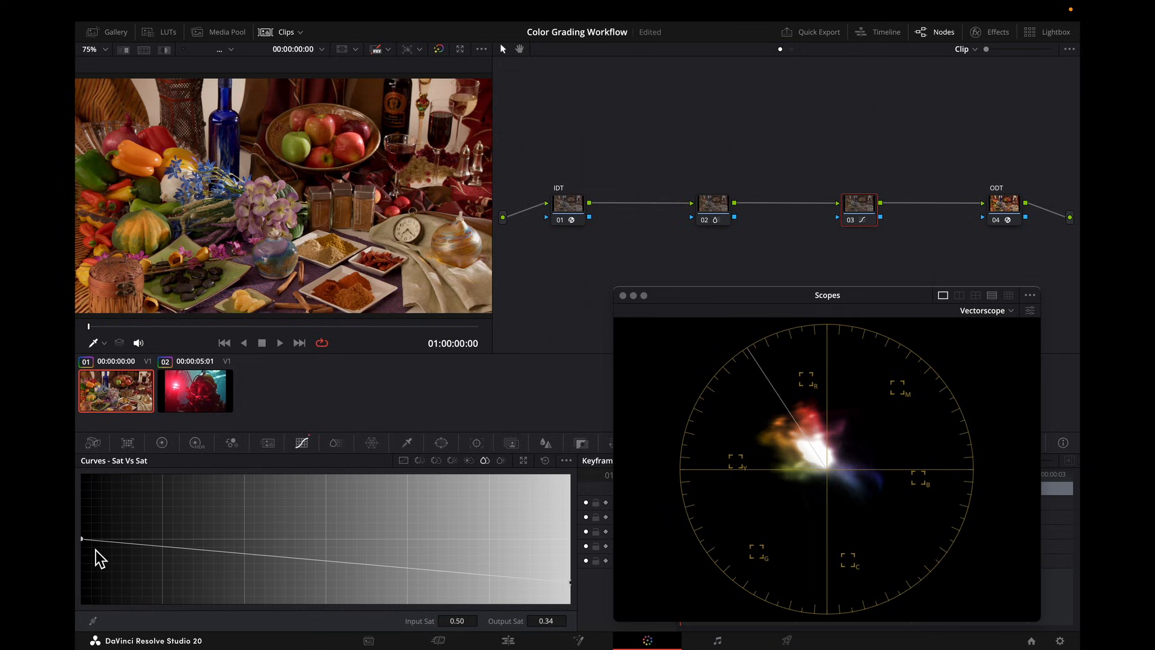
Step: Lift the curve's low-saturation end to 1.05, then return to the node tree
left_click_drag(83, 540, 85, 545)
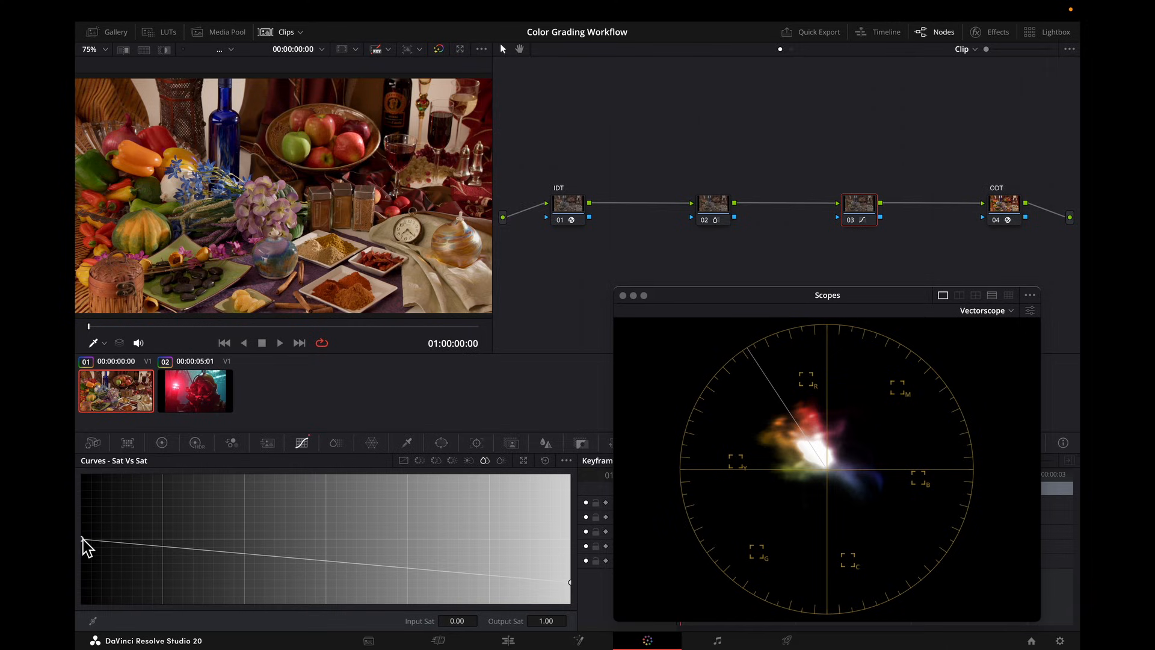
left_click_drag(83, 546, 83, 537)
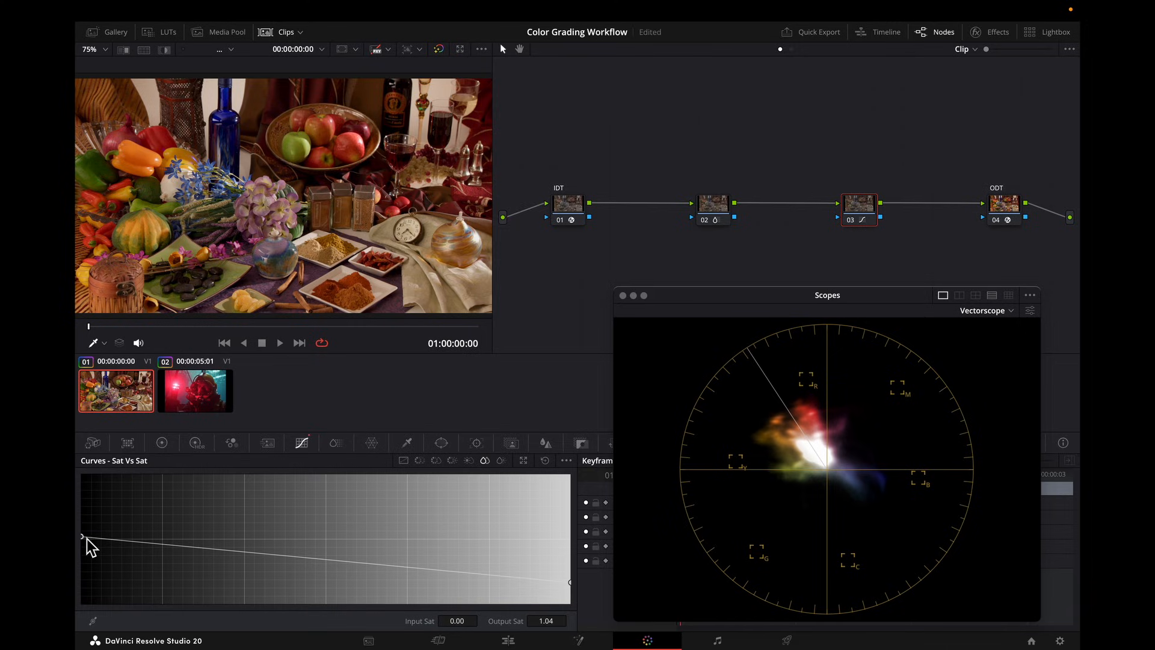
left_click_drag(83, 536, 83, 536)
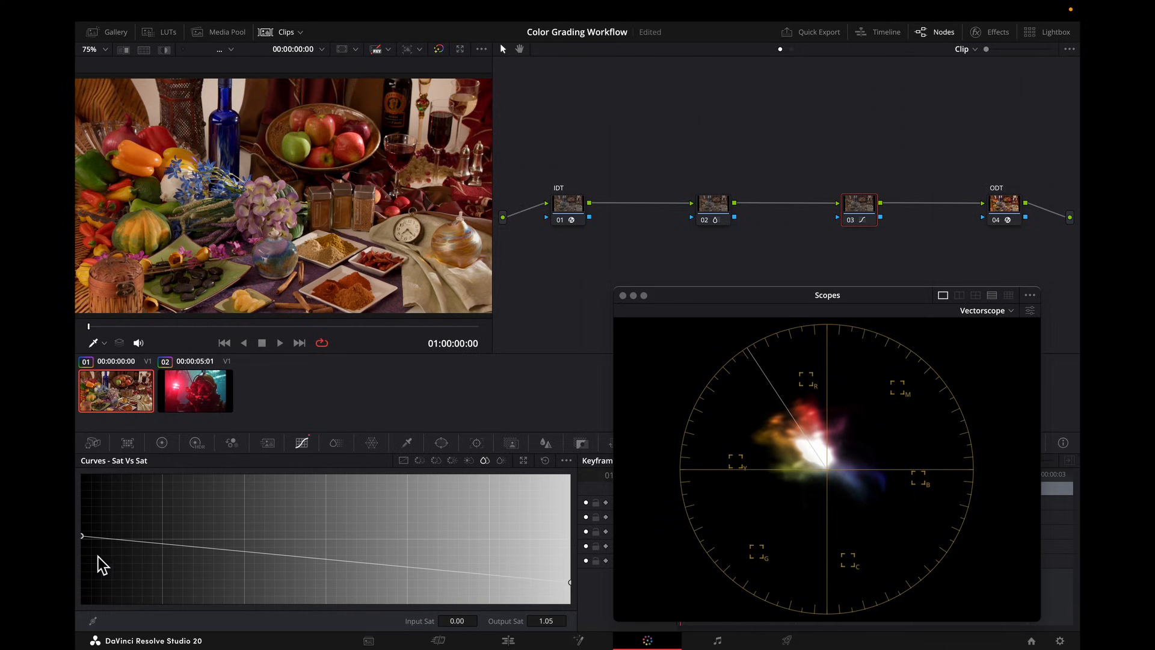
mouse_move(127, 573)
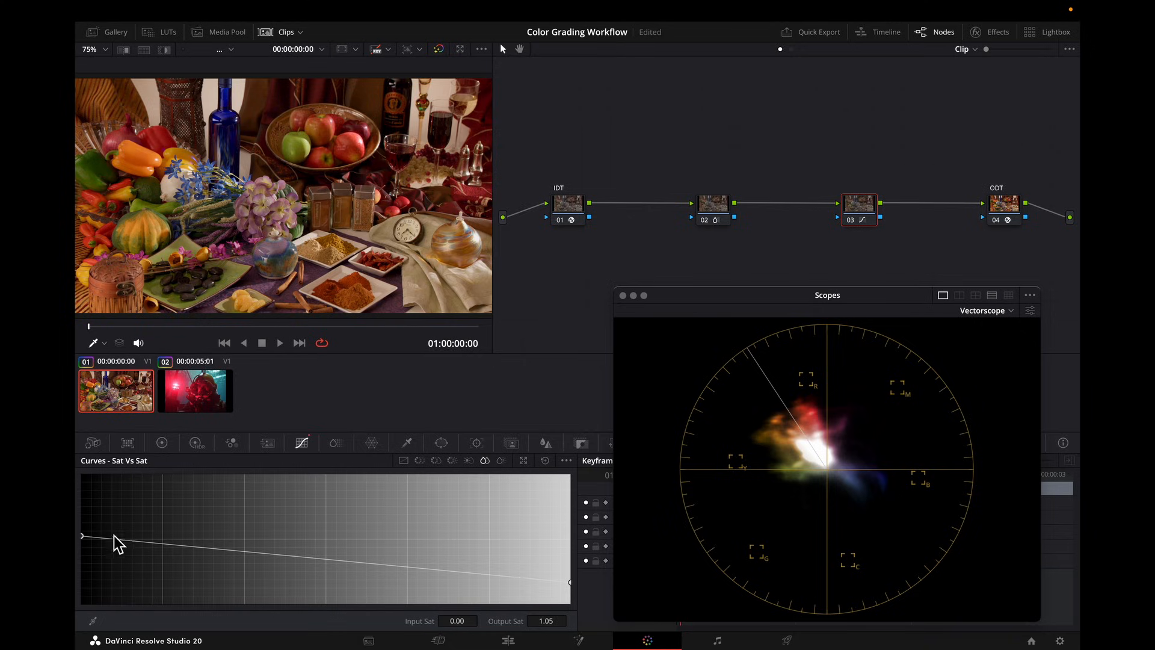
mouse_move(184, 579)
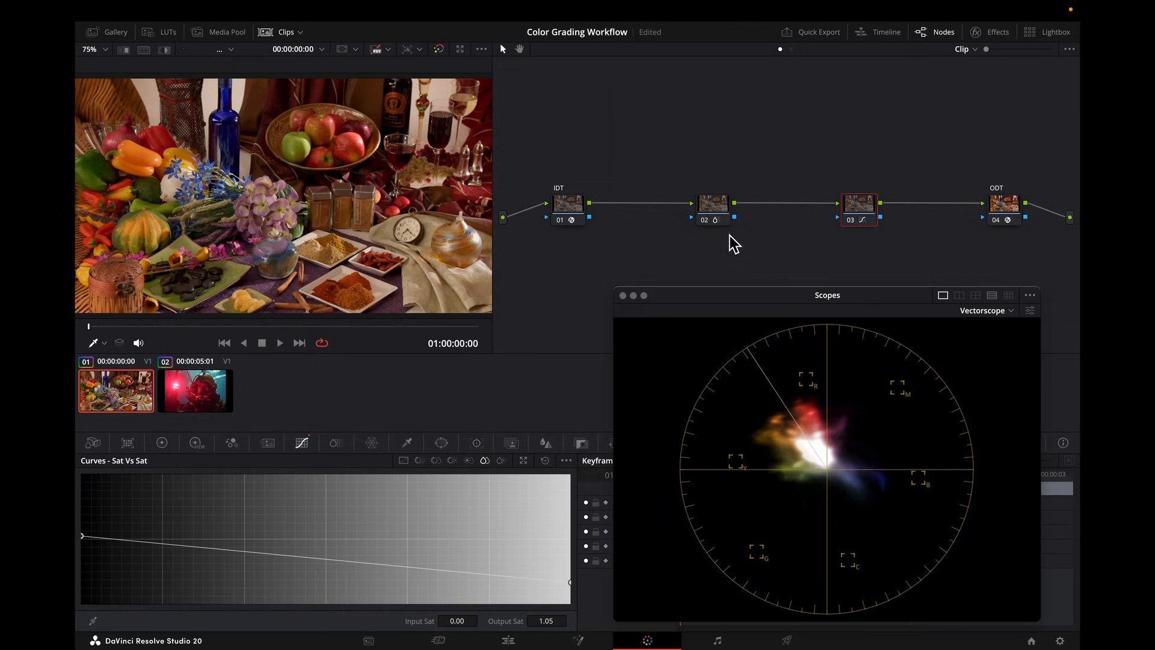
left_click(712, 205)
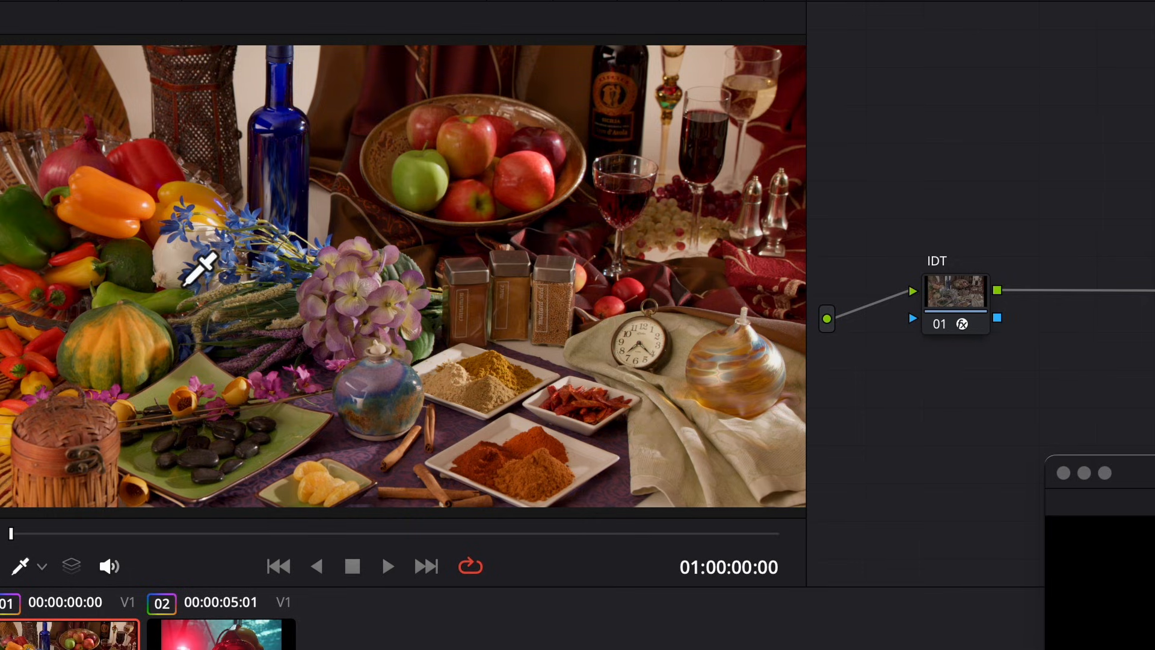
mouse_move(202, 152)
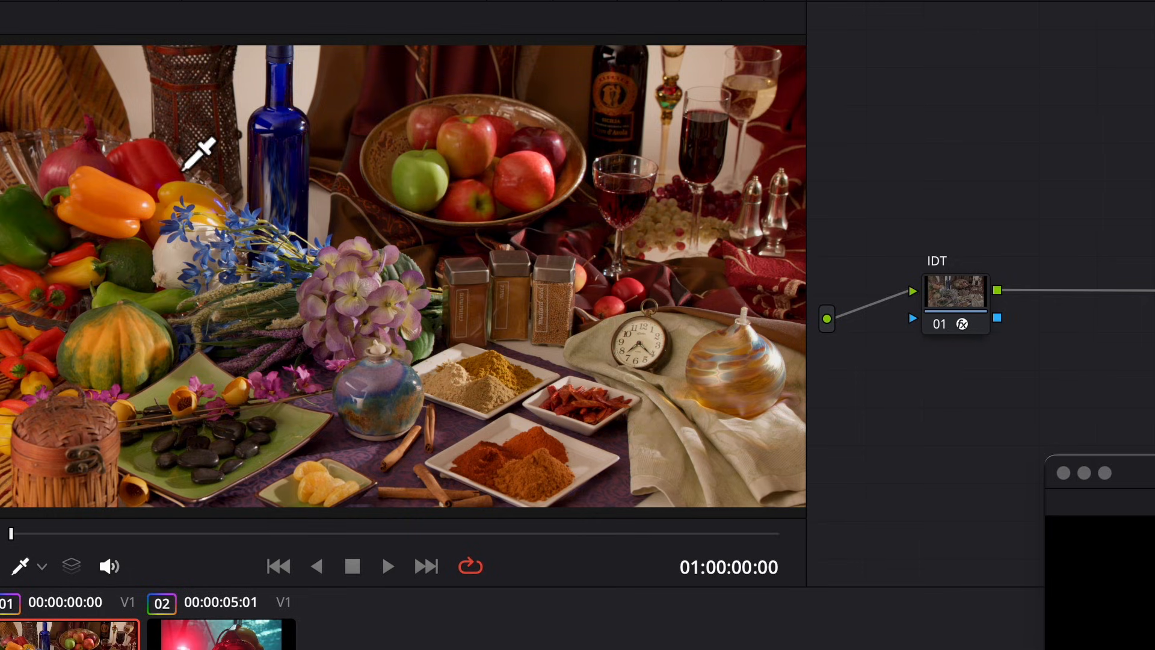
mouse_move(198, 129)
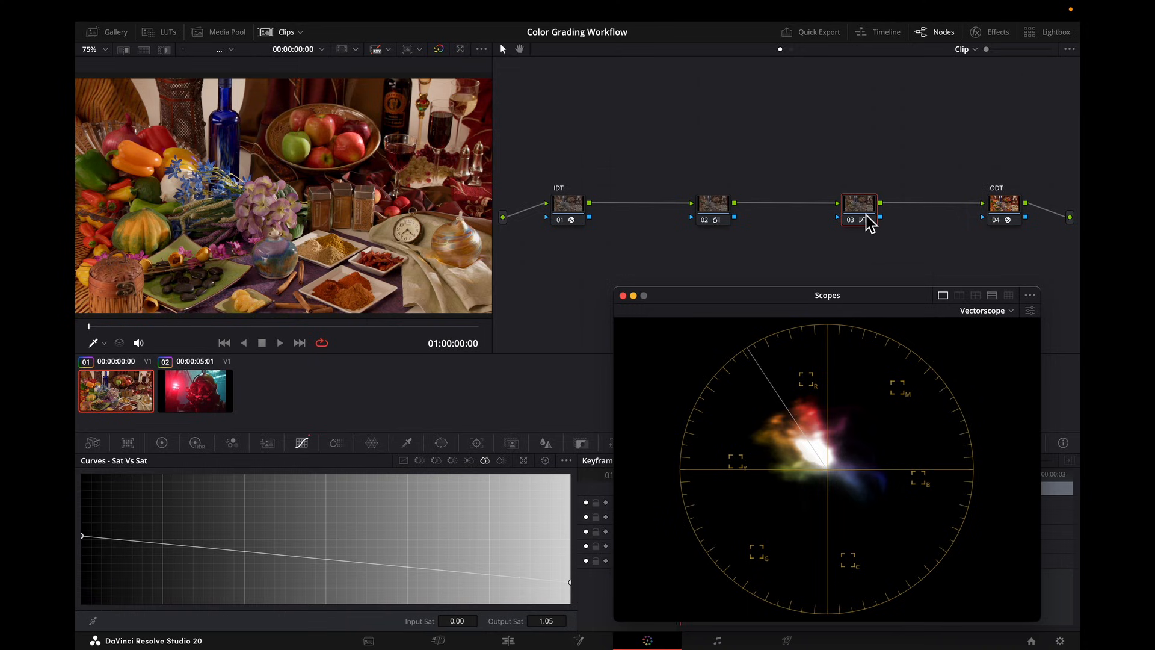
Step: Reset node 02's grade and add Film Look Creator on the Clean Slate preset
right_click(712, 204)
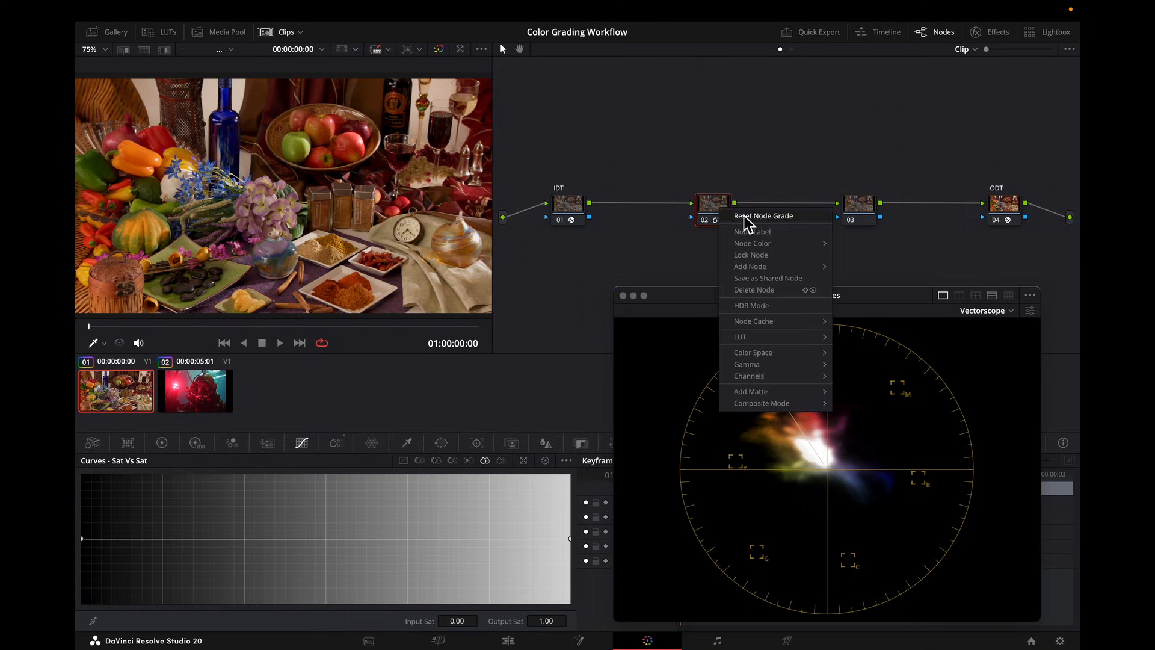
left_click(997, 31)
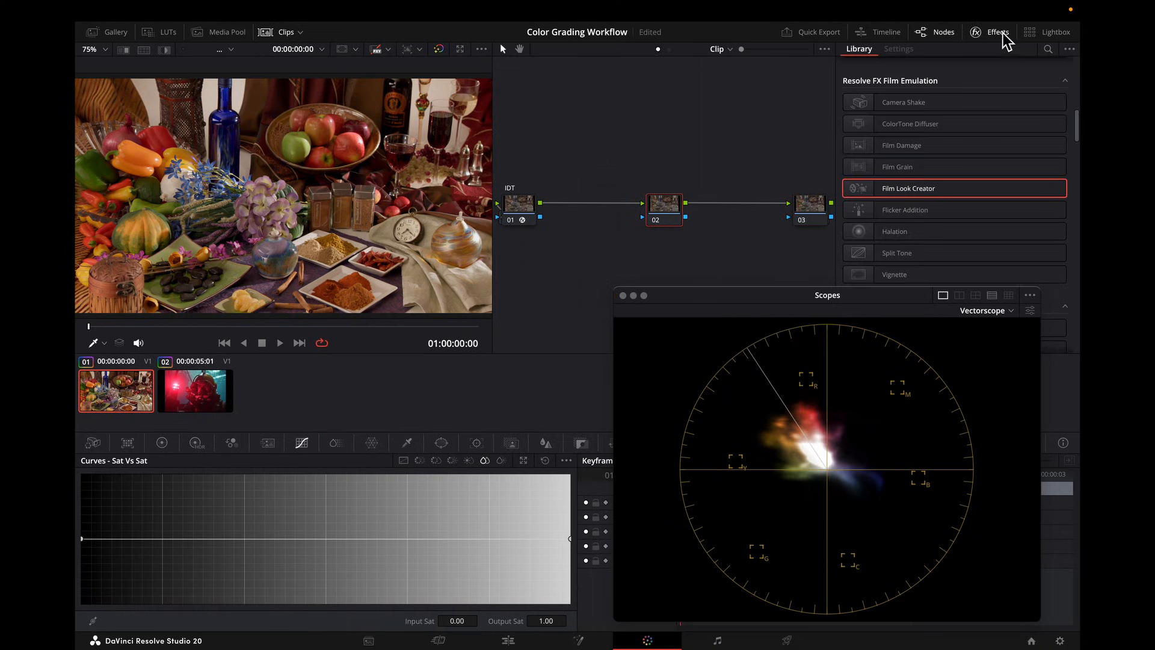
left_click(898, 48)
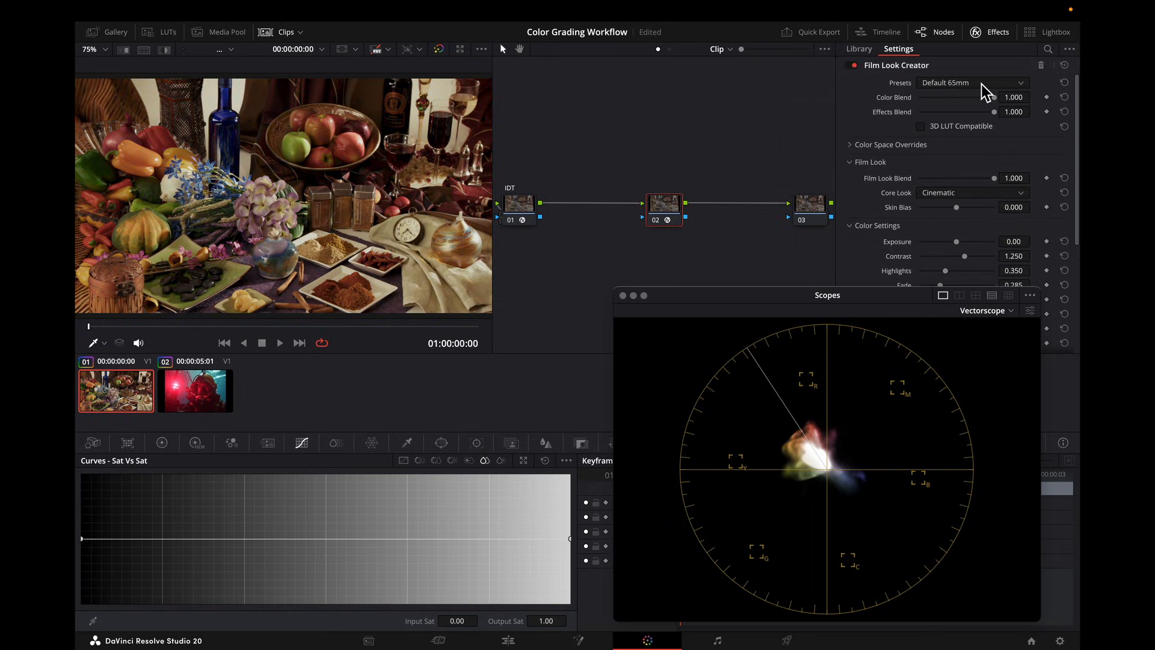
left_click(972, 81)
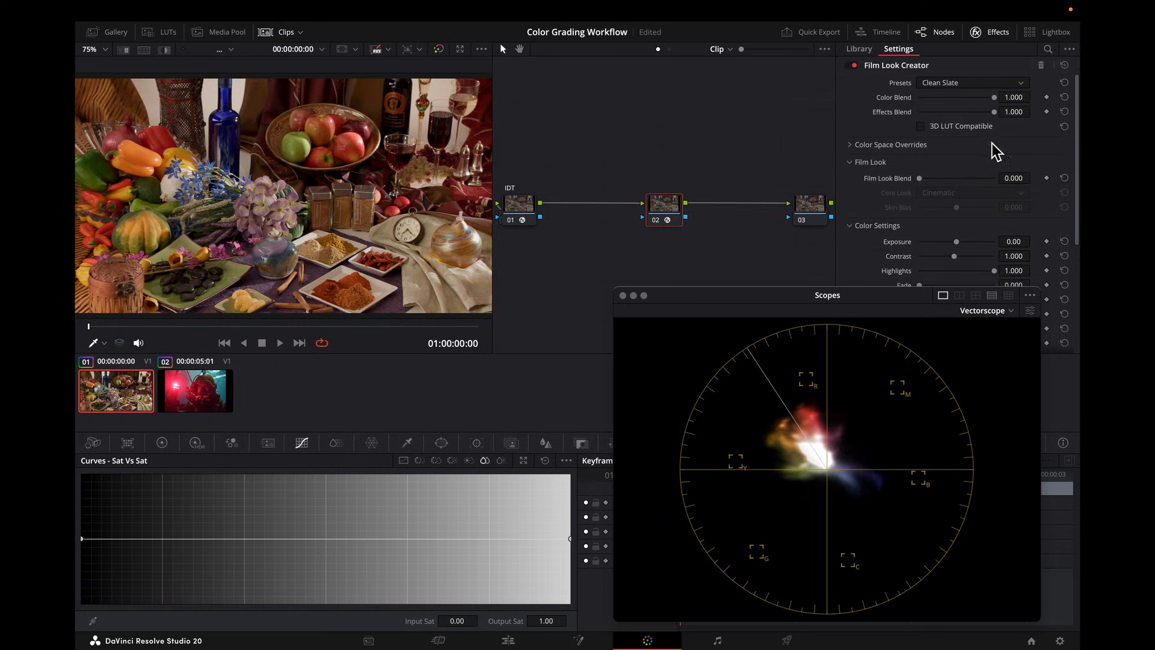
scroll("down", 3)
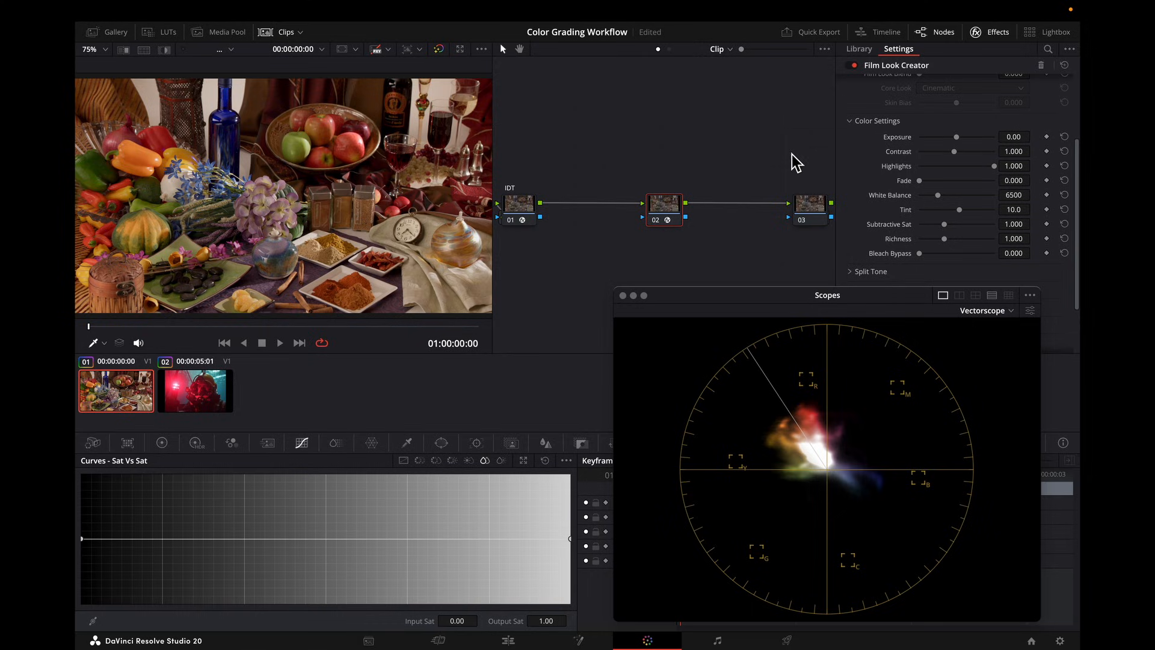
mouse_move(930, 188)
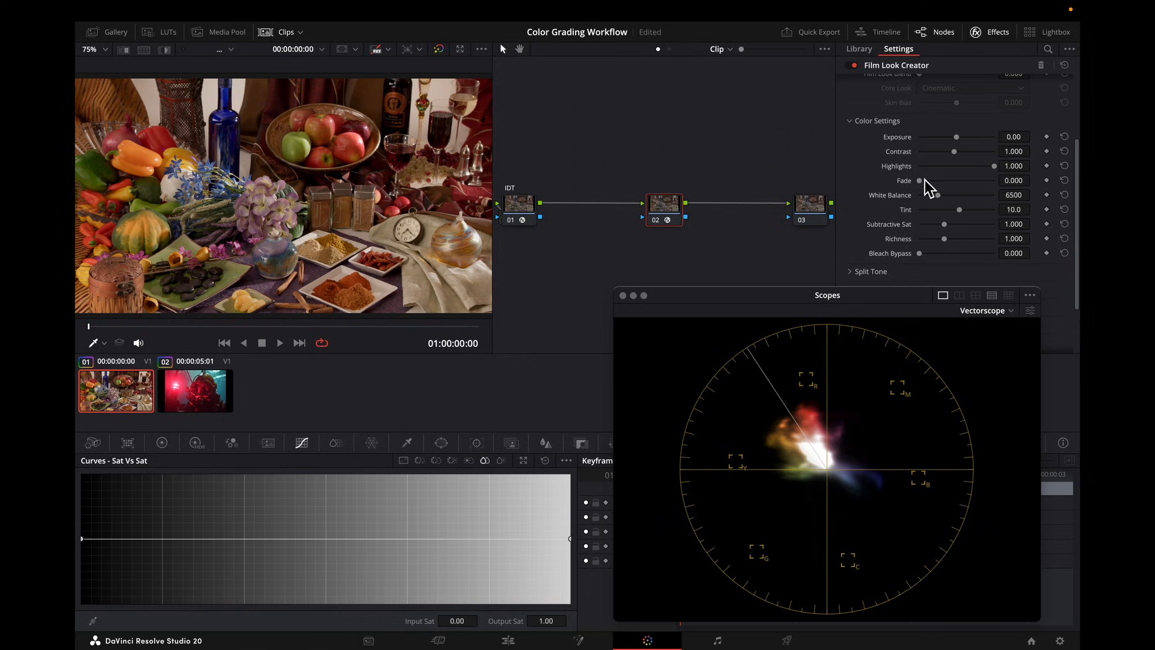
mouse_move(926, 185)
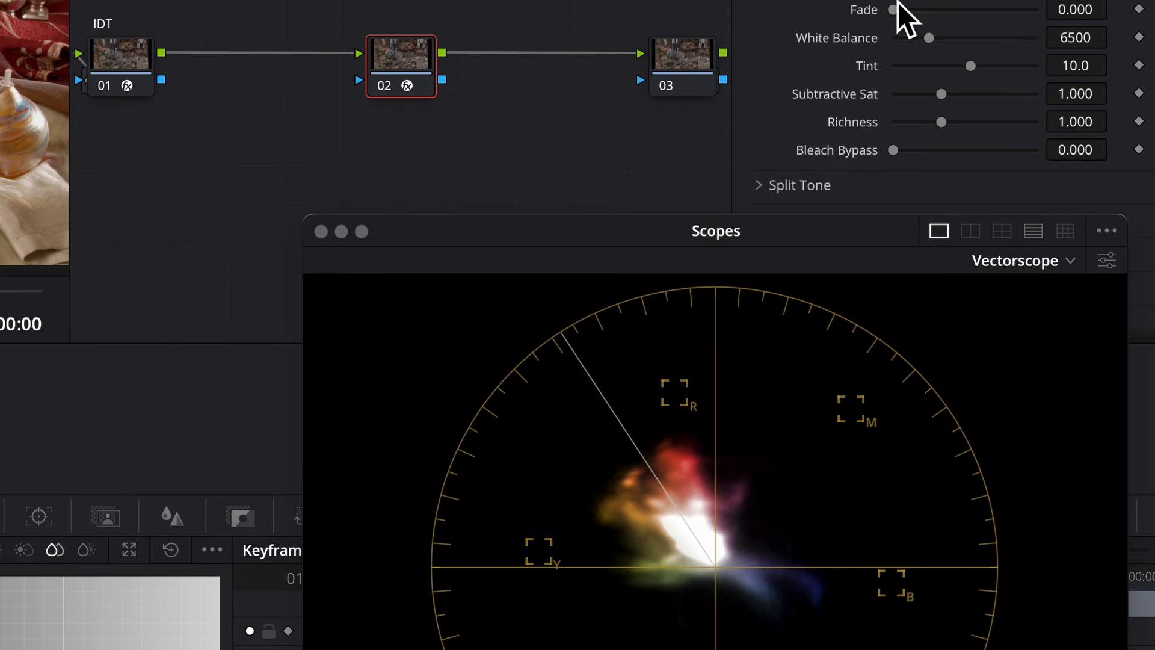
Step: Set Film Look Creator Subtractive Sat to 1.512 and Richness to 0.884
left_click_drag(940, 94, 946, 94)
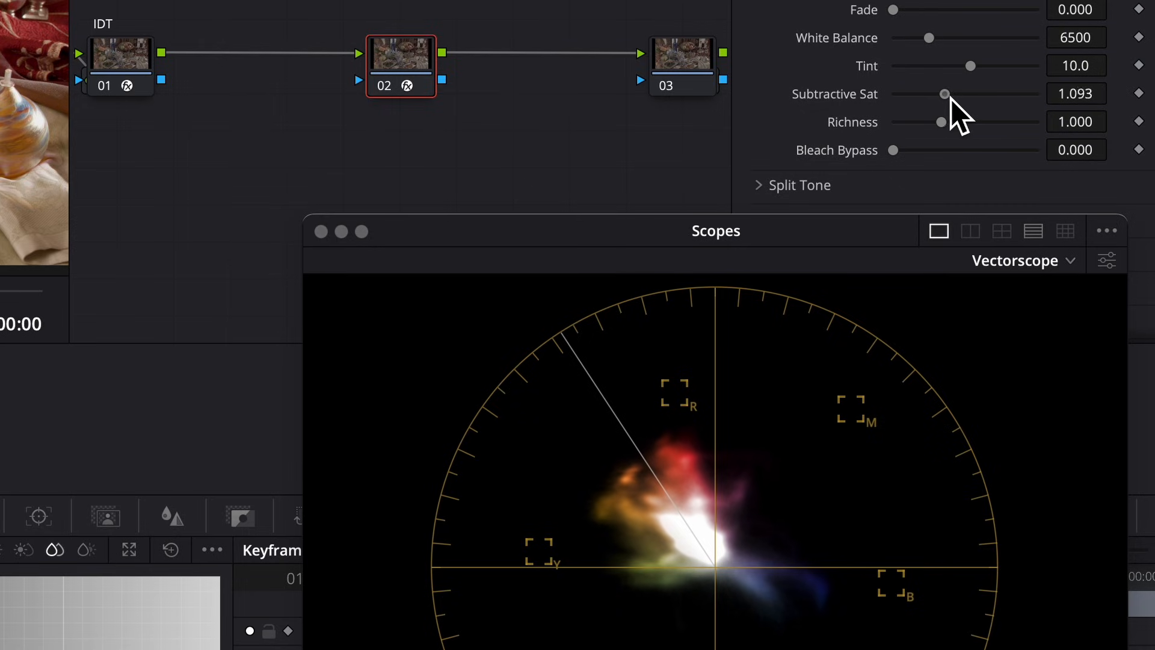
left_click_drag(946, 93, 961, 94)
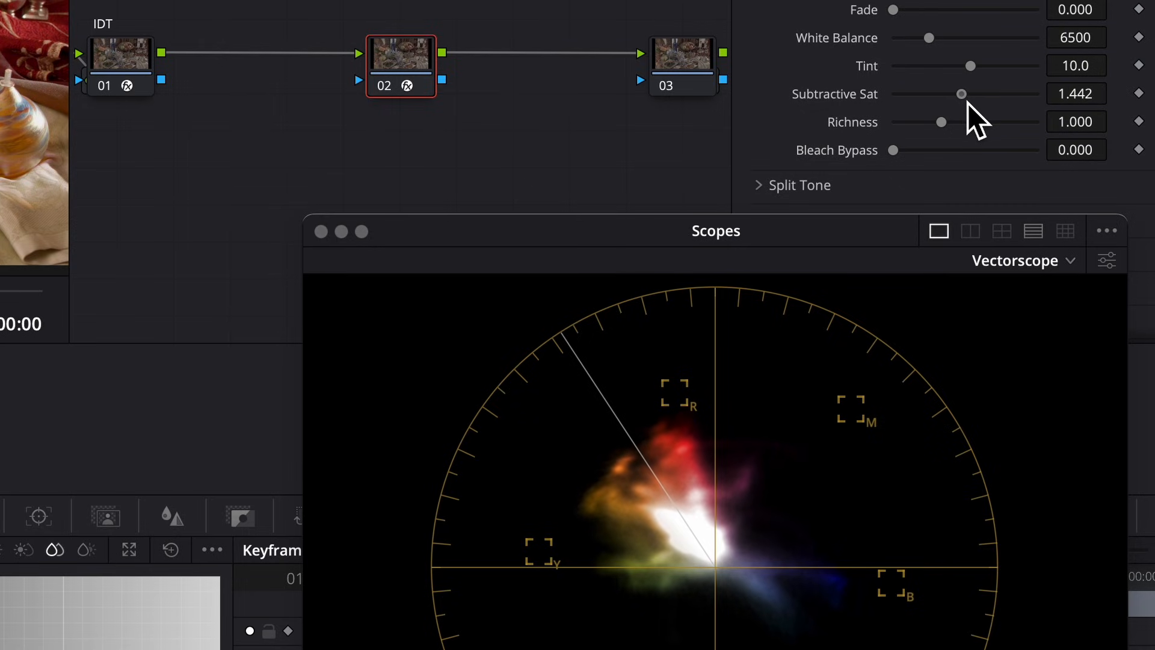
left_click_drag(960, 94, 966, 94)
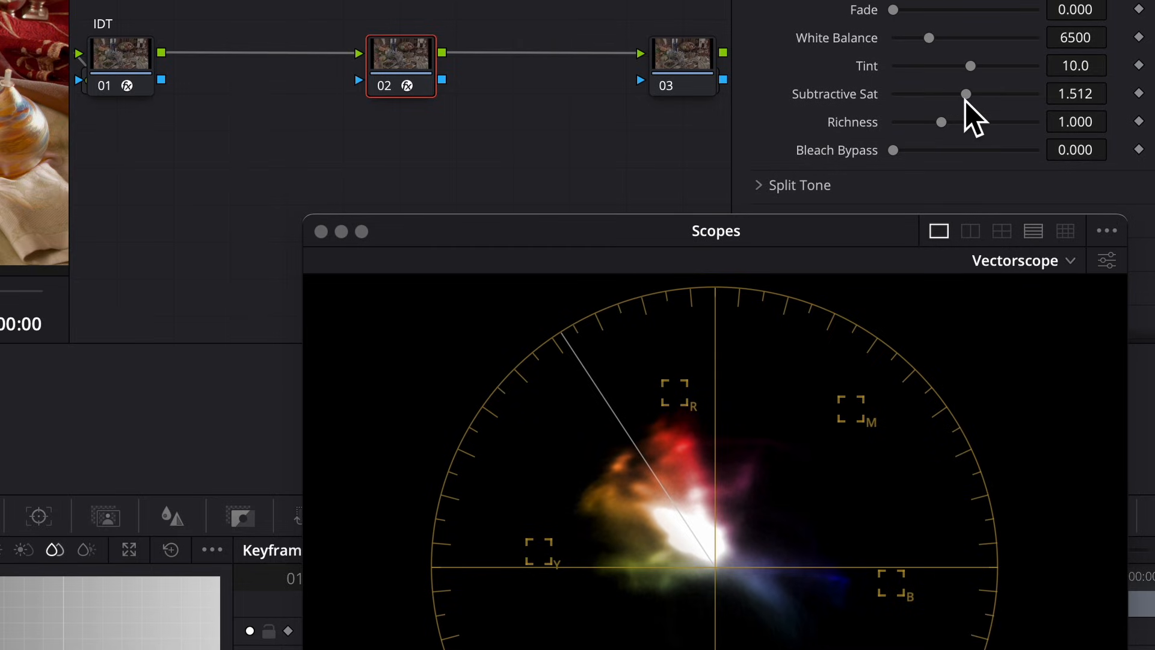
mouse_move(954, 136)
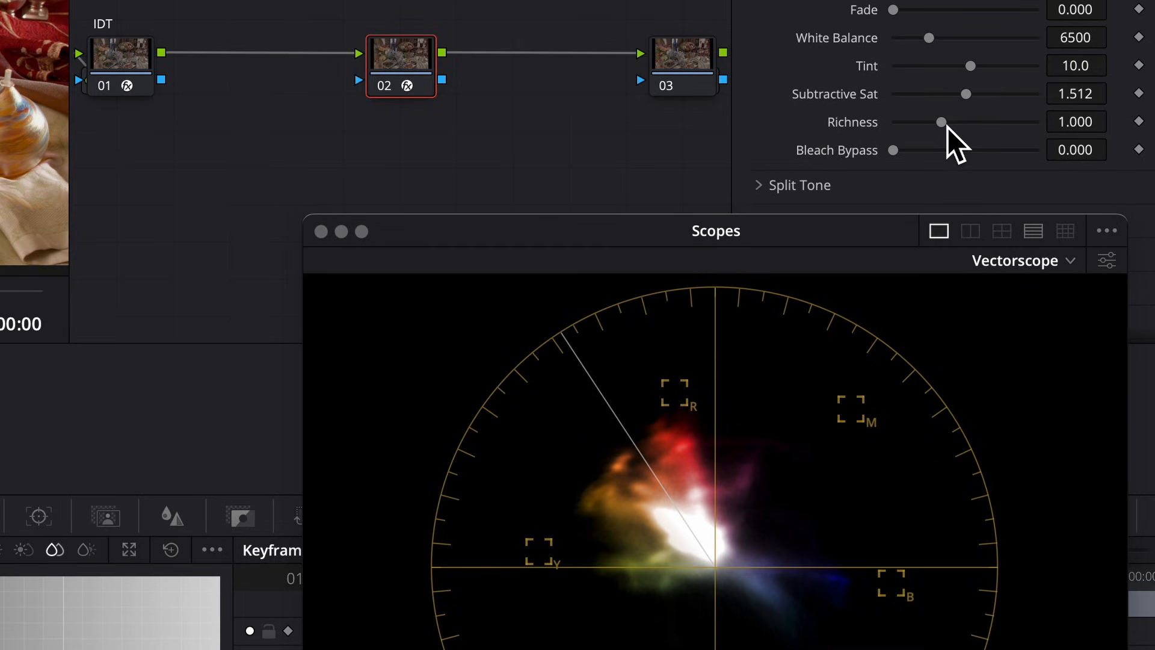
mouse_move(958, 147)
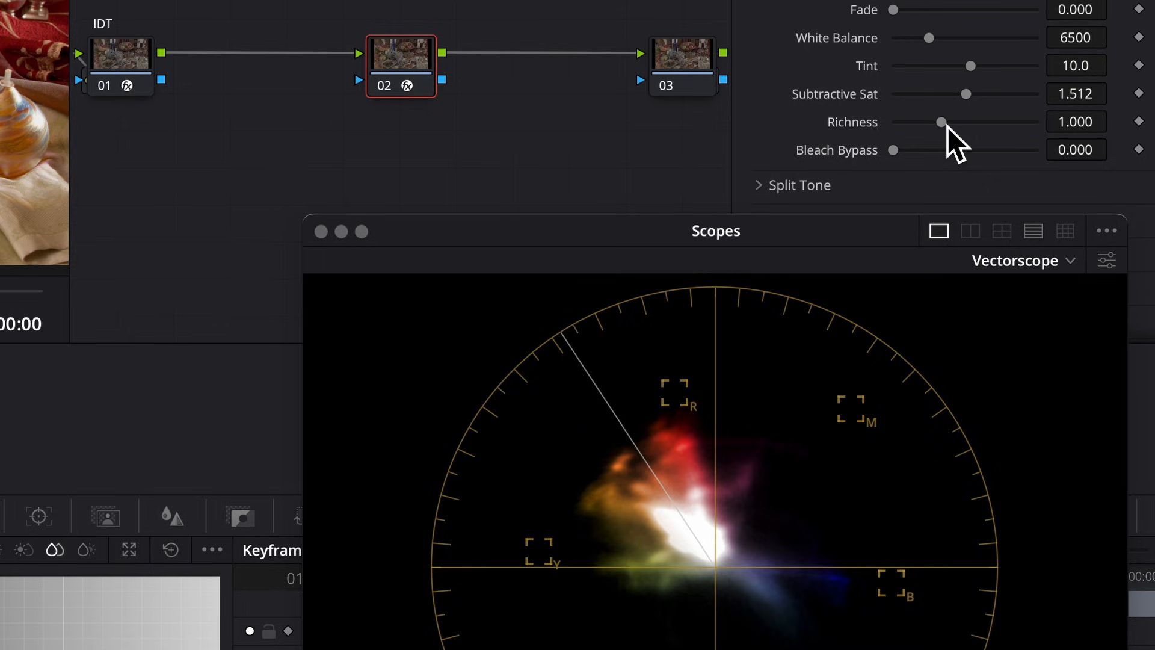
left_click_drag(944, 122, 940, 122)
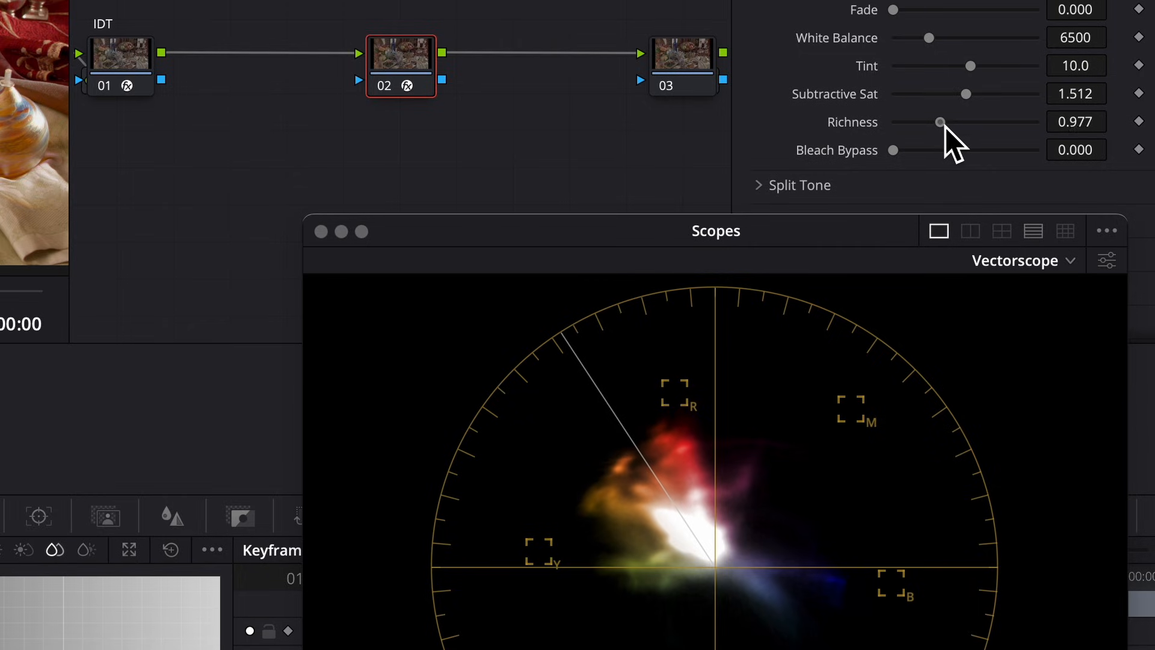
left_click_drag(942, 123, 934, 123)
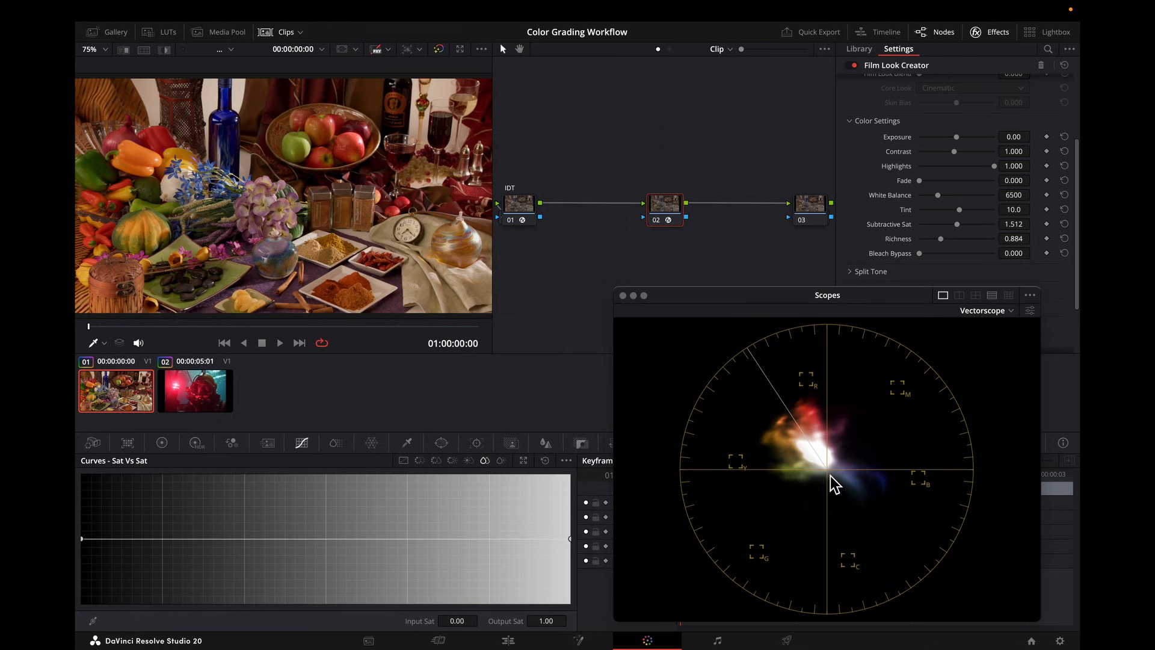
mouse_move(767, 226)
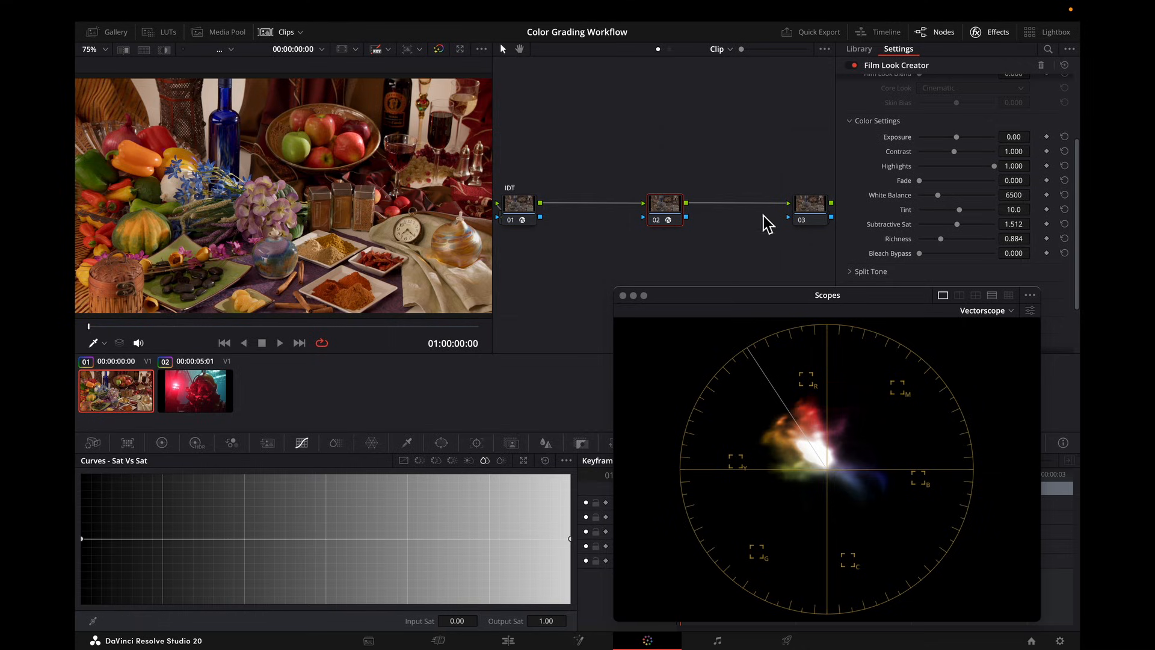
Step: Switch from the food still life to the diver clip with its seven-node transform tree
right_click(714, 202)
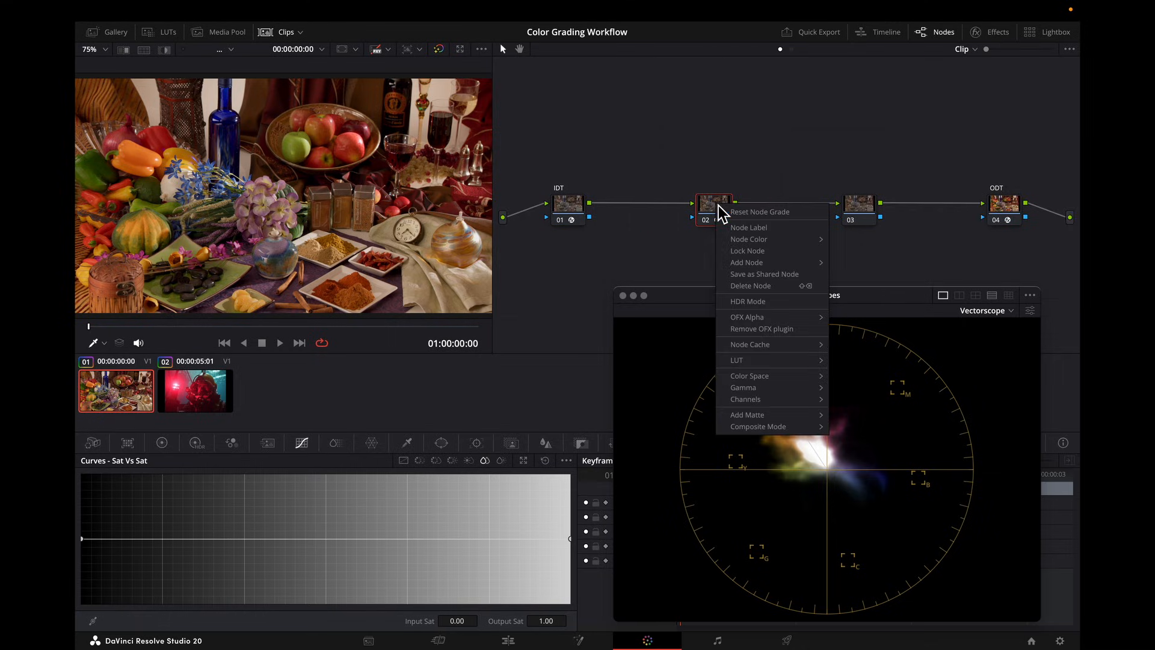
left_click(723, 167)
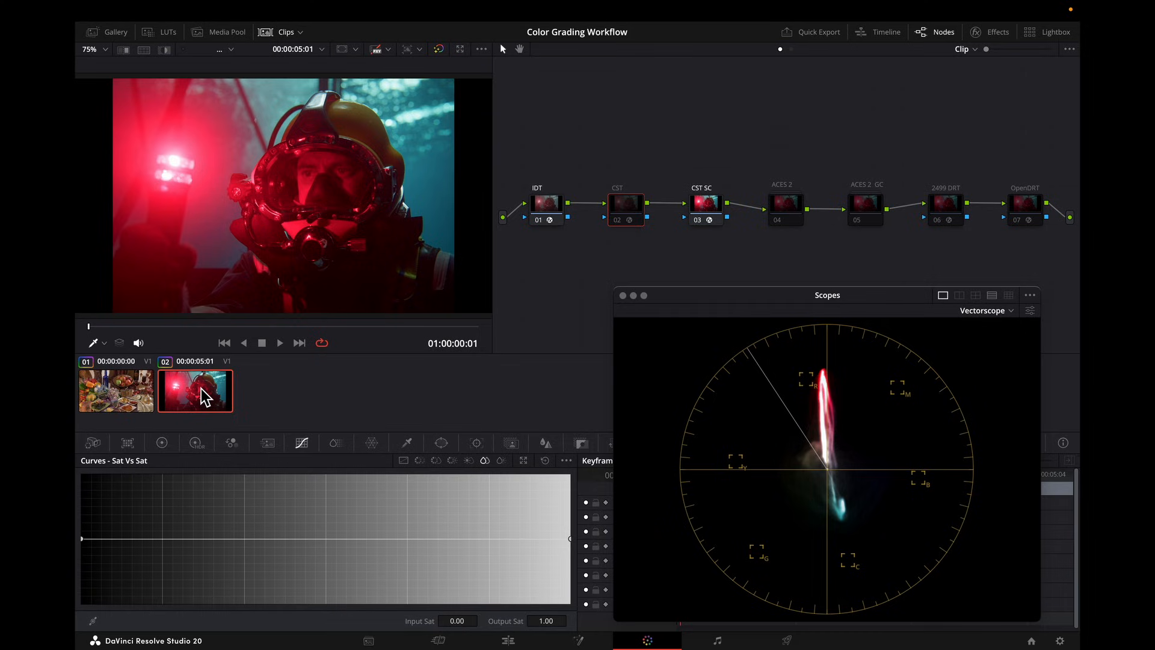
Step: Compare the diver clip through CST SC, CST, ACES 2, 2499 DRT and OpenDRT nodes
left_click(704, 202)
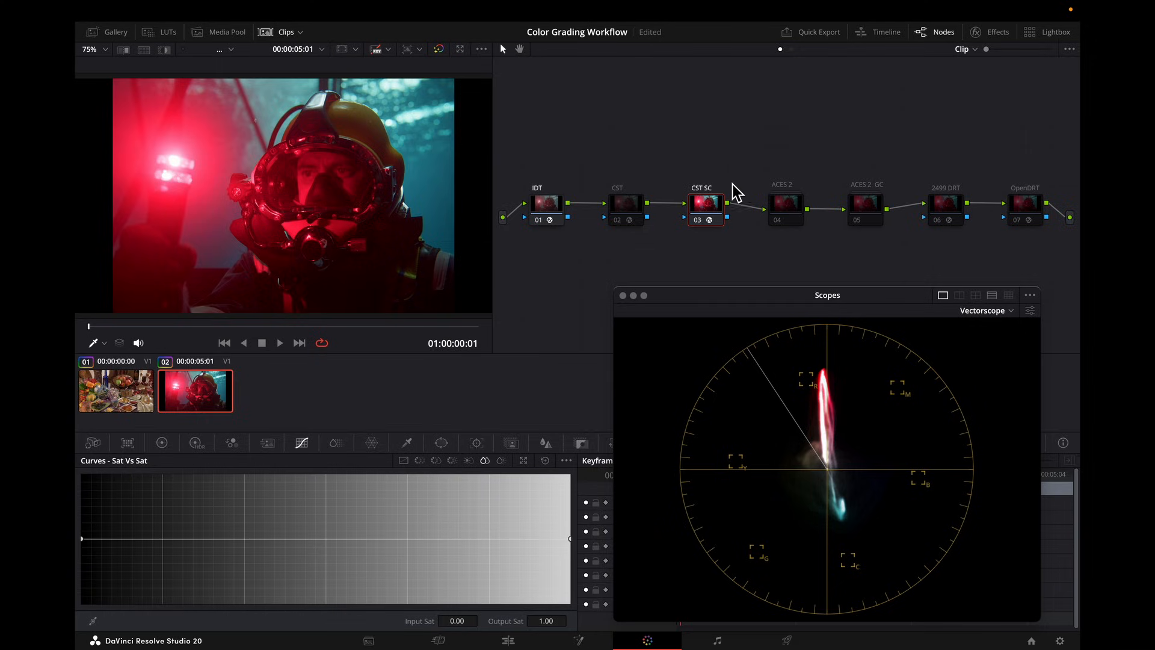
mouse_move(767, 490)
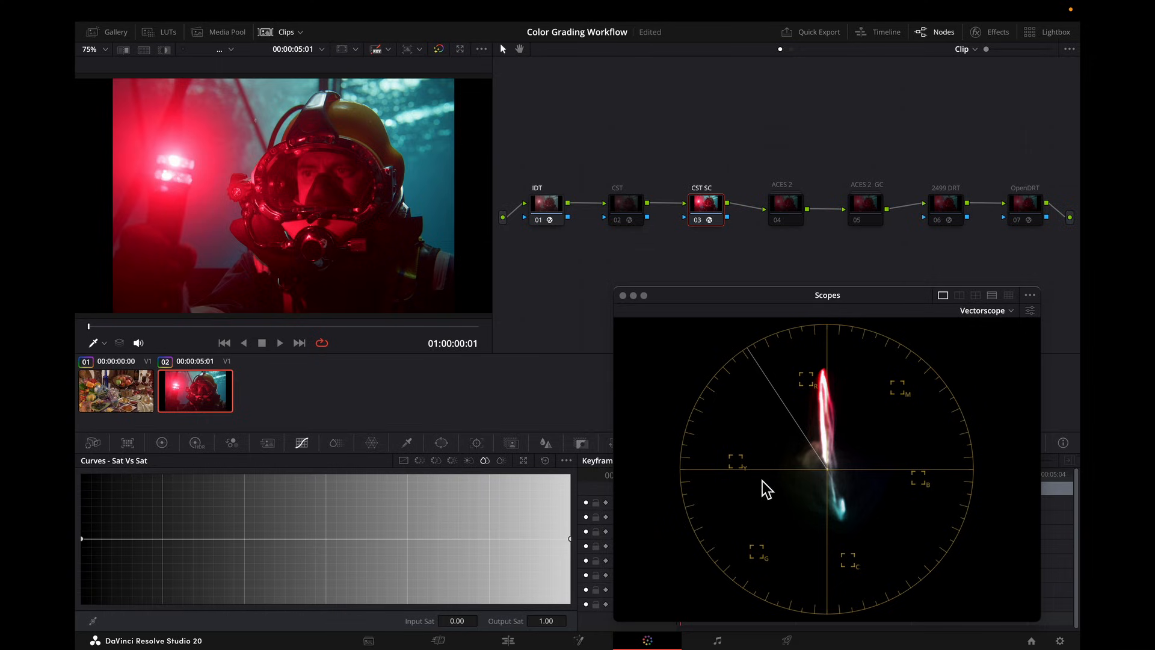
mouse_move(666, 261)
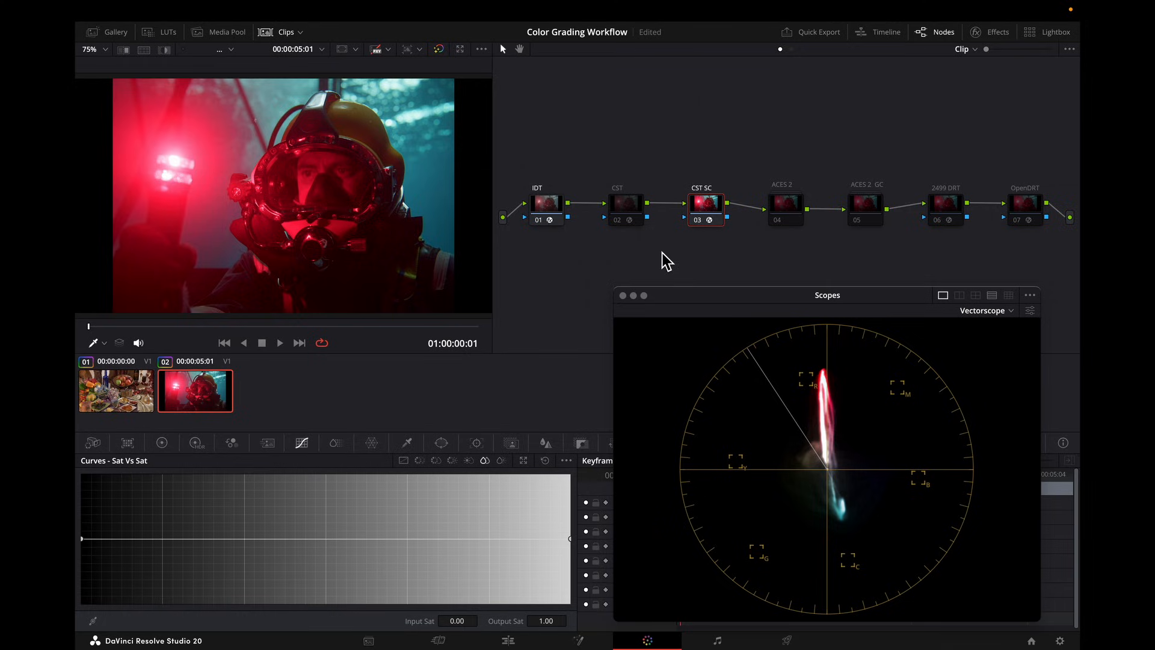
left_click(626, 202)
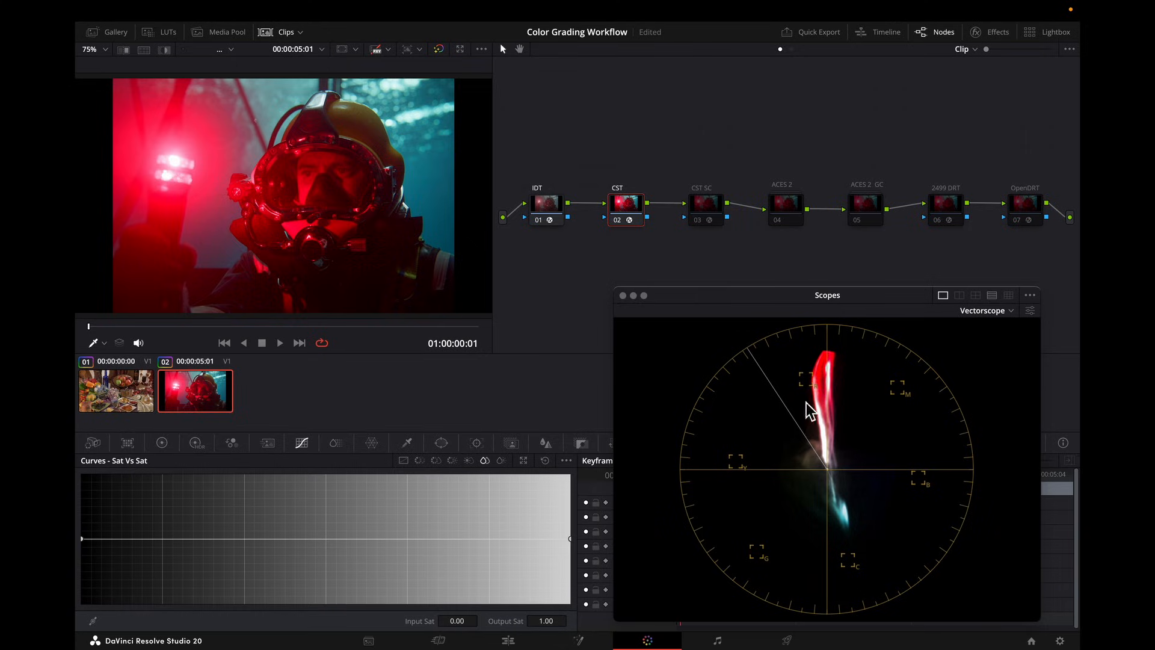
mouse_move(783, 414)
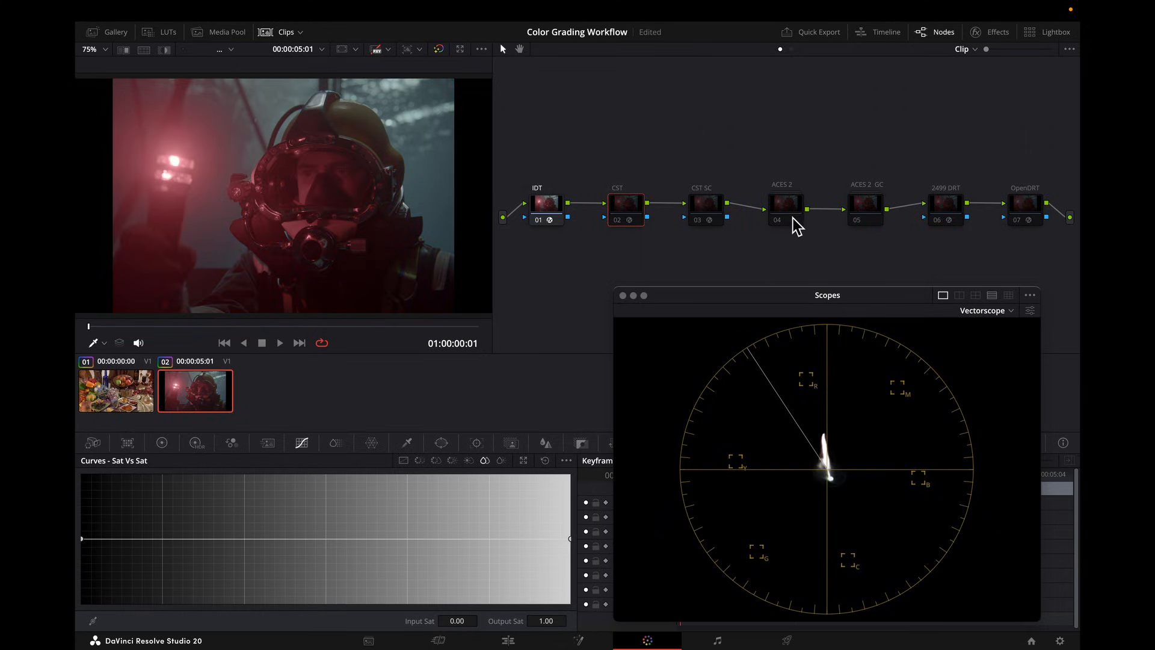
left_click(785, 204)
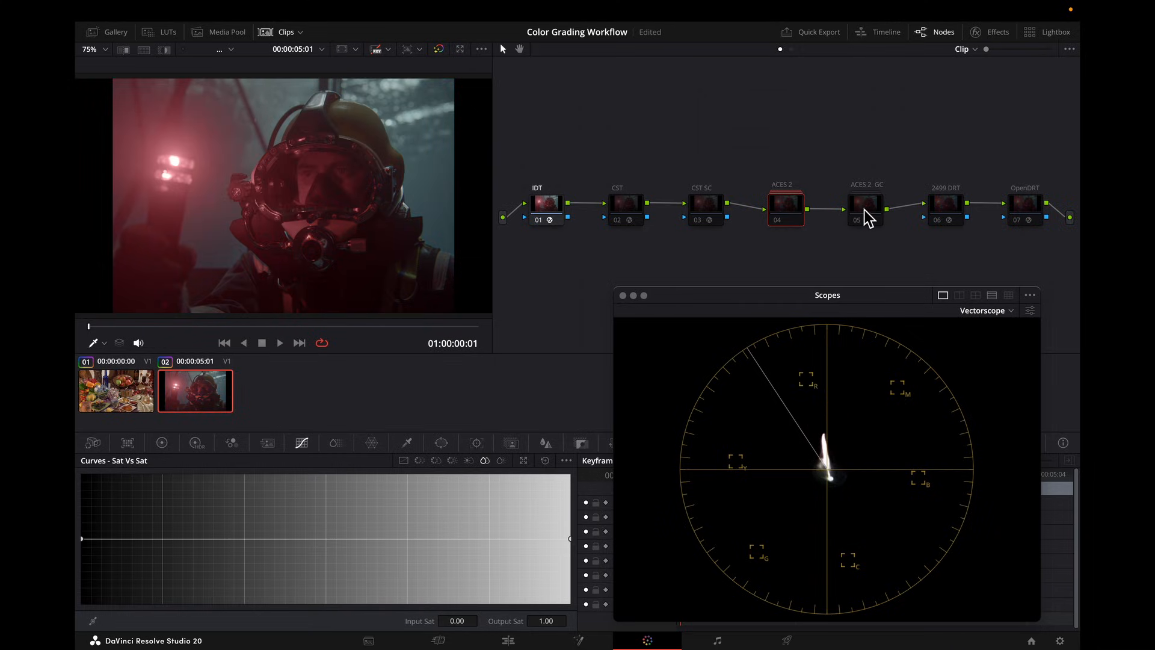
left_click(865, 205)
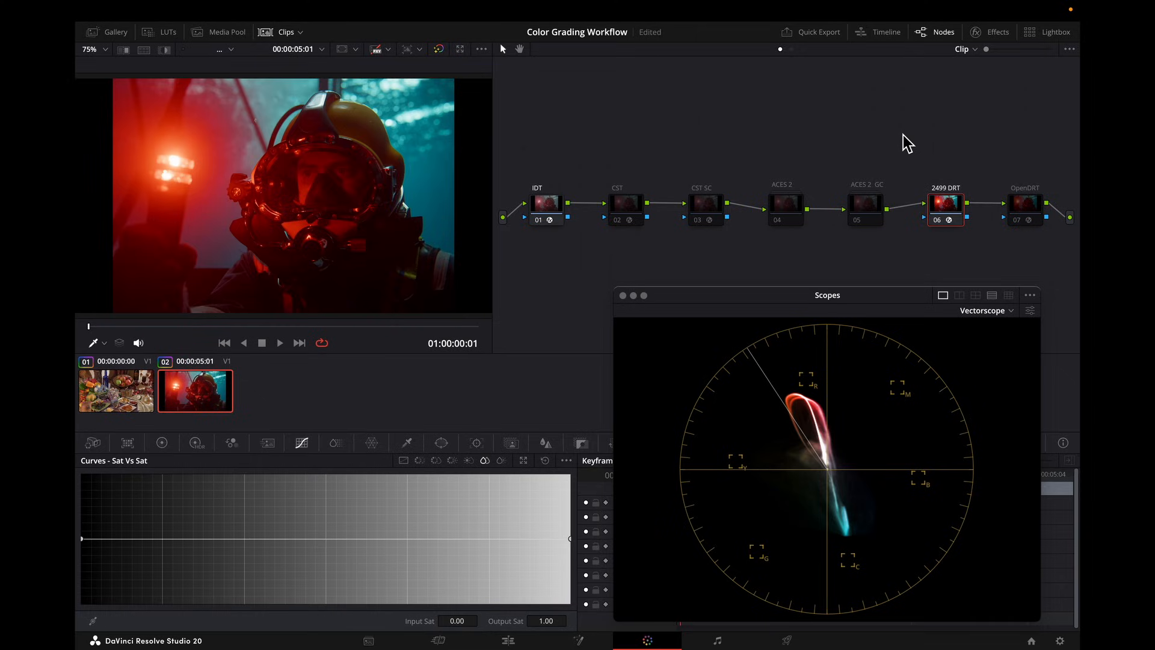
left_click(1025, 212)
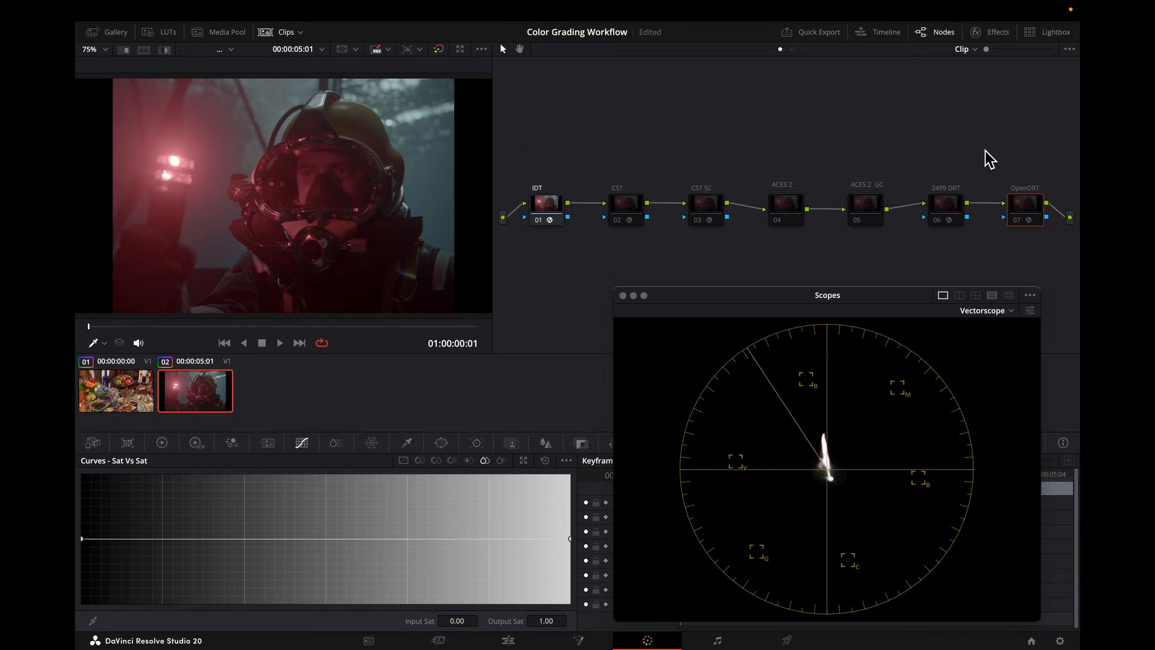